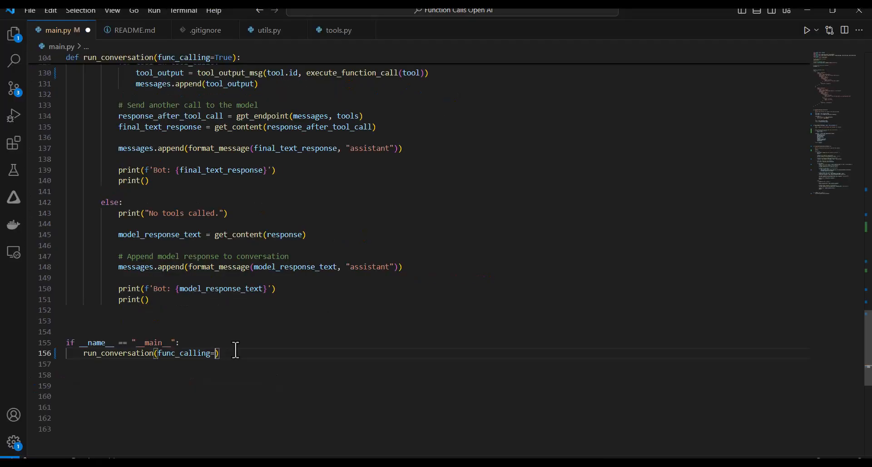
# Set func_calling=False and run python main.py in the terminal
pyautogui.write('False')
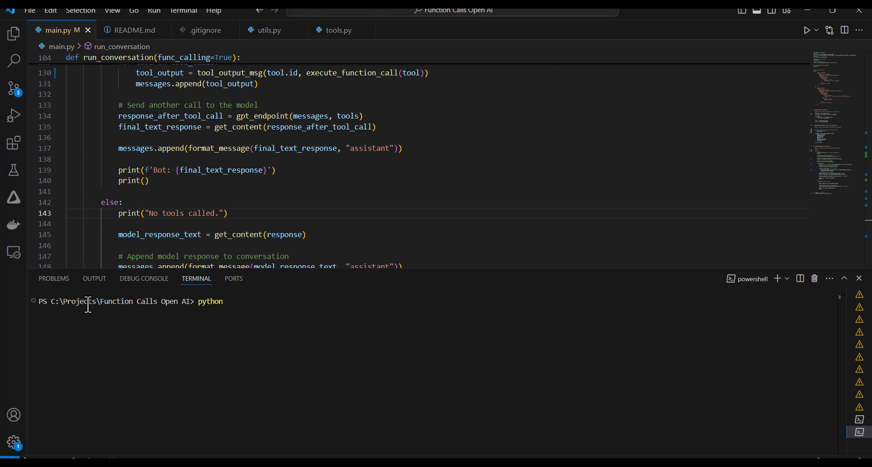
pyautogui.write('main.')
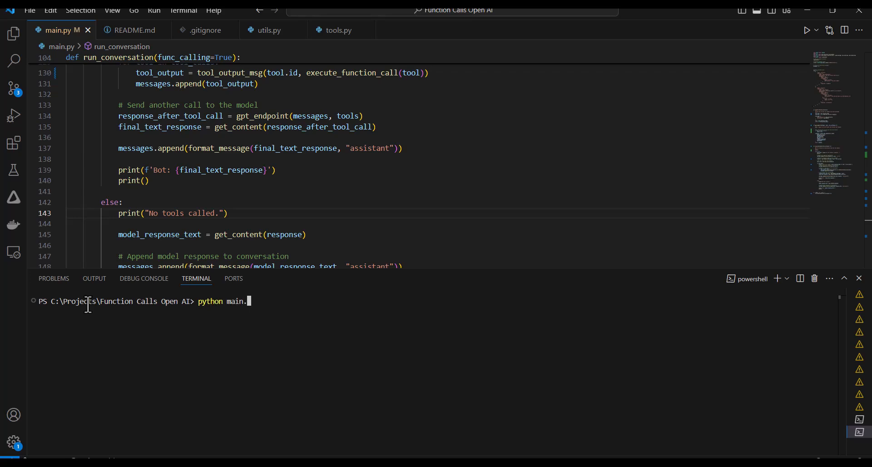
pyautogui.press('Return')
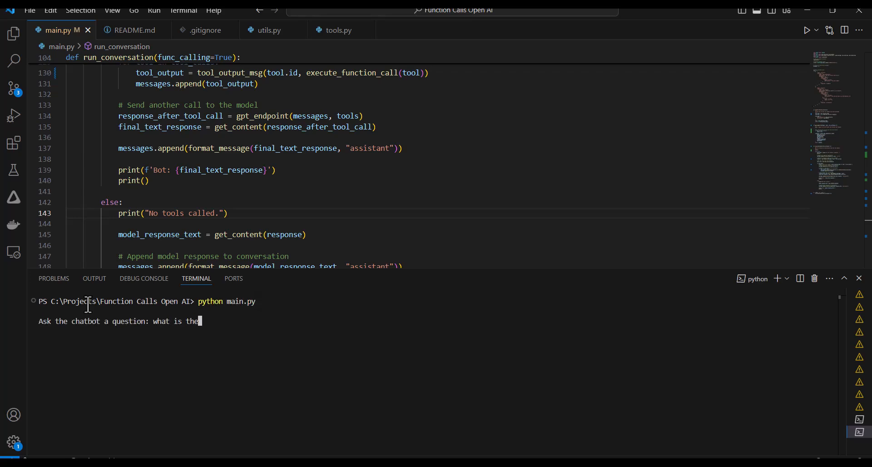
# Ask the chatbot for Microsoft's current stock price, then stop the run with Ctrl+C
pyautogui.write('current stock price of microsof')
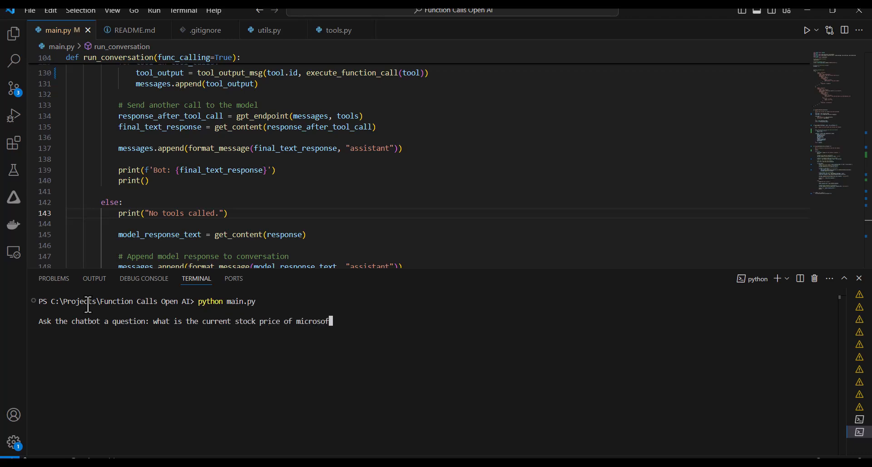
pyautogui.press('Return')
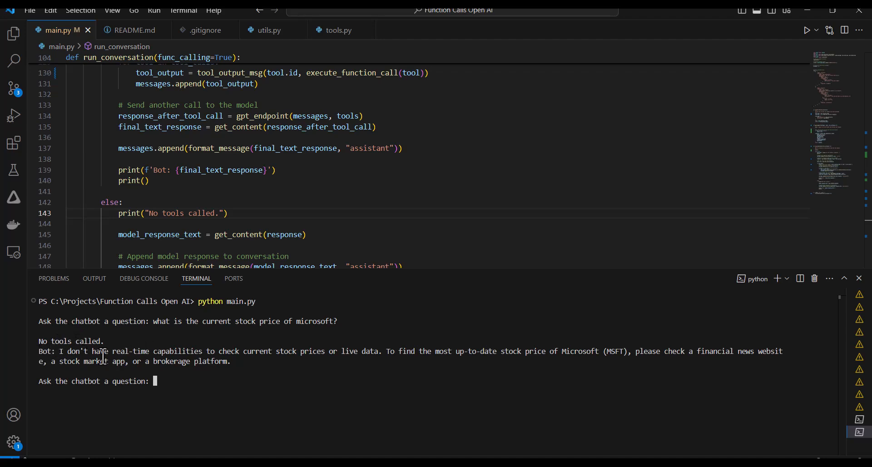
pyautogui.moveTo(264, 351)
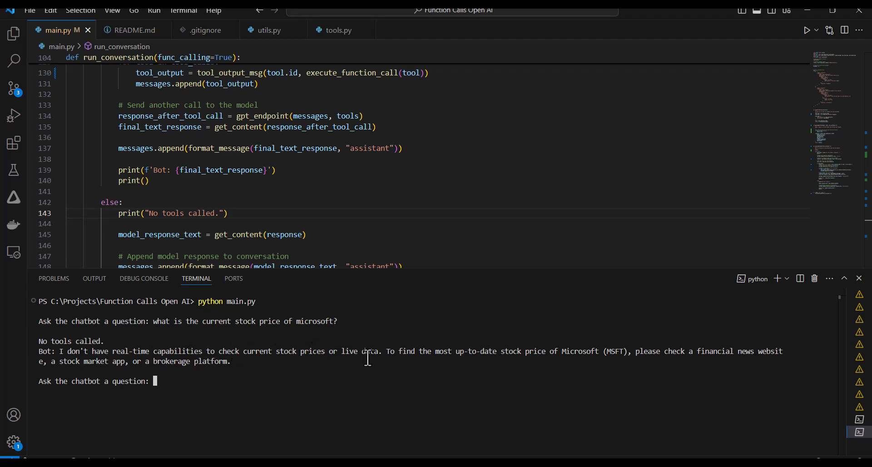
pyautogui.moveTo(595, 316)
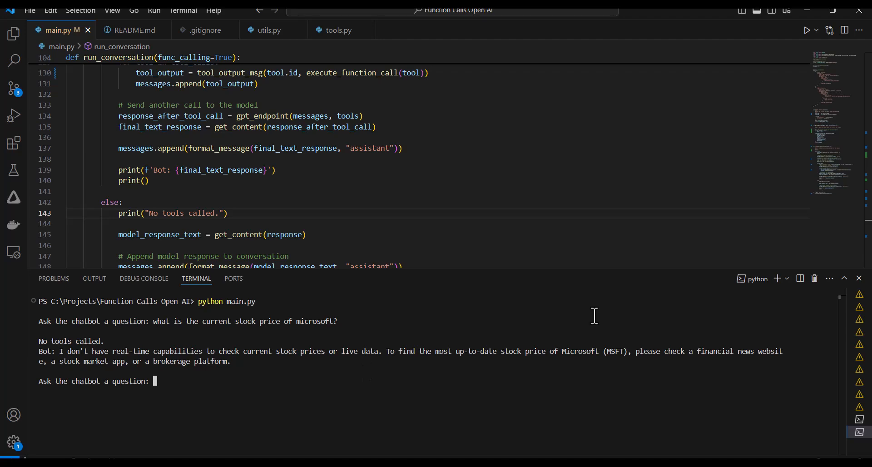
pyautogui.press('ctrl+c')
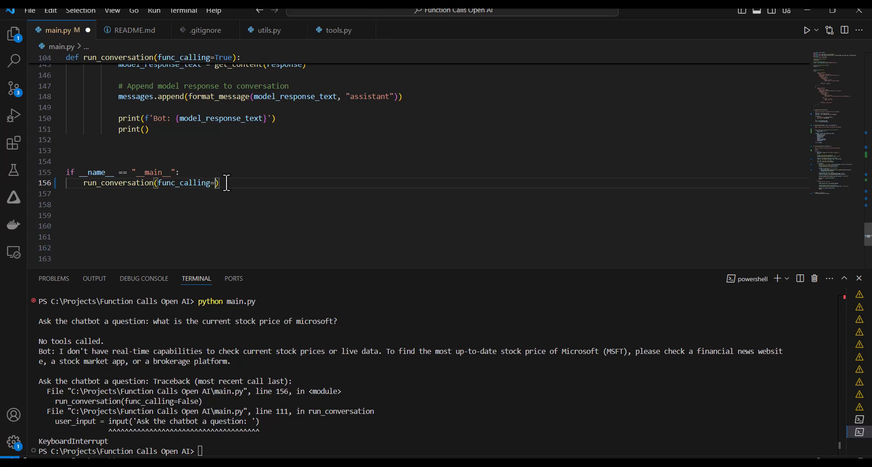
# Set func_calling=True so the chatbot calls get_stock_price for Microsoft, then view tools.py
pyautogui.write('True')
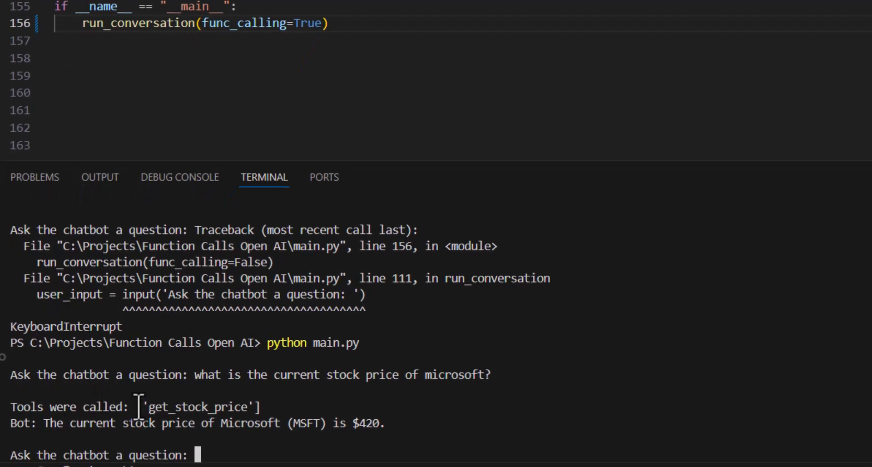
pyautogui.moveTo(219, 411)
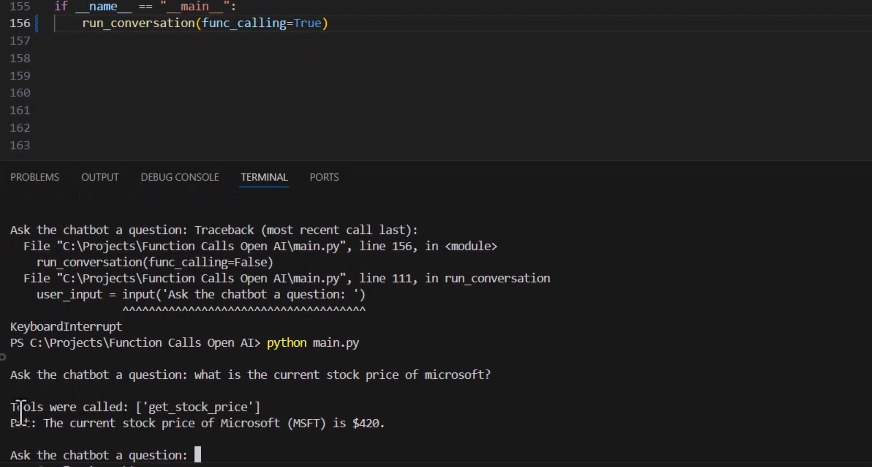
pyautogui.moveTo(143, 423)
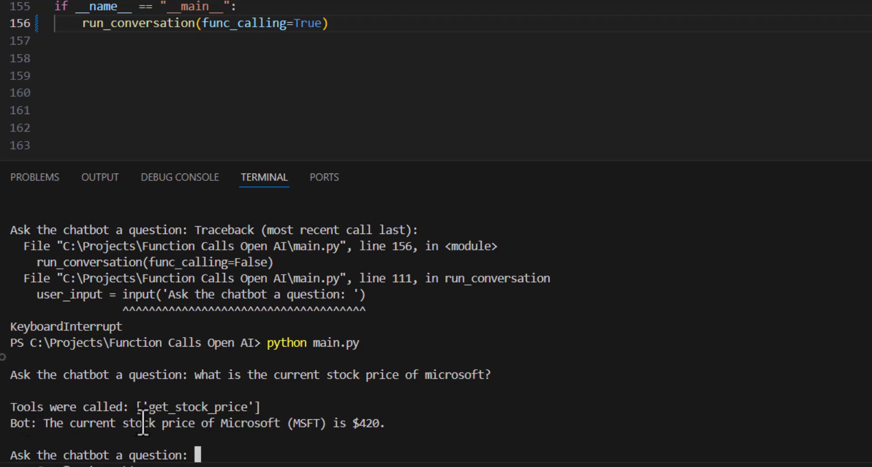
pyautogui.moveTo(312, 425)
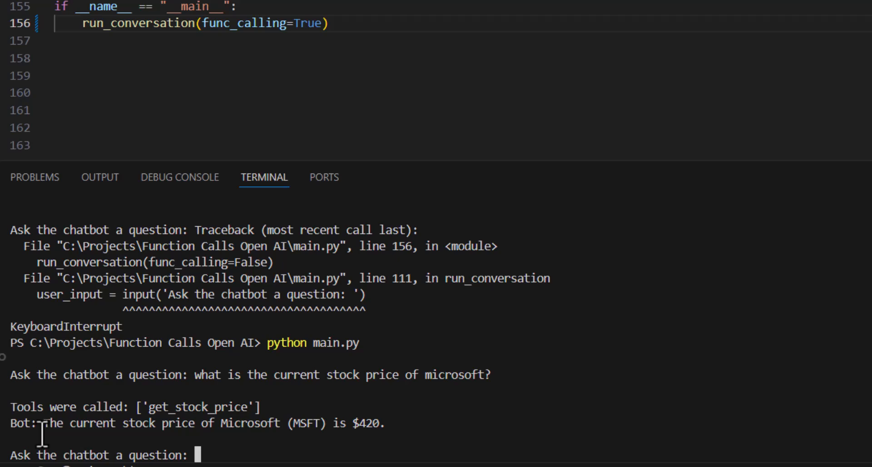
pyautogui.click(125, 30)
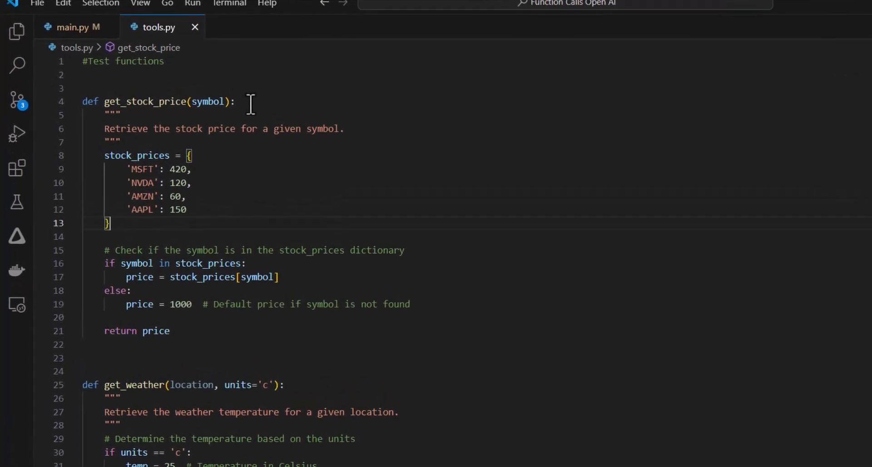
pyautogui.moveTo(206, 359)
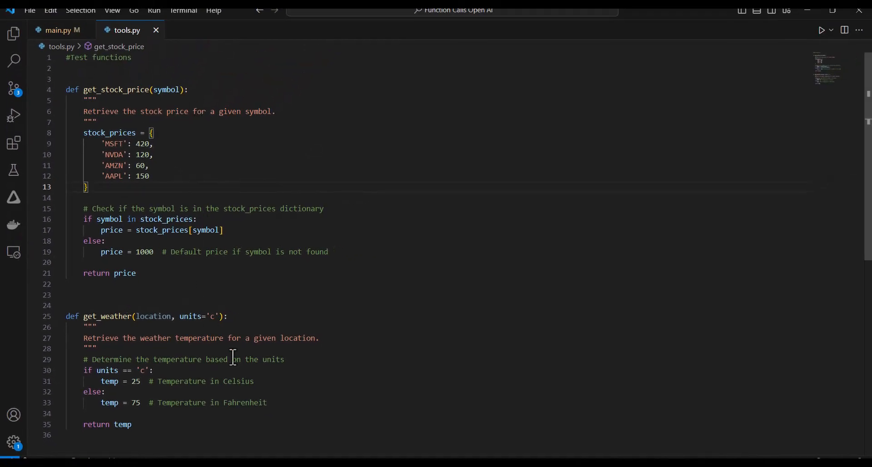
pyautogui.moveTo(187, 267)
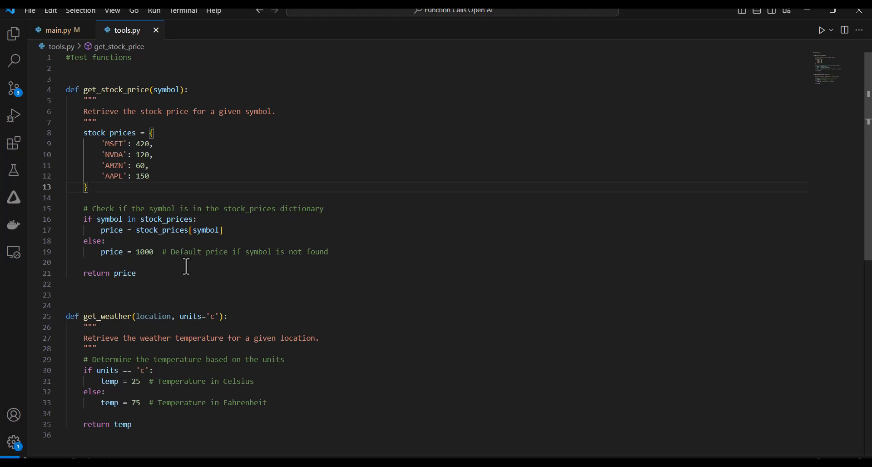
pyautogui.moveTo(145, 199)
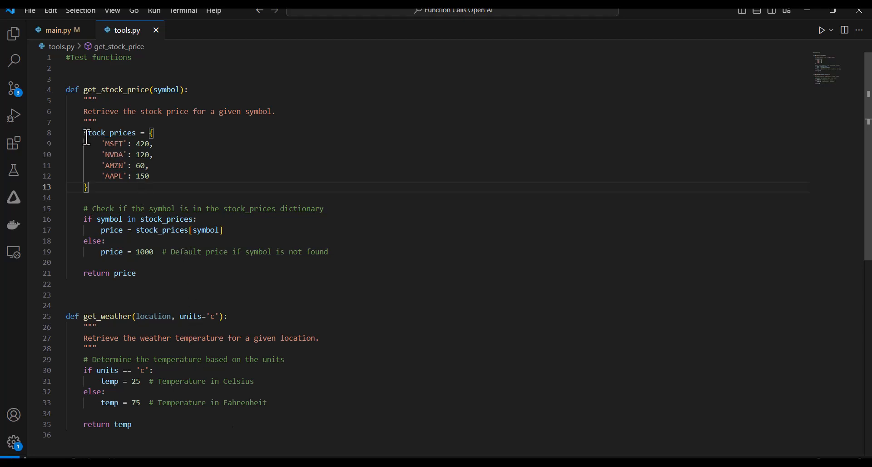
pyautogui.moveTo(58, 30)
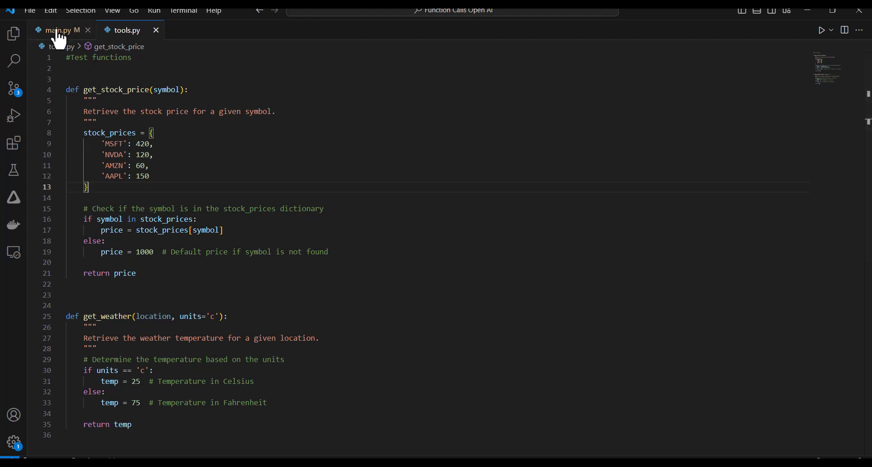
# Review main.py's tools definition where get_stock_price requires a string symbol parameter
pyautogui.click(56, 30)
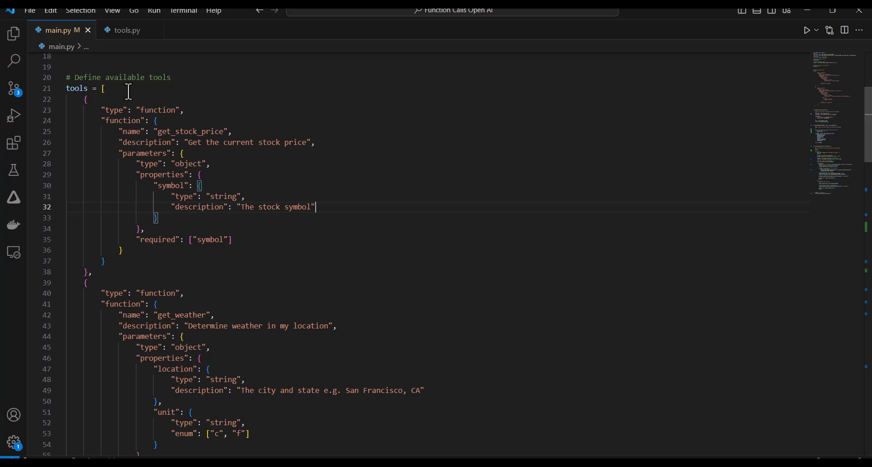
pyautogui.moveTo(164, 122)
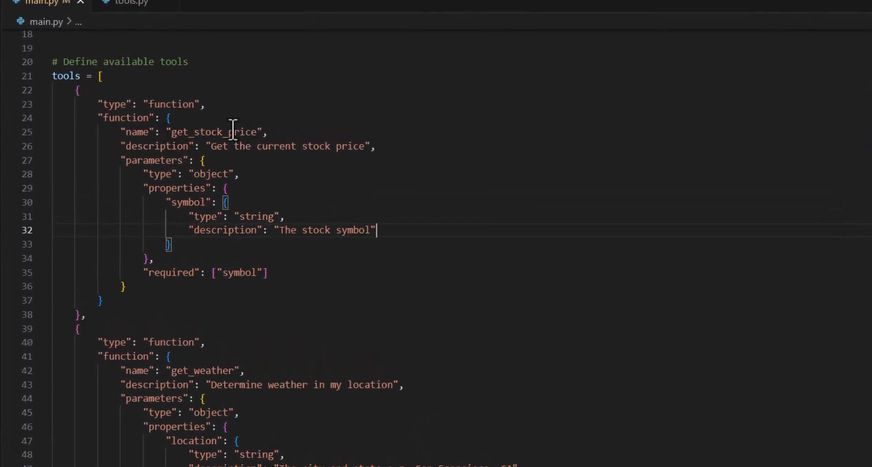
pyautogui.moveTo(251, 230)
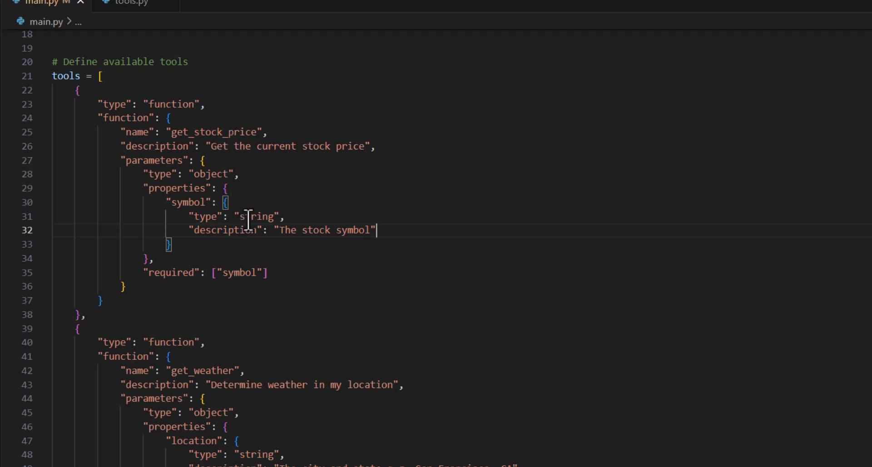
pyautogui.moveTo(398, 230)
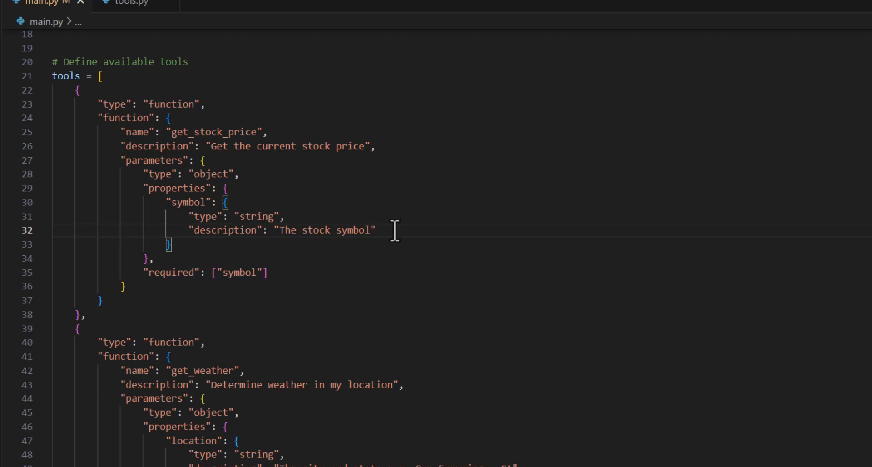
pyautogui.click(377, 230)
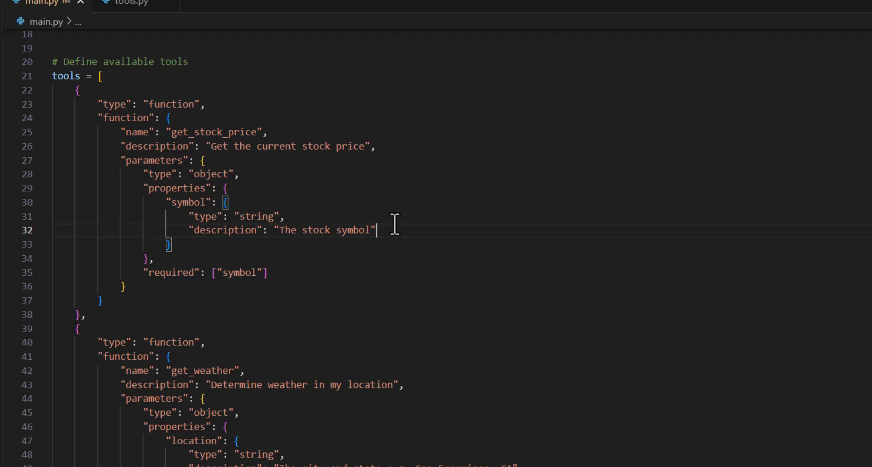
pyautogui.click(135, 2)
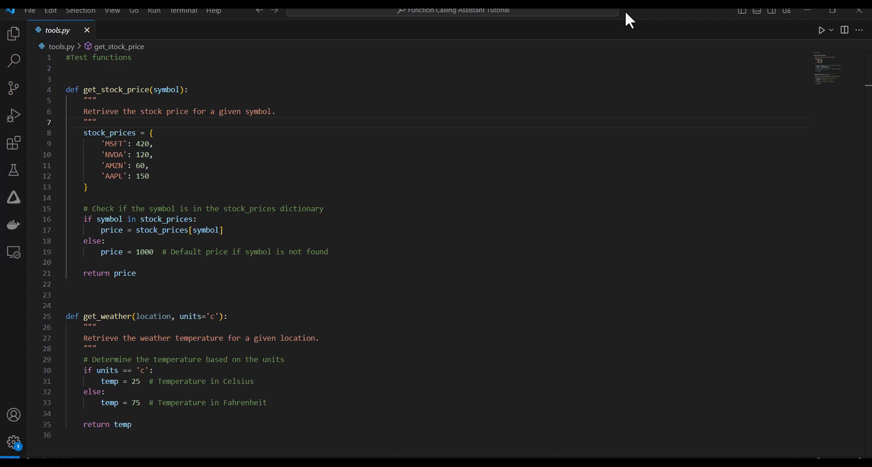
pyautogui.moveTo(200, 399)
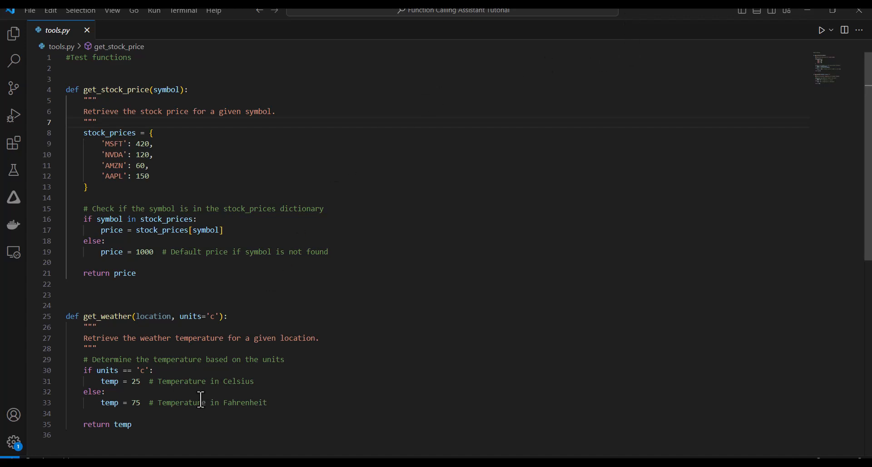
# Select all of tools.py to clear out the old test functions
pyautogui.press('ctrl+a')
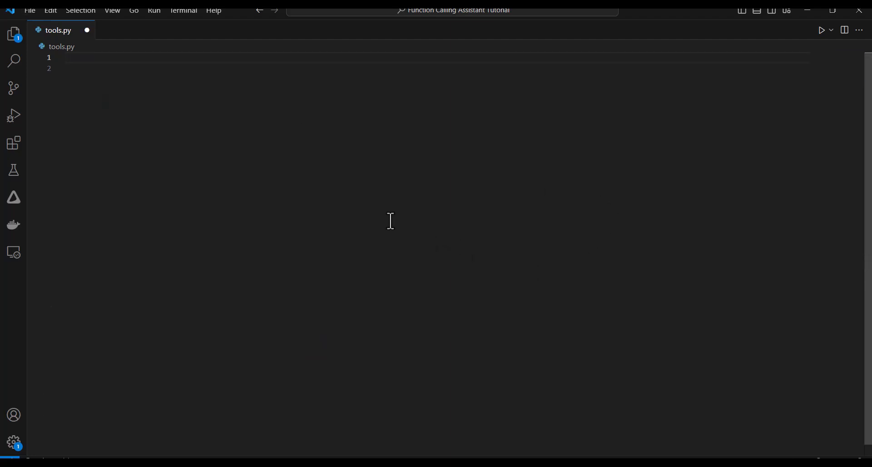
# Add imports, load_dotenv(), FMP_API_KEY and BASE_URL setup at the top of tools.py
pyautogui.write('import os')
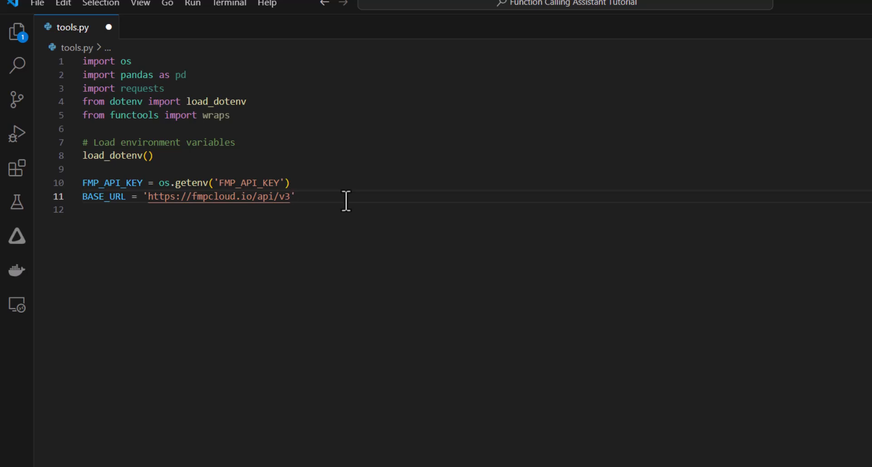
pyautogui.moveTo(195, 221)
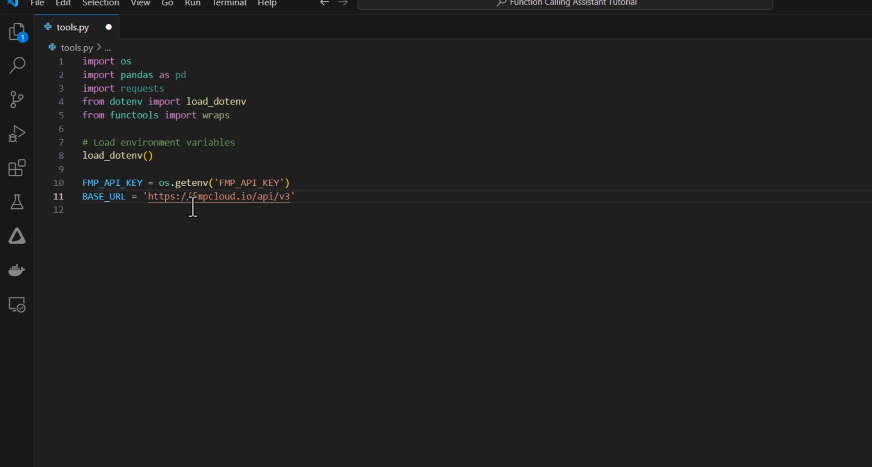
pyautogui.moveTo(240, 254)
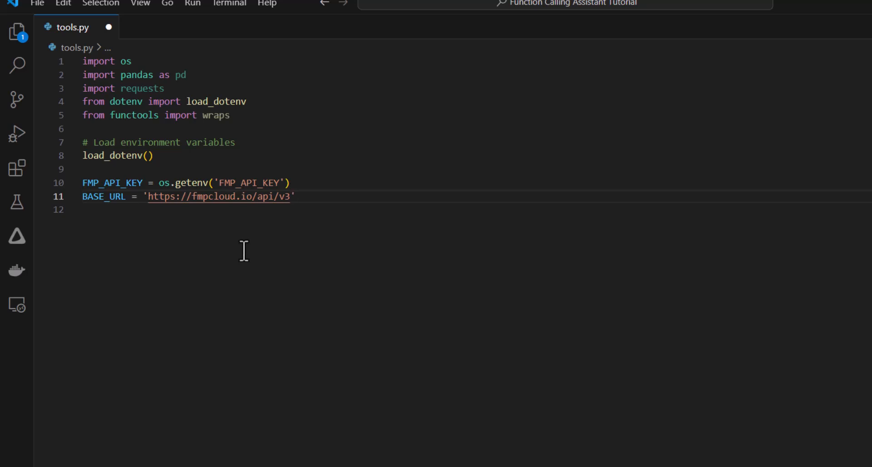
pyautogui.moveTo(236, 257)
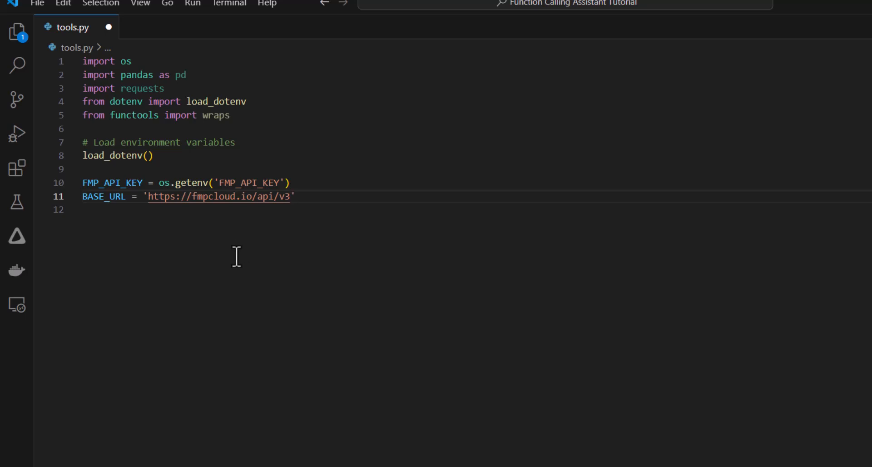
pyautogui.click(295, 196)
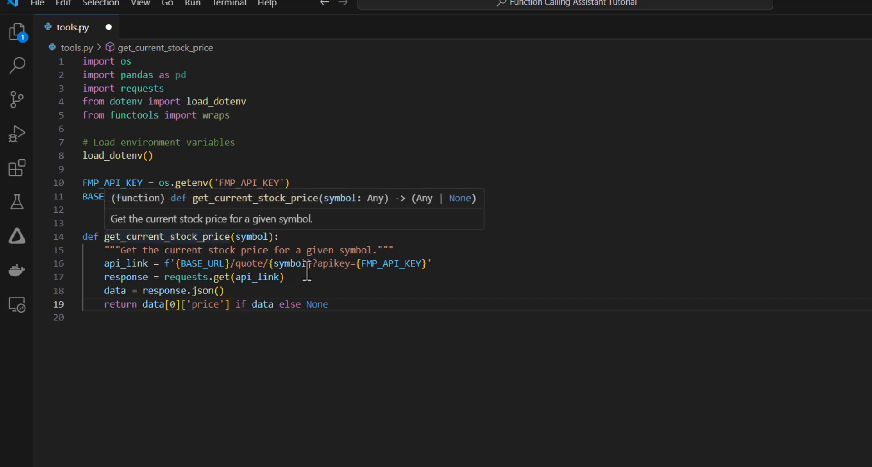
pyautogui.moveTo(407, 328)
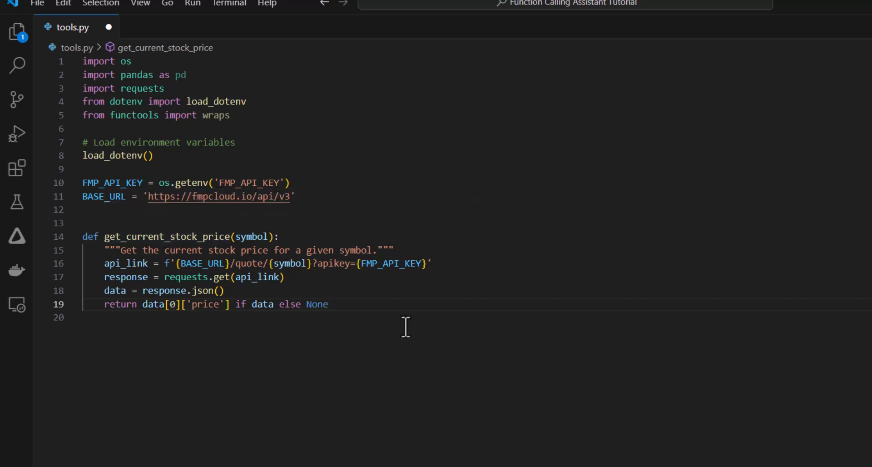
# Enter a get_current_stock_price(symbol) test call in the Interactive Window
pyautogui.click(328, 304)
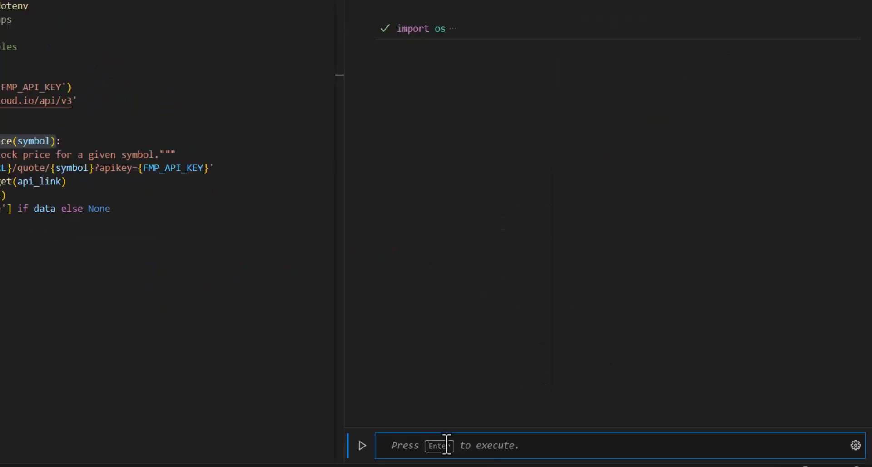
pyautogui.write('get_current_stock_price(symbol)')
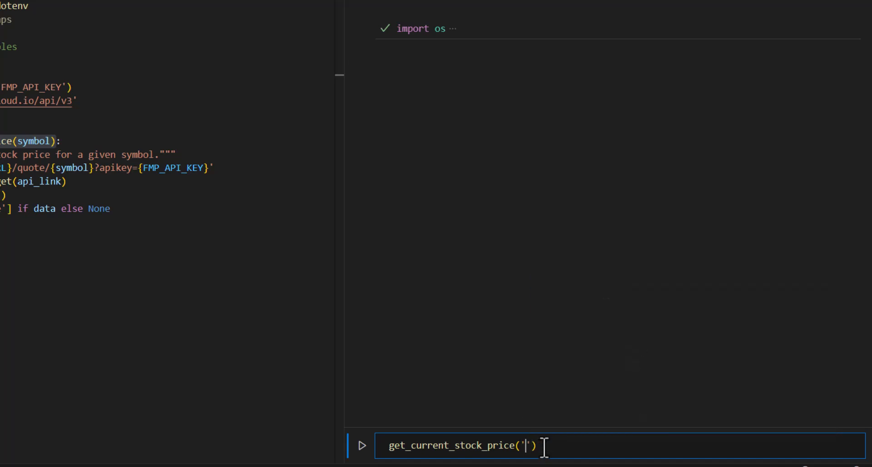
pyautogui.press('Return')
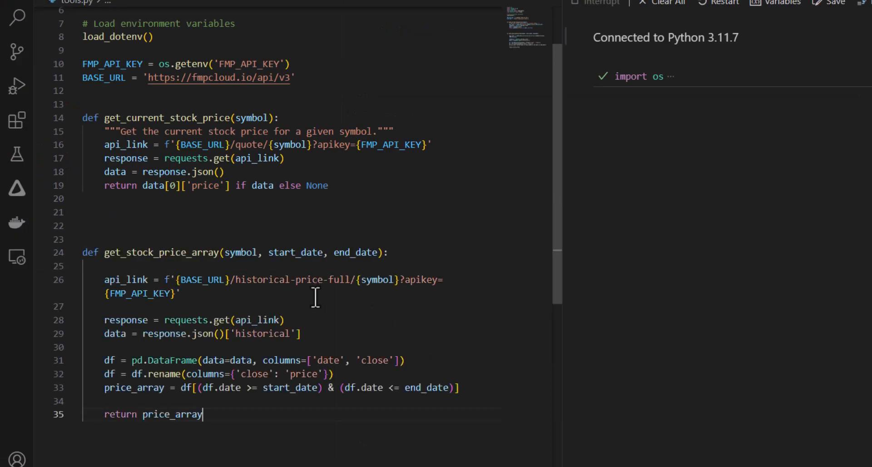
pyautogui.moveTo(162, 253)
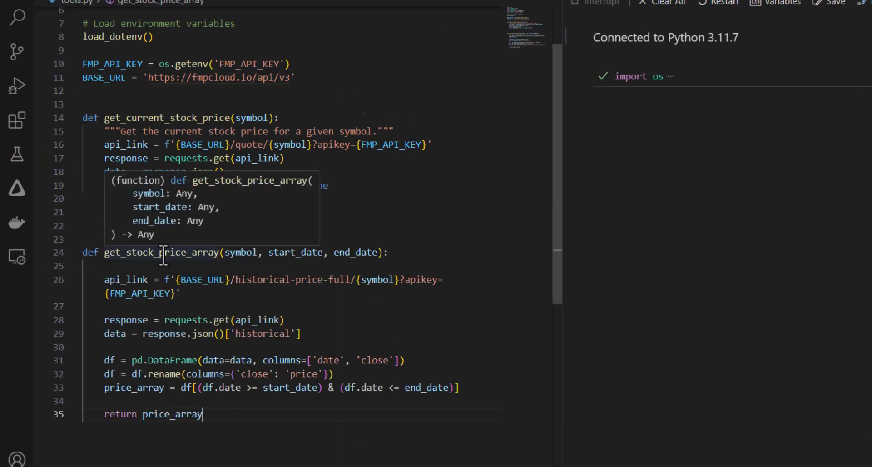
pyautogui.moveTo(445, 242)
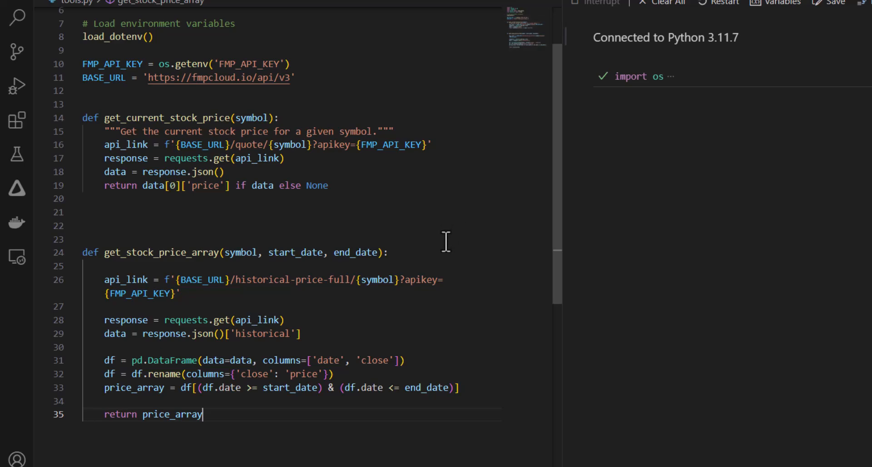
pyautogui.moveTo(268, 261)
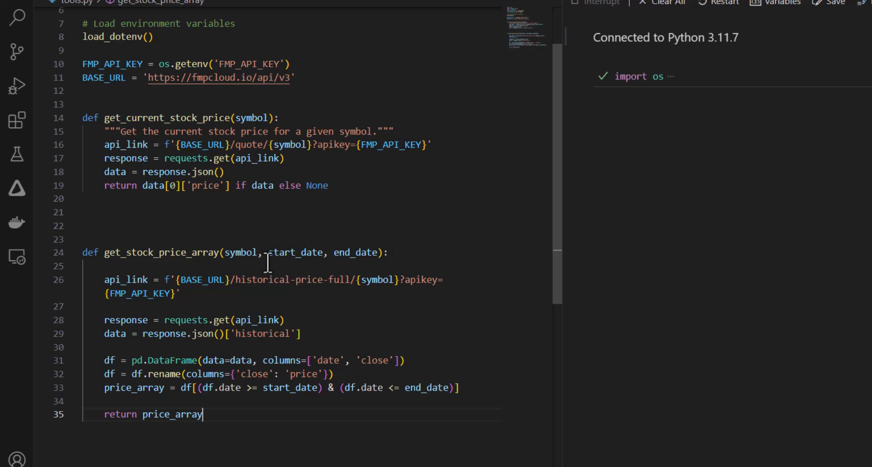
# Run get_stock_price_array('NVDA', '2023-01-01', '2024-01-01') returning a 250-row price table
pyautogui.doubleClick(292, 251)
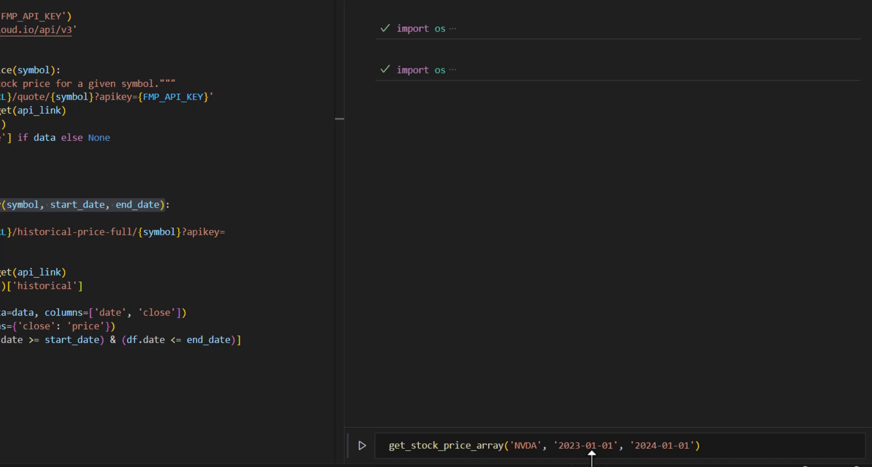
pyautogui.click(362, 445)
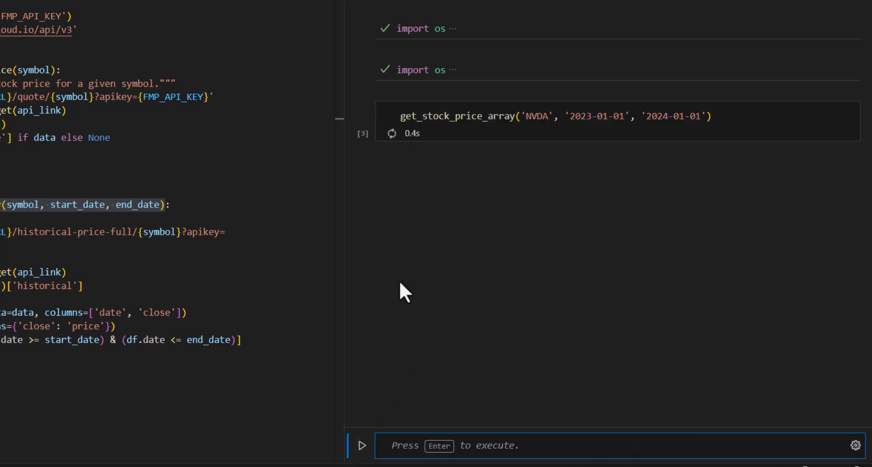
pyautogui.click(362, 445)
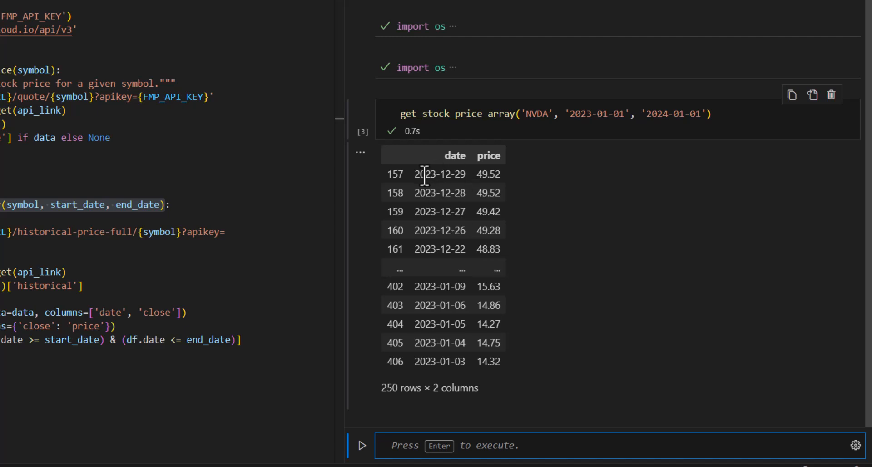
pyautogui.moveTo(497, 175)
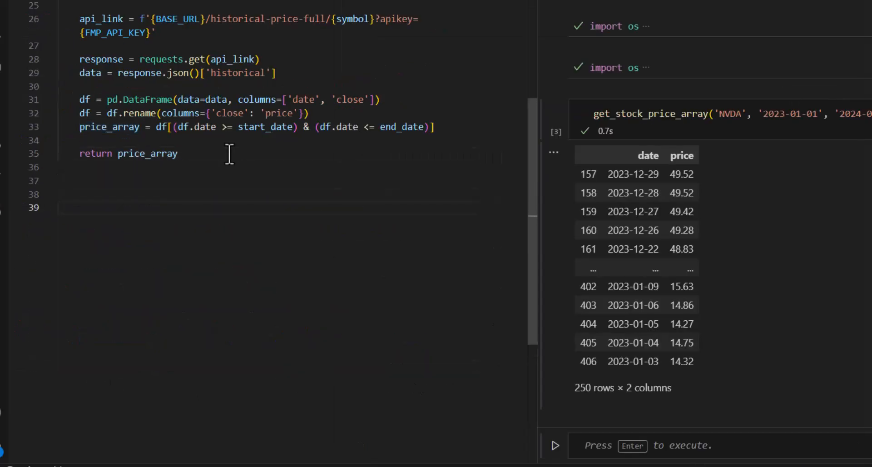
# Set get_financials to request 8 quarterly periods and enter get_financials('AMZN') in the Interactive Window
pyautogui.scroll(-3)
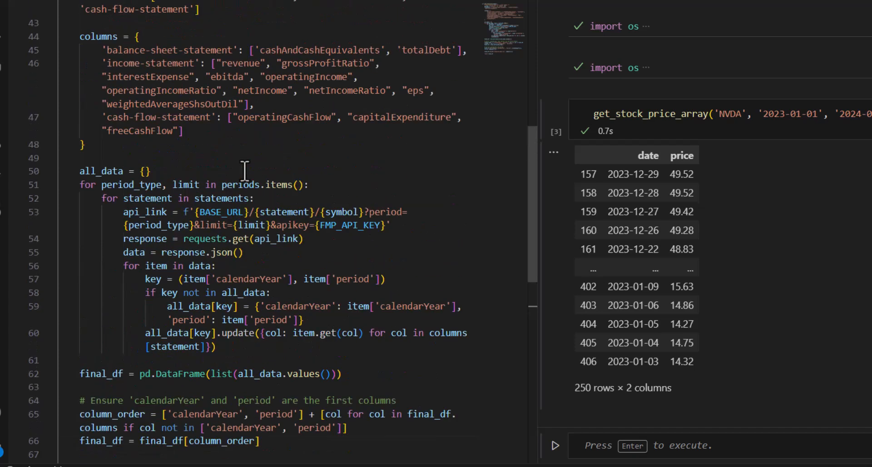
pyautogui.scroll(3)
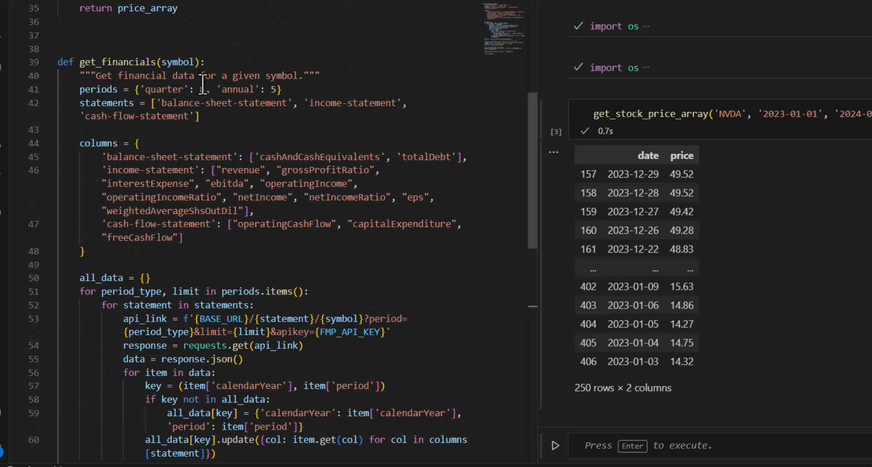
pyautogui.write('8')
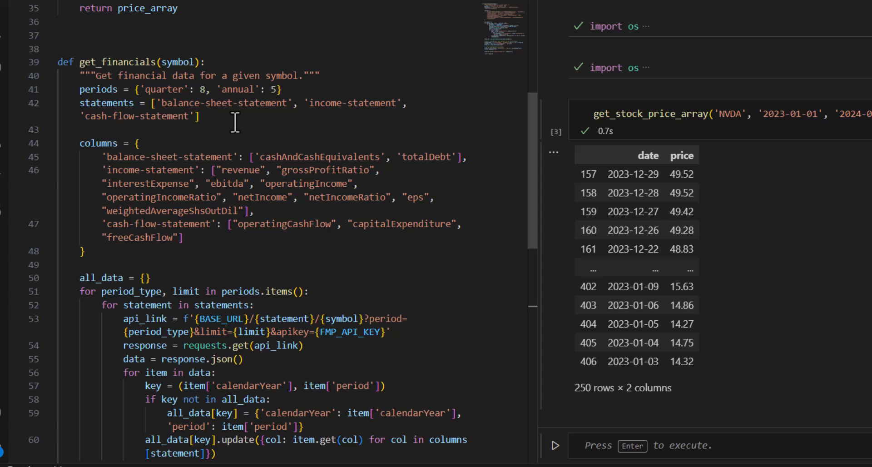
pyautogui.moveTo(269, 138)
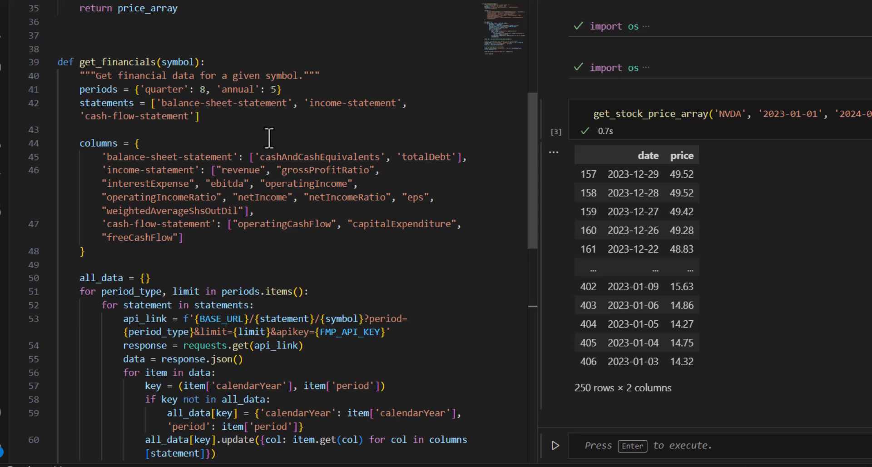
pyautogui.write("get_financials('AMZN')")
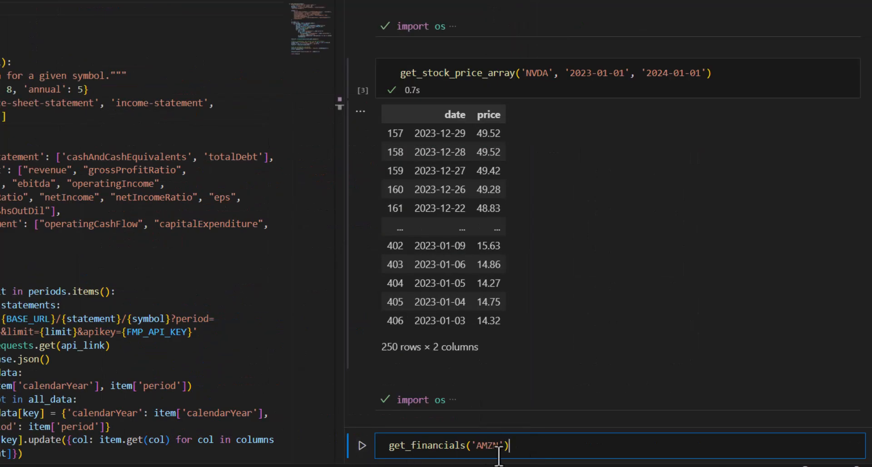
# Run get_financials('AMZN') and inspect all columns of Amazon's financials table
pyautogui.click(363, 445)
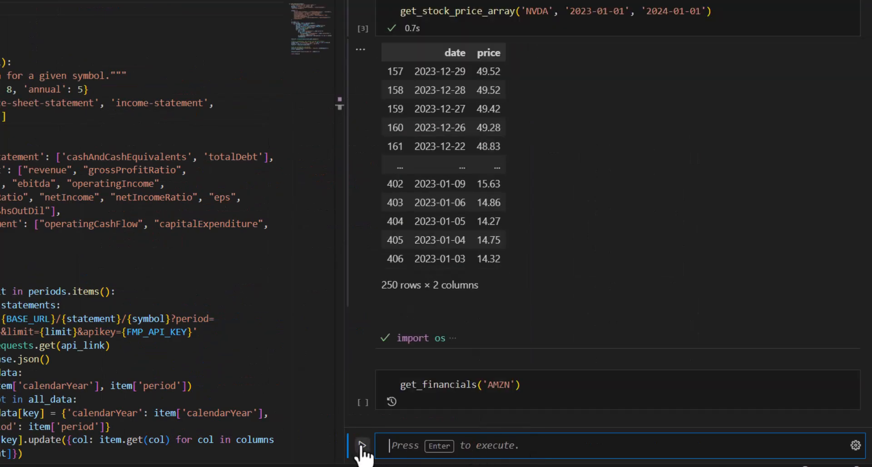
pyautogui.click(362, 445)
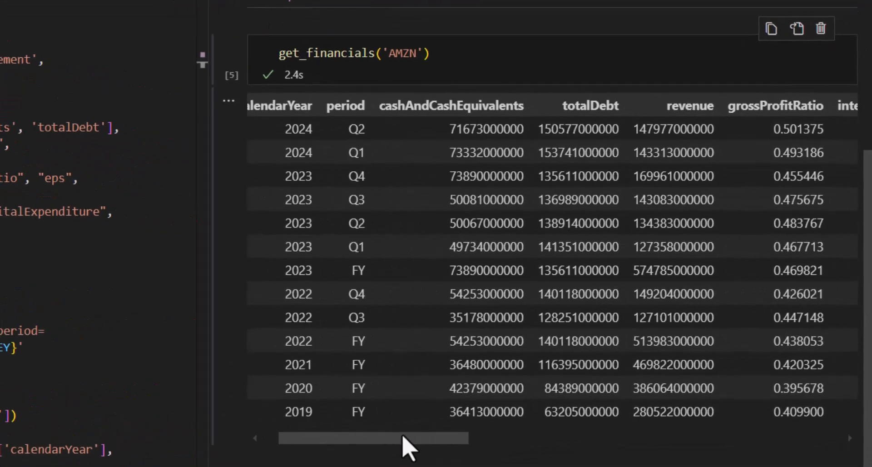
pyautogui.hscroll(-3)
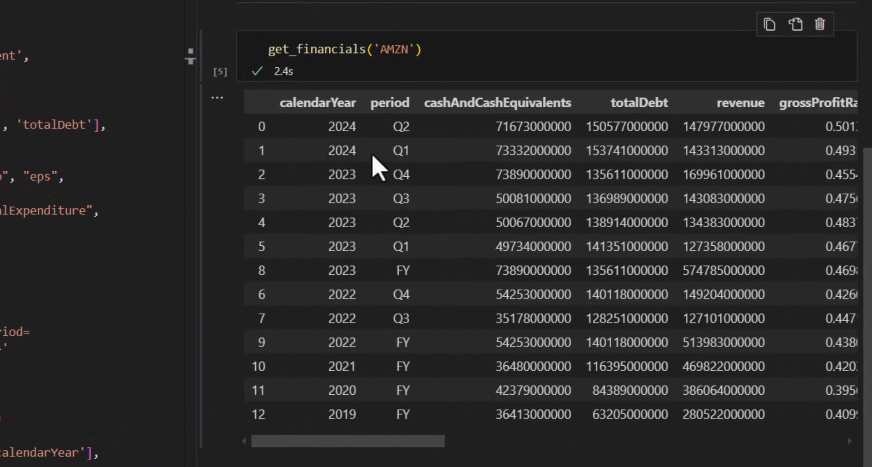
pyautogui.hscroll(3)
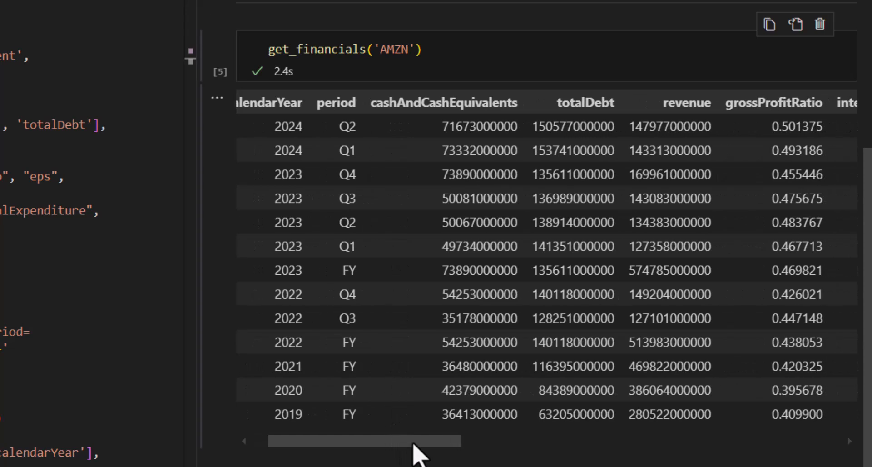
pyautogui.hscroll(3)
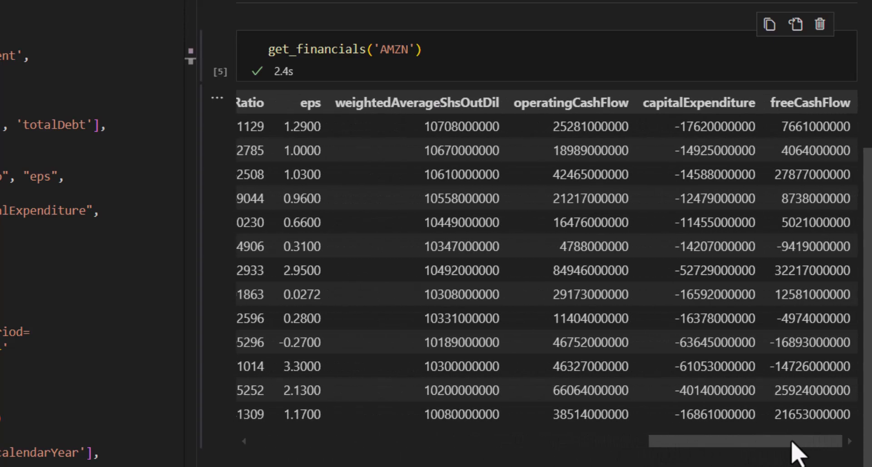
pyautogui.moveTo(698, 445)
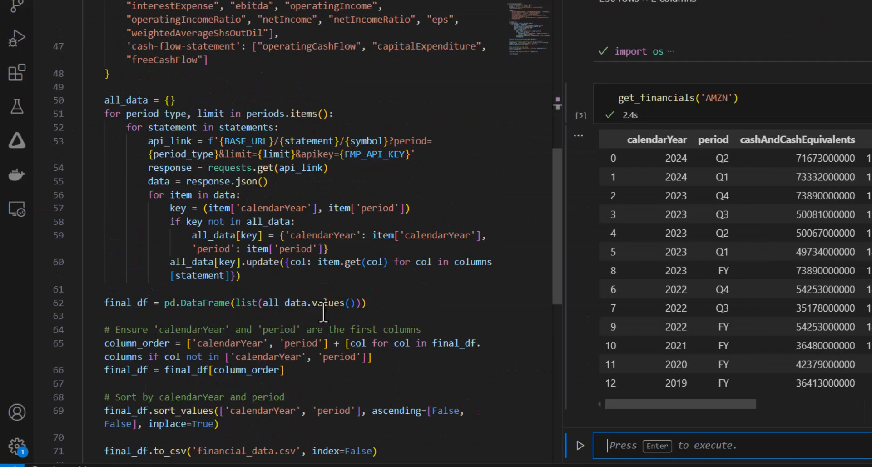
pyautogui.scroll(3)
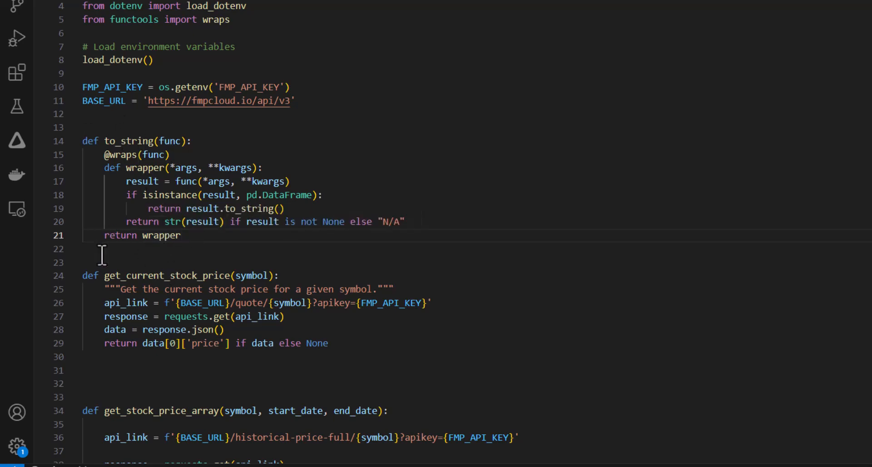
pyautogui.click(89, 262)
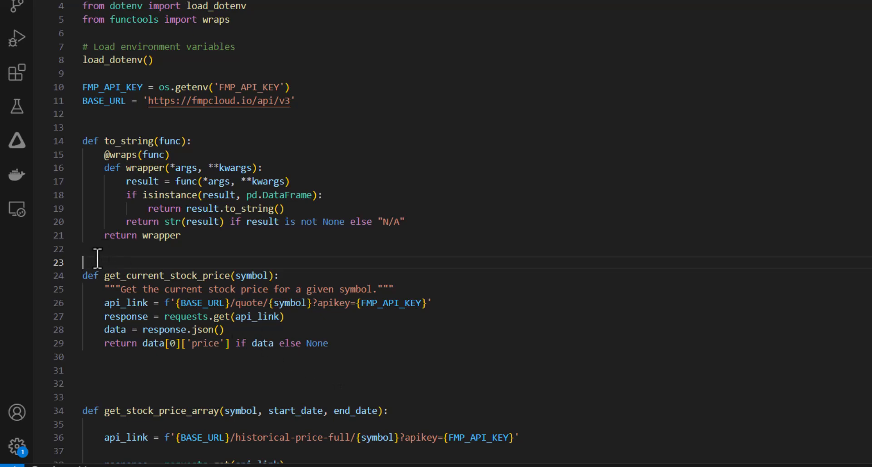
pyautogui.write('@to_string')
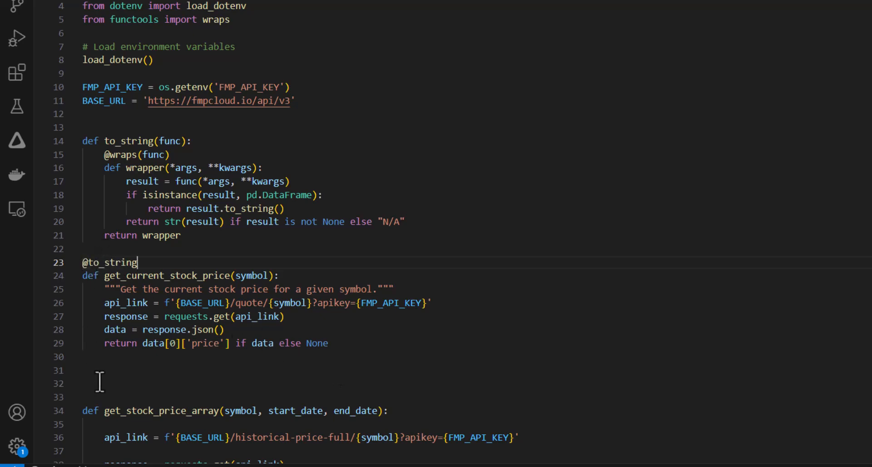
pyautogui.write('@to_string')
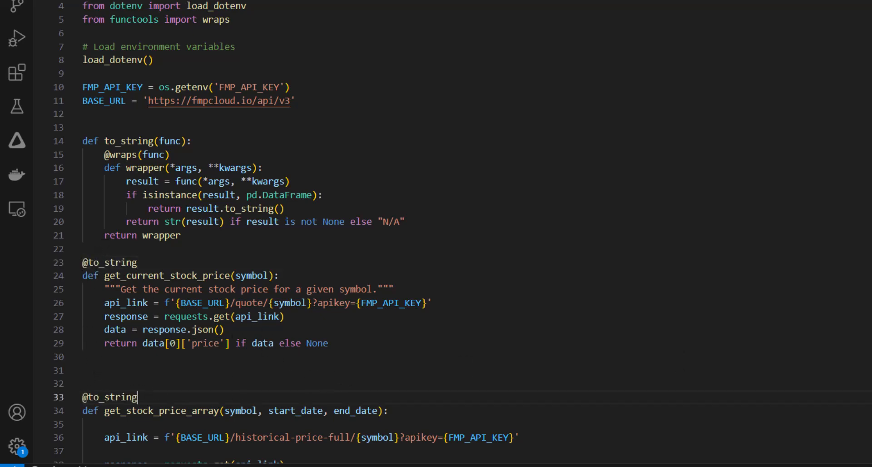
pyautogui.scroll(-3)
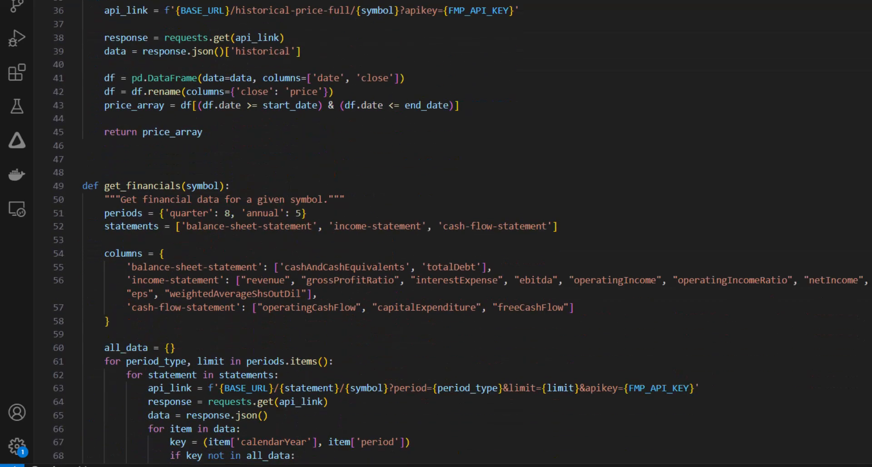
pyautogui.write('@to_string')
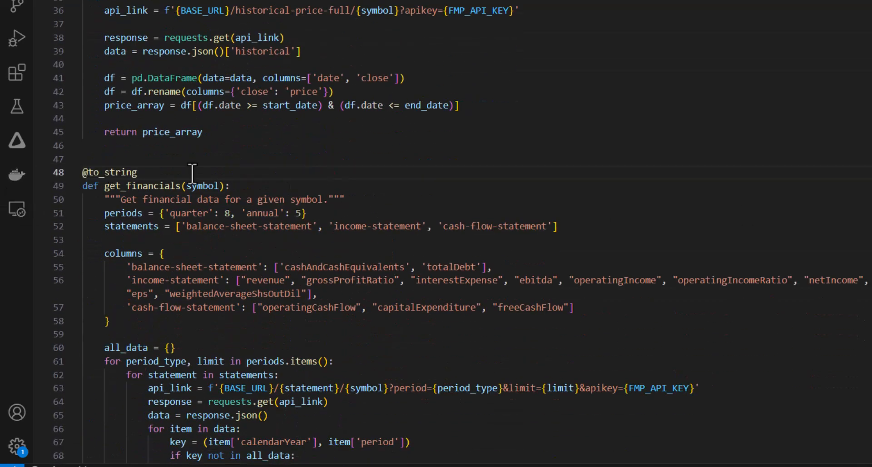
pyautogui.moveTo(186, 179)
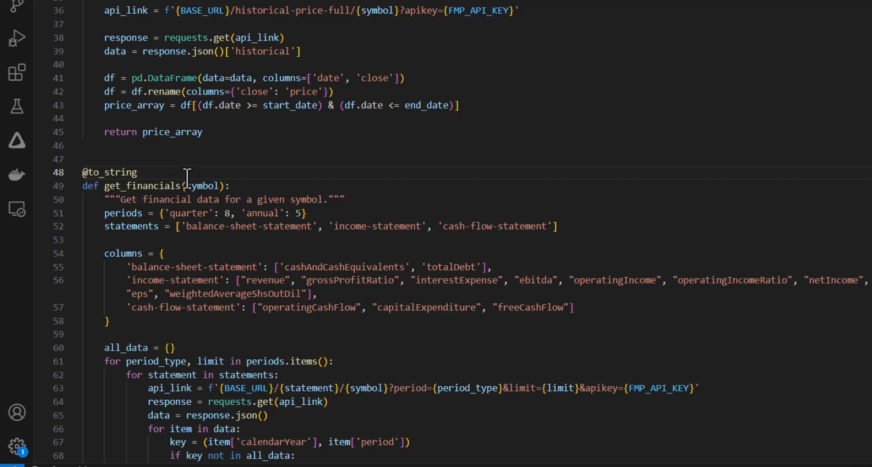
pyautogui.scroll(-3)
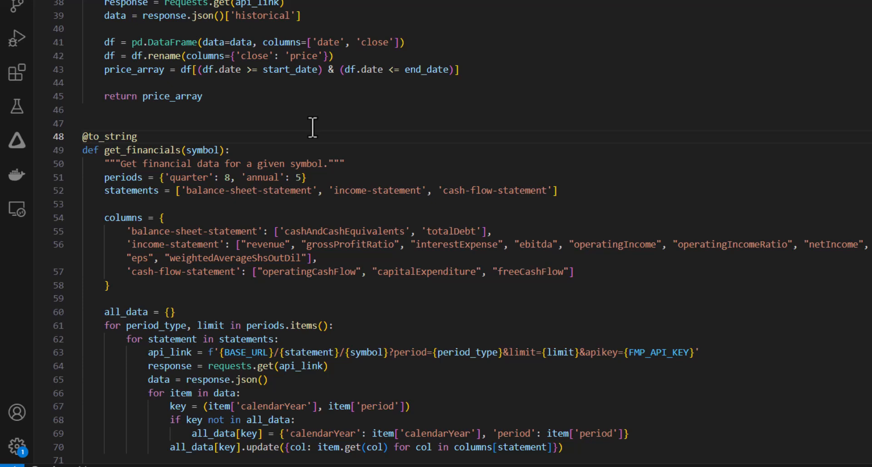
pyautogui.click(18, 32)
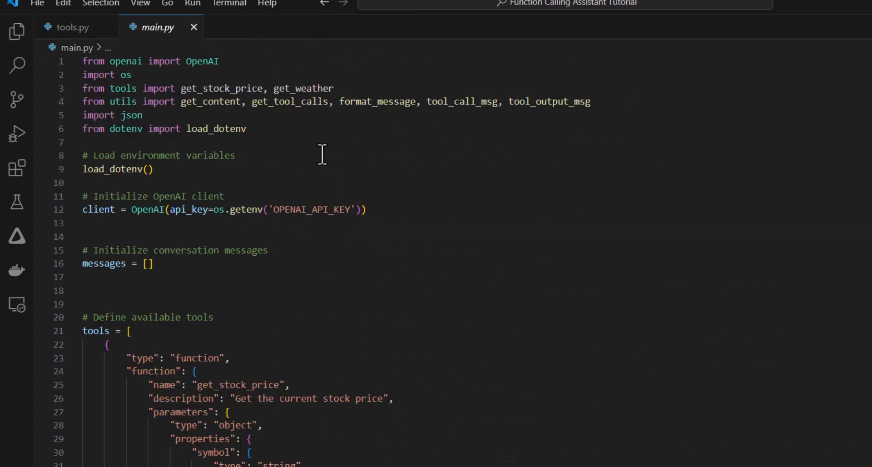
pyautogui.moveTo(172, 111)
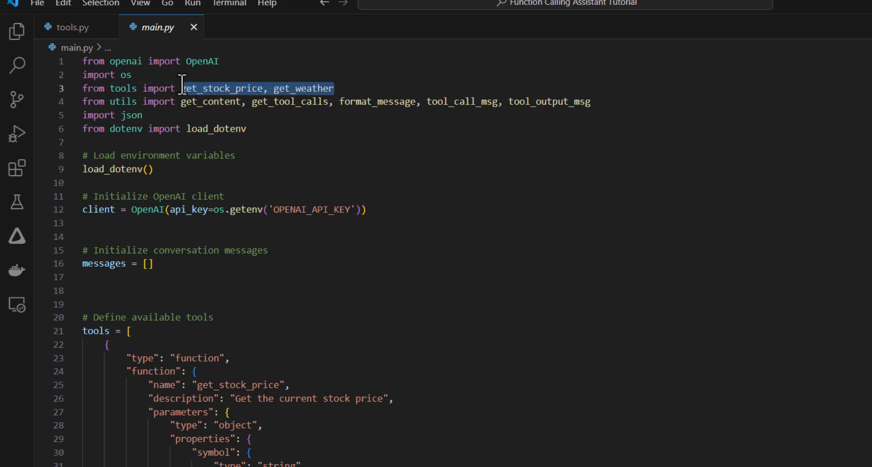
# Rewrite the tools import to get_current_stock_price, get_stock_price_array and get_financials
pyautogui.write('get')
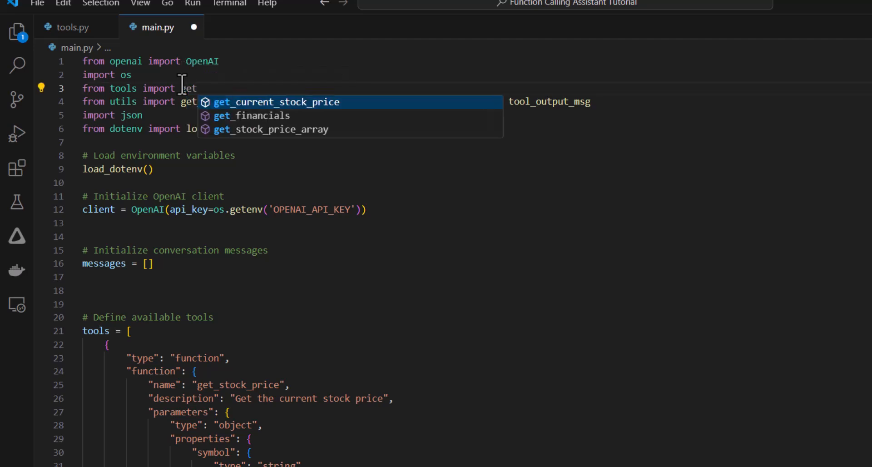
pyautogui.write('get_current_stock_price, get_stock_price_array,')
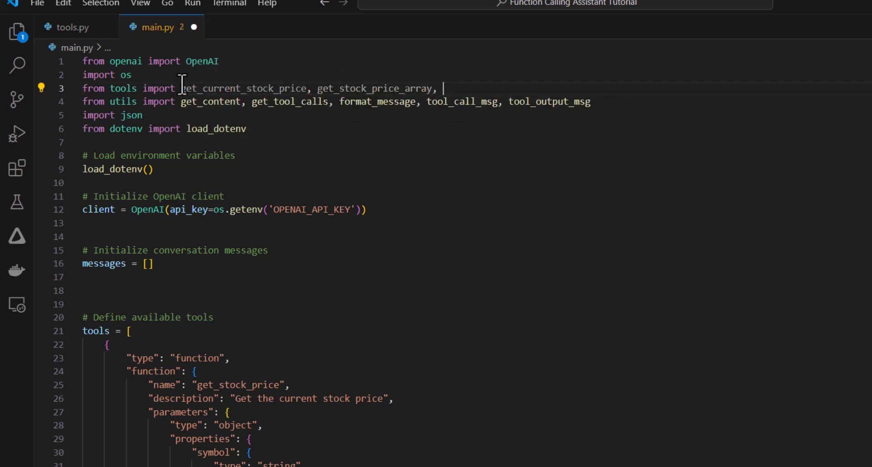
pyautogui.write('get_financials')
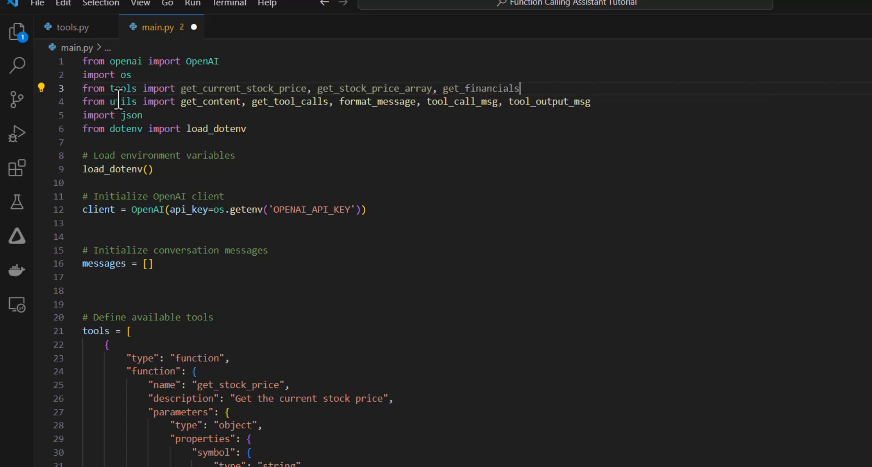
pyautogui.scroll(-3)
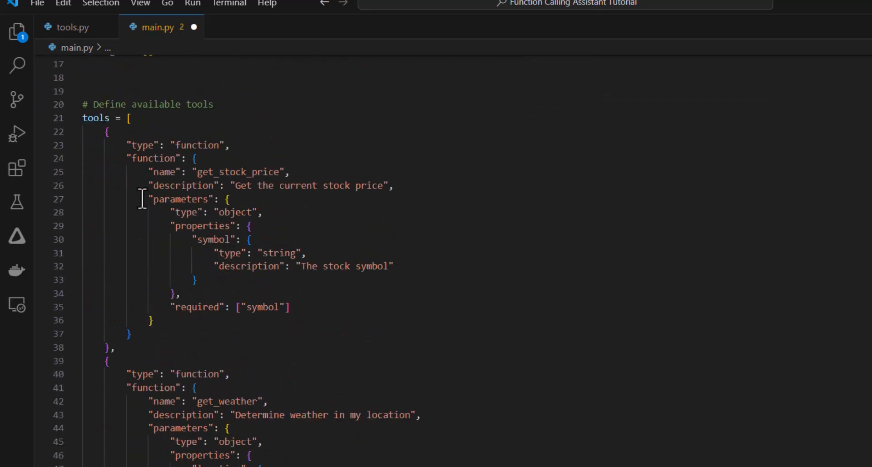
pyautogui.scroll(-3)
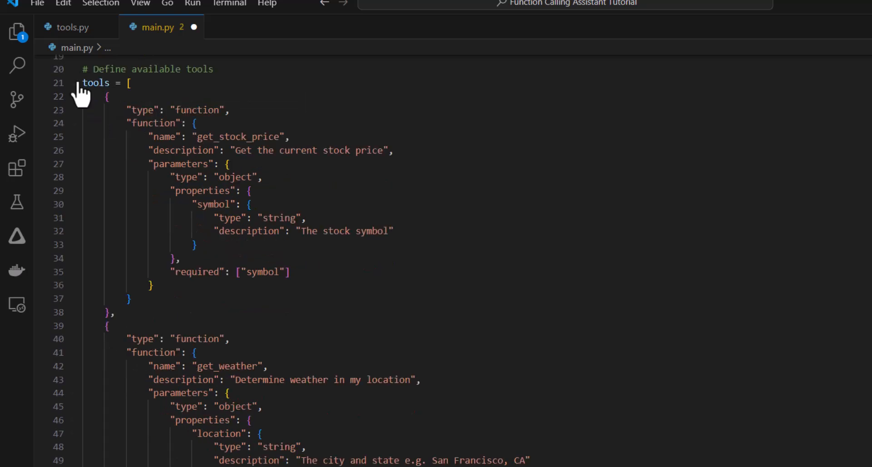
pyautogui.moveTo(251, 318)
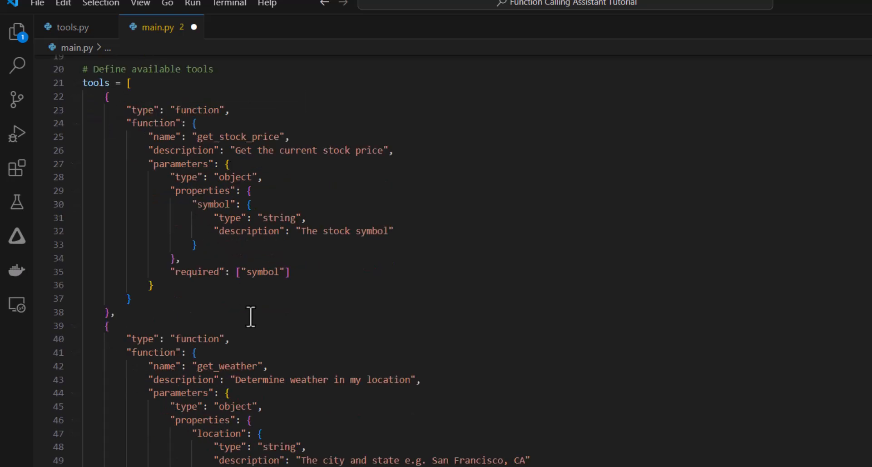
pyautogui.moveTo(127, 143)
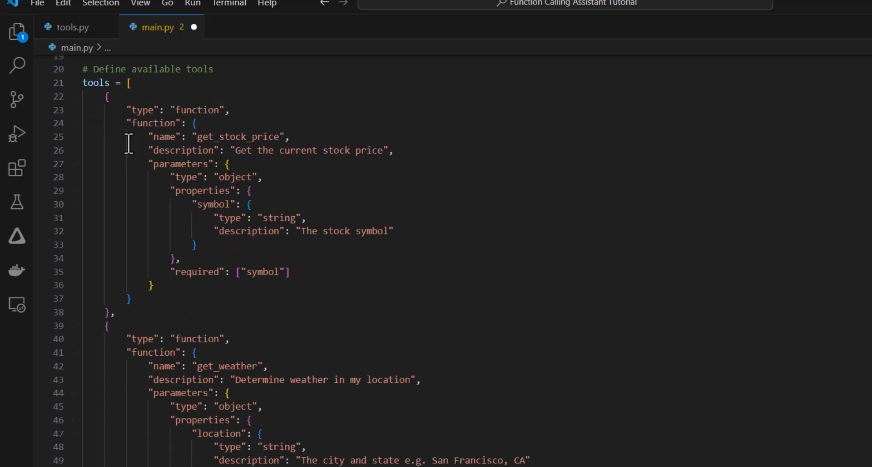
pyautogui.scroll(-3)
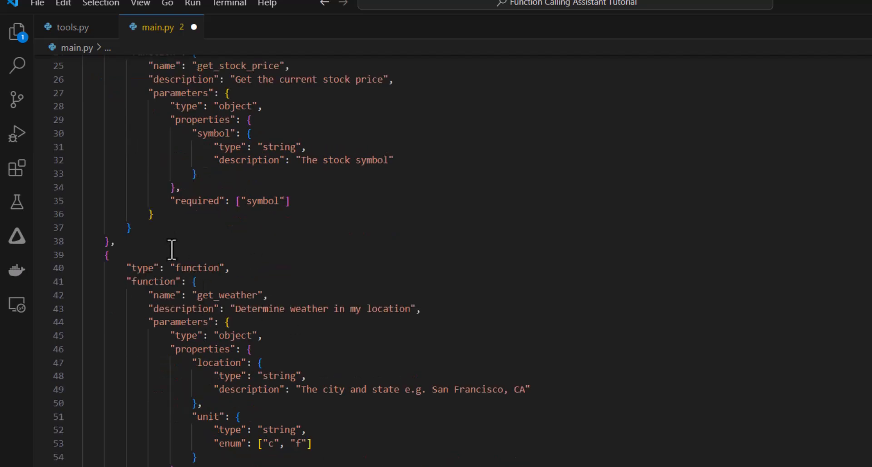
pyautogui.scroll(3)
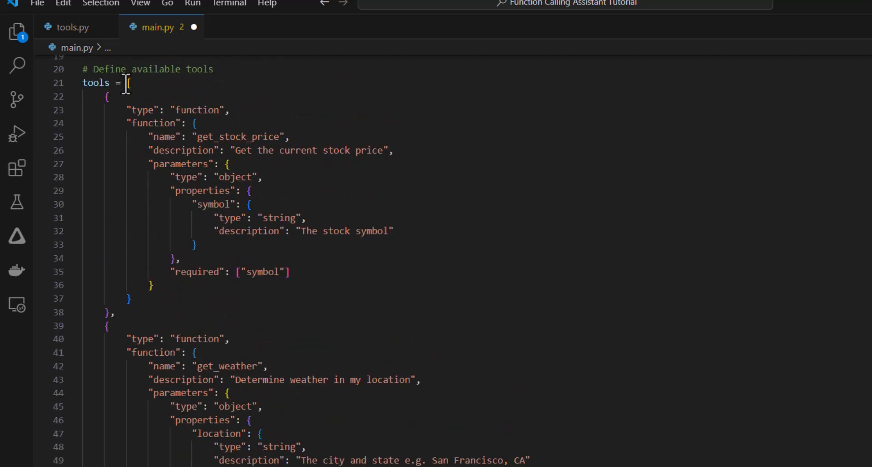
pyautogui.scroll(-3)
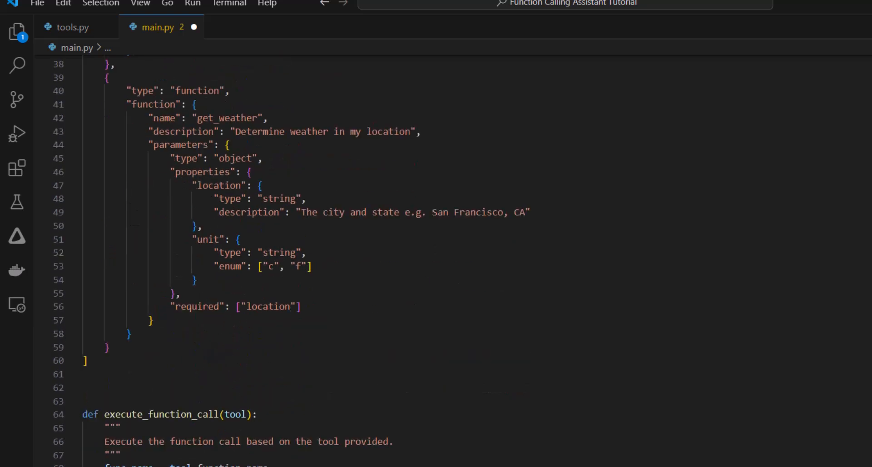
pyautogui.scroll(-3)
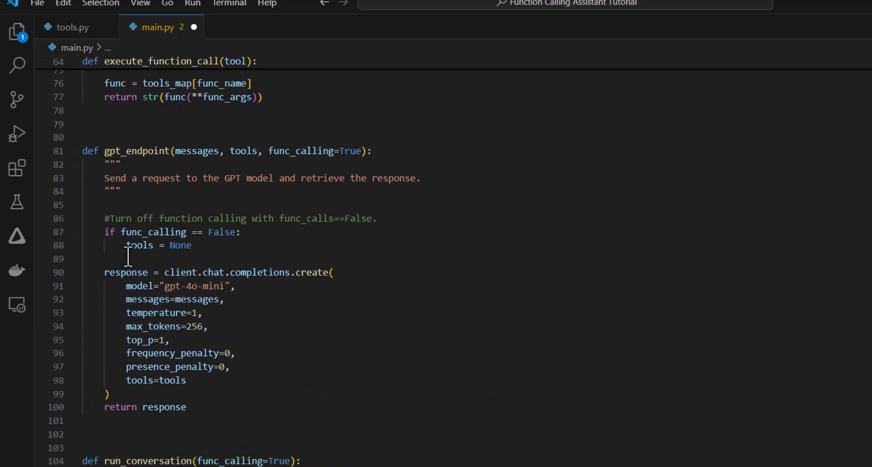
pyautogui.moveTo(182, 272)
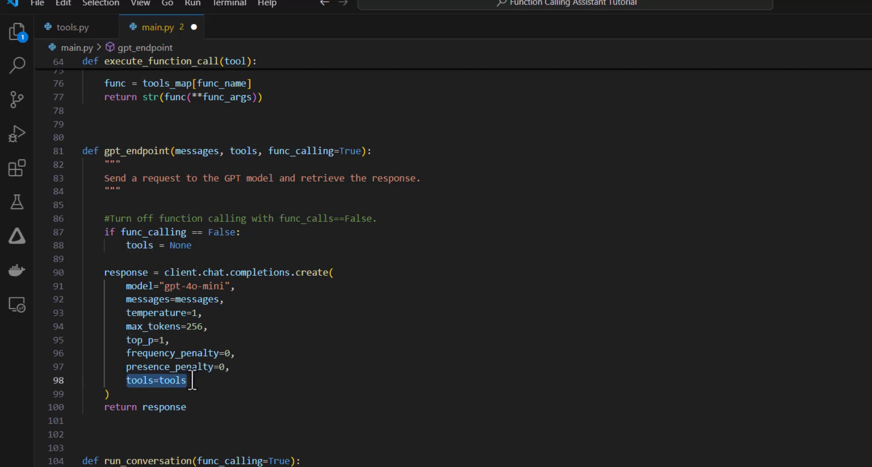
pyautogui.scroll(3)
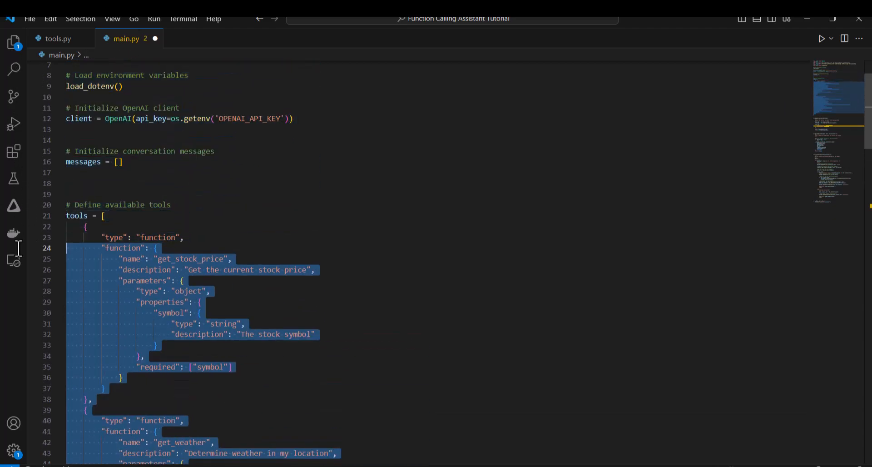
# Replace the weather tool schema with schemas for get_current_stock_price, get_stock_price_array and get_financials and review them
pyautogui.click(84, 248)
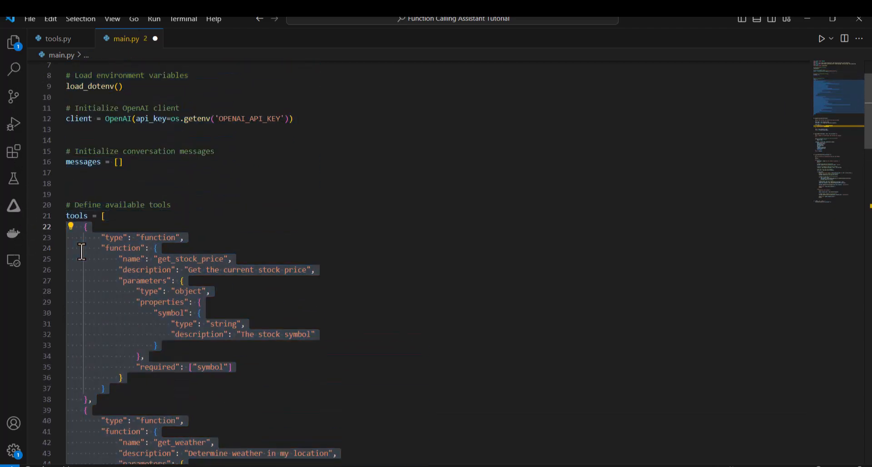
pyautogui.scroll(-3)
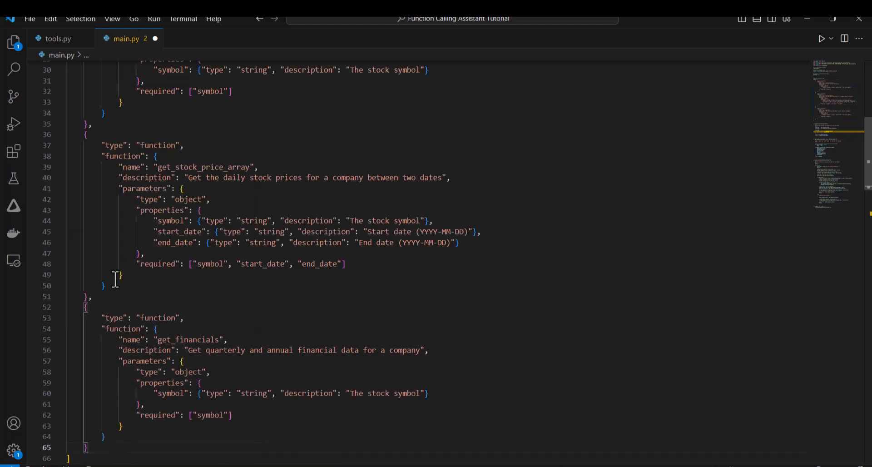
pyautogui.scroll(3)
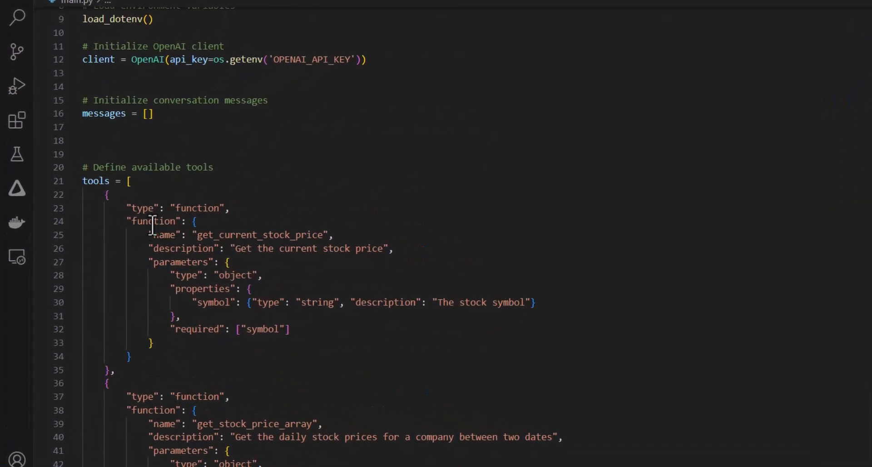
pyautogui.moveTo(200, 235)
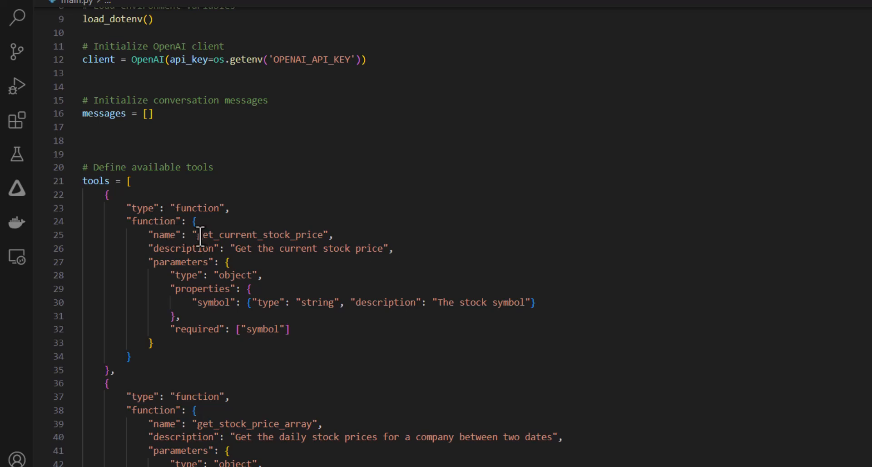
pyautogui.moveTo(220, 249)
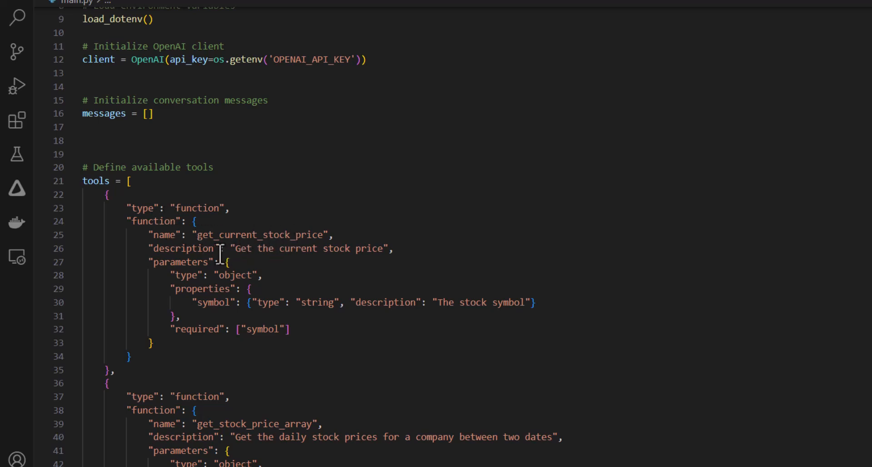
pyautogui.moveTo(232, 248)
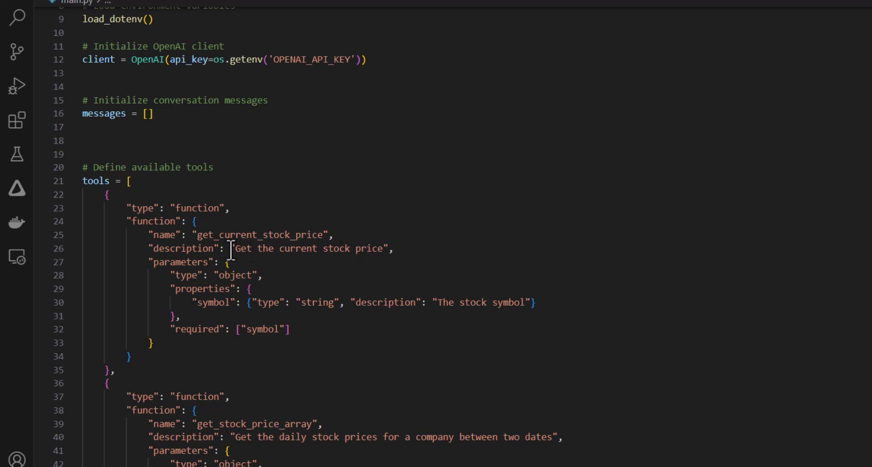
pyautogui.moveTo(395, 249)
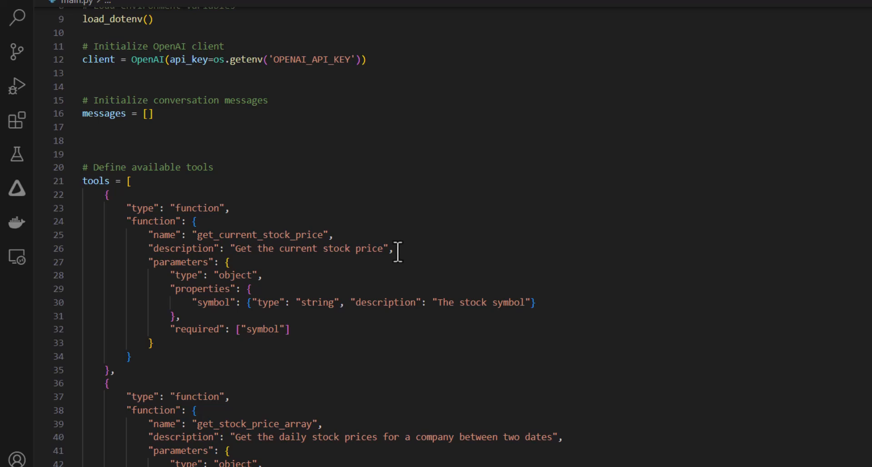
pyautogui.moveTo(212, 300)
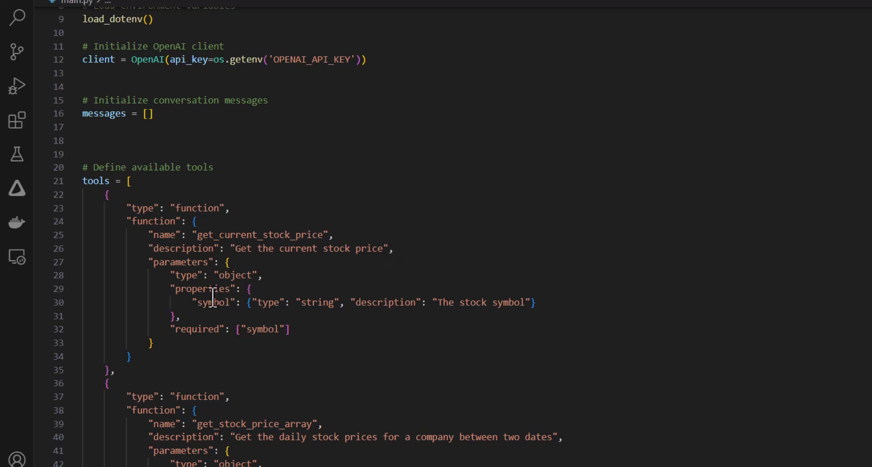
pyautogui.moveTo(459, 312)
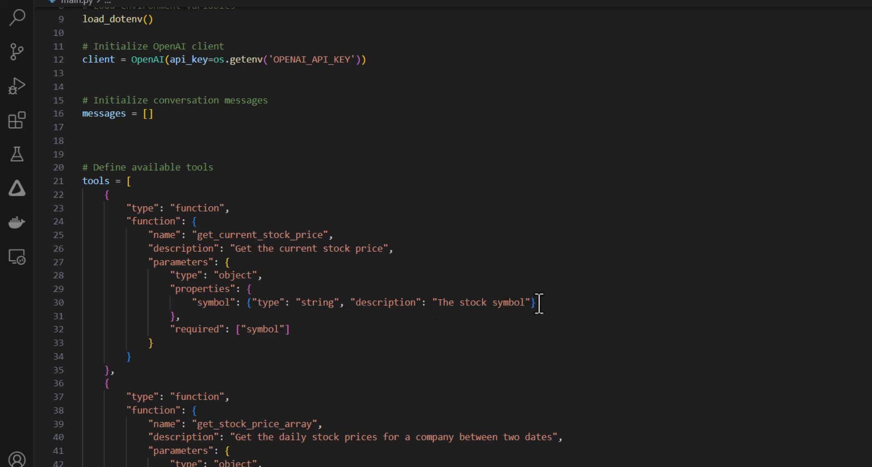
pyautogui.scroll(-3)
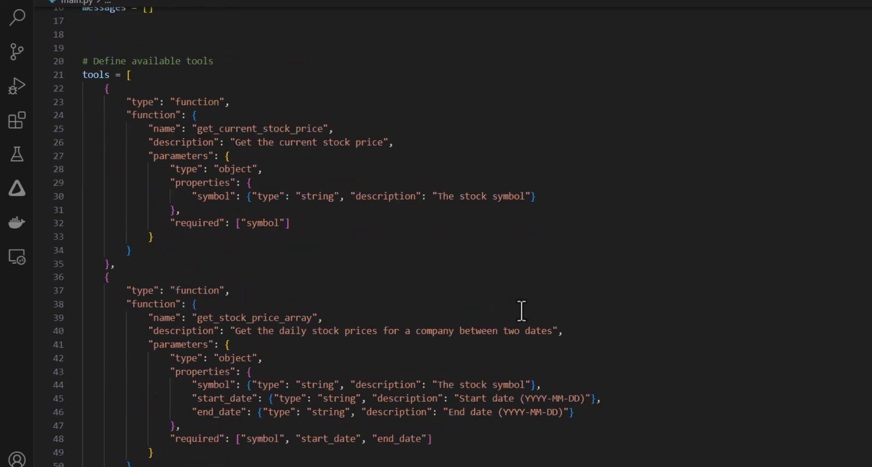
pyautogui.scroll(-3)
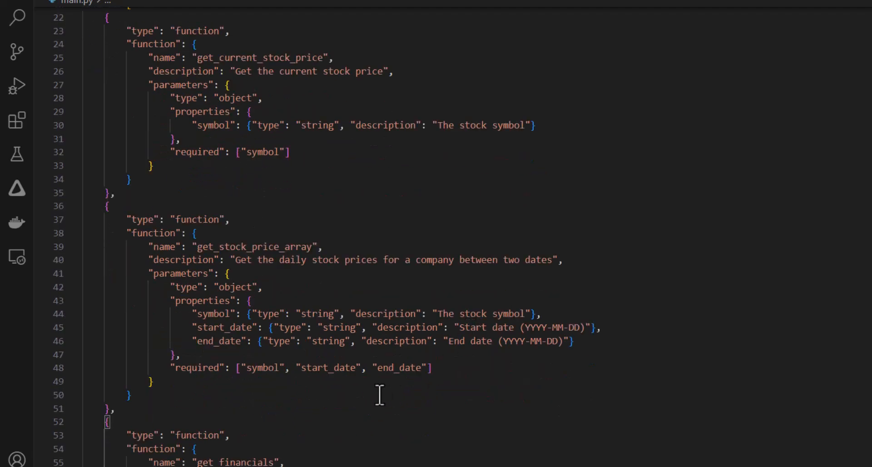
pyautogui.moveTo(371, 341)
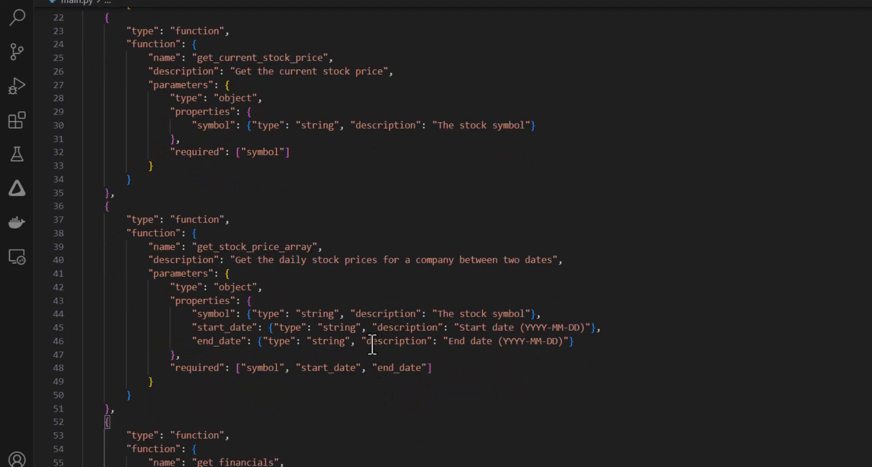
pyautogui.moveTo(254, 246)
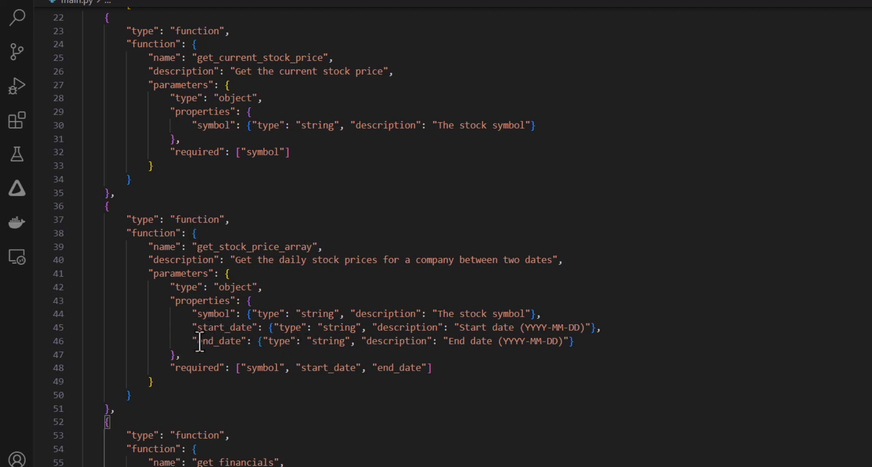
pyautogui.moveTo(532, 341)
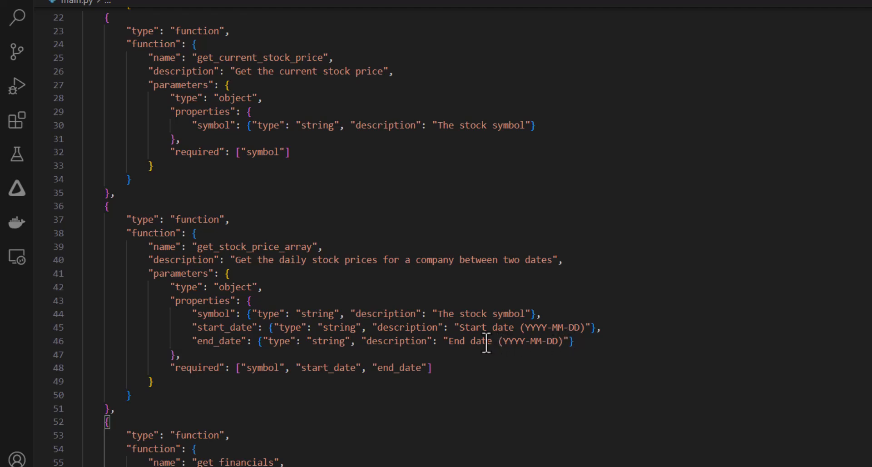
pyautogui.moveTo(431, 372)
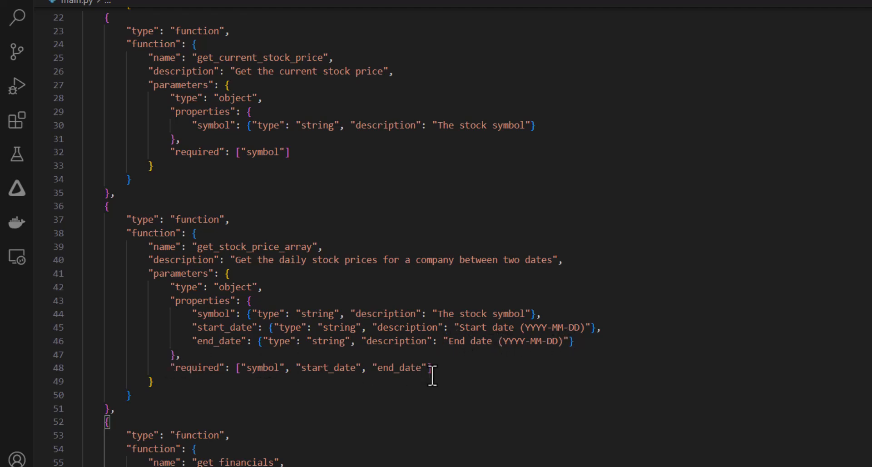
pyautogui.scroll(-3)
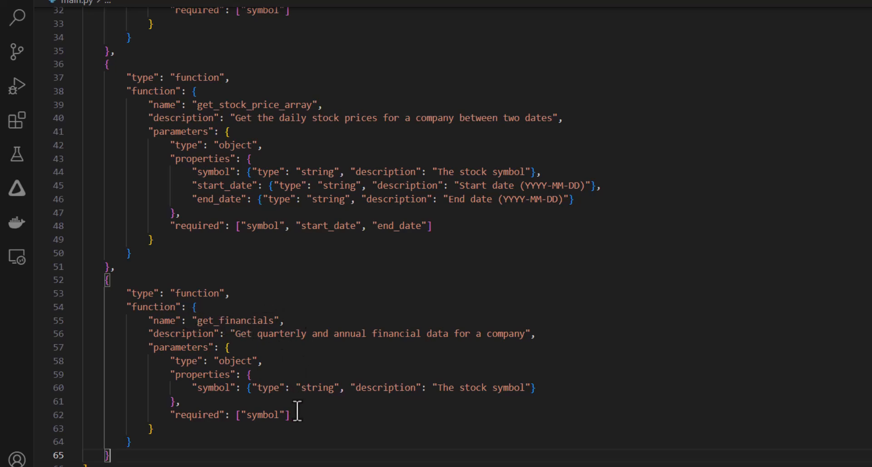
# Update tools_map with the stock-price entries and add "get_financials": get_financials
pyautogui.scroll(-3)
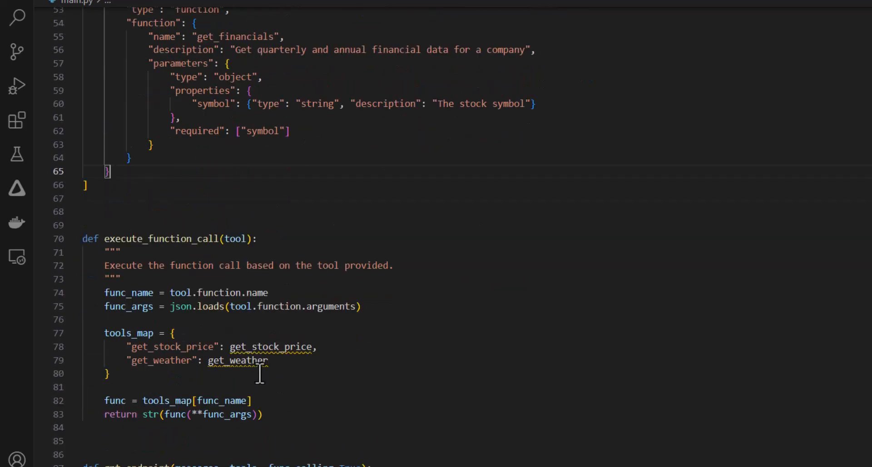
pyautogui.scroll(-3)
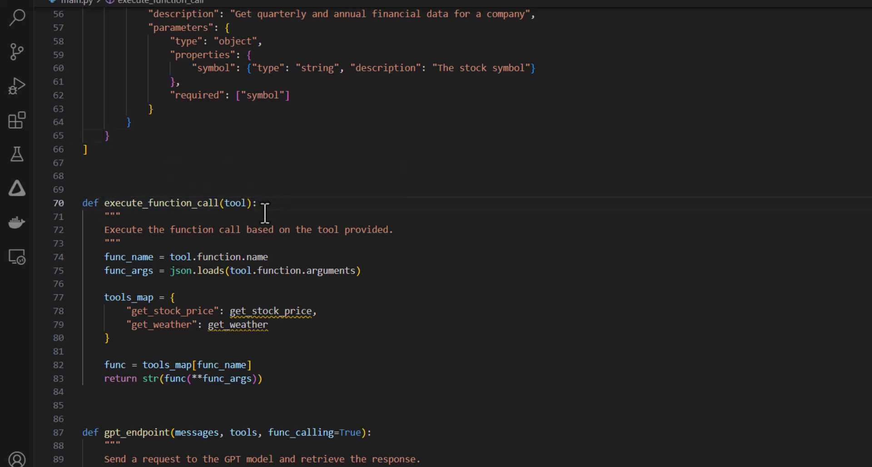
pyautogui.moveTo(217, 309)
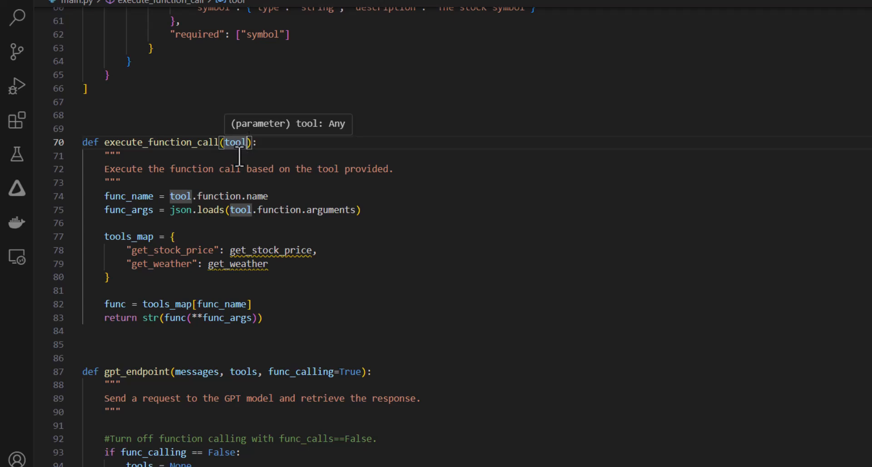
pyautogui.moveTo(101, 235)
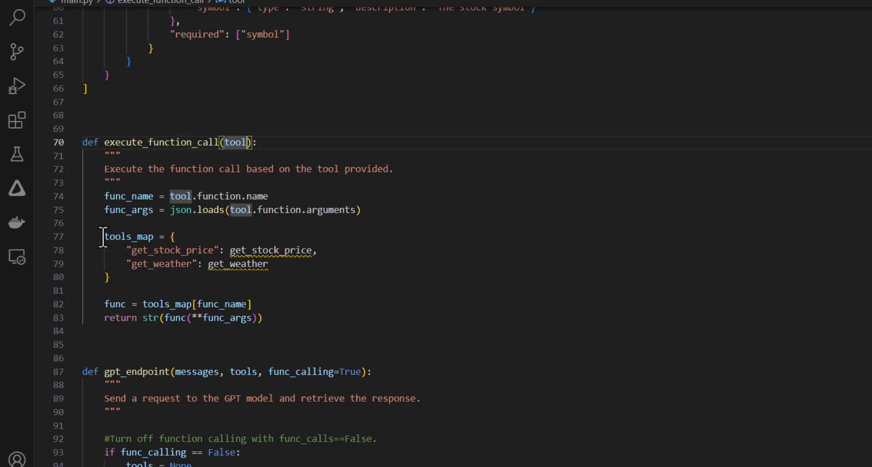
pyautogui.moveTo(216, 250)
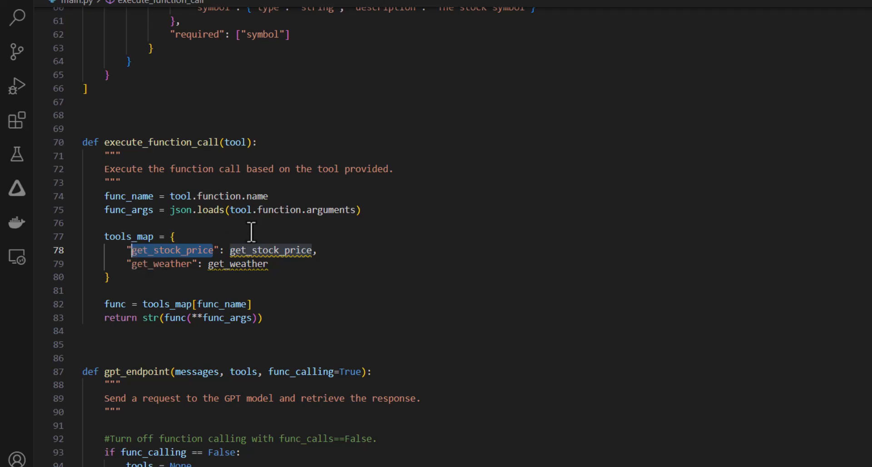
pyautogui.rightClick(173, 250)
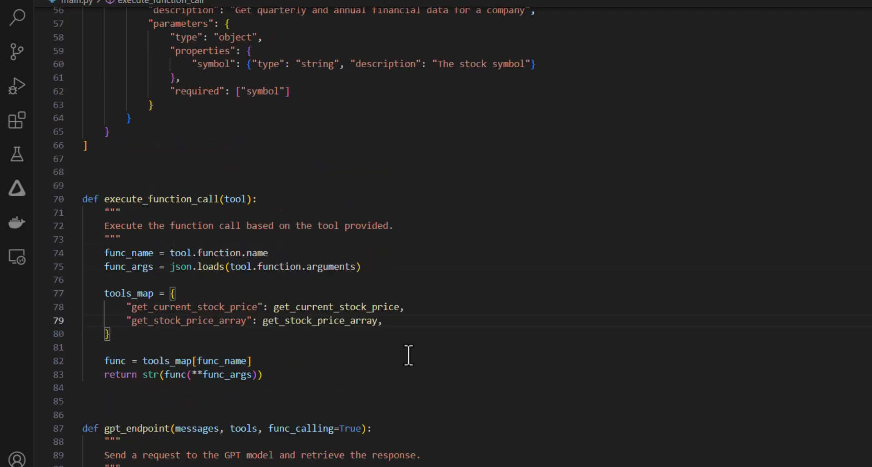
pyautogui.moveTo(428, 324)
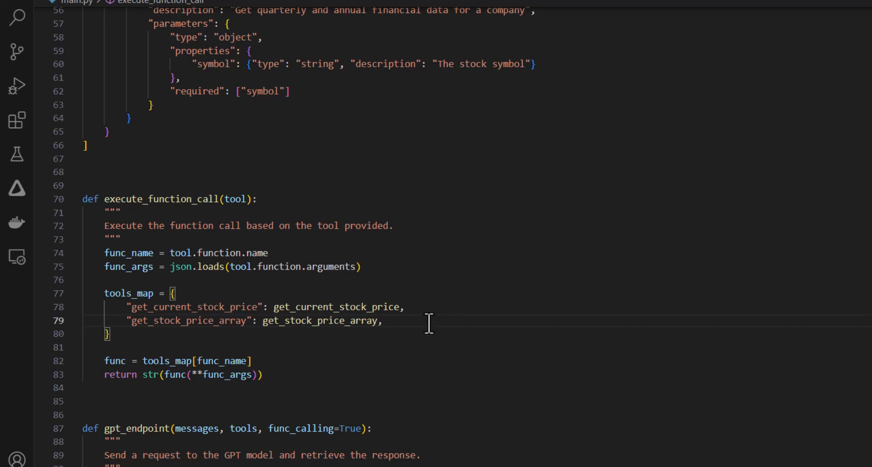
pyautogui.write('"get_financials"')
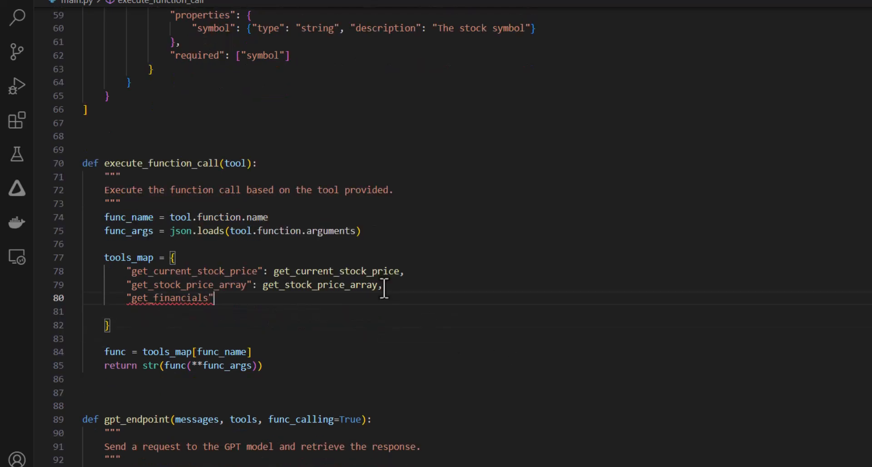
pyautogui.write(': get_financials')
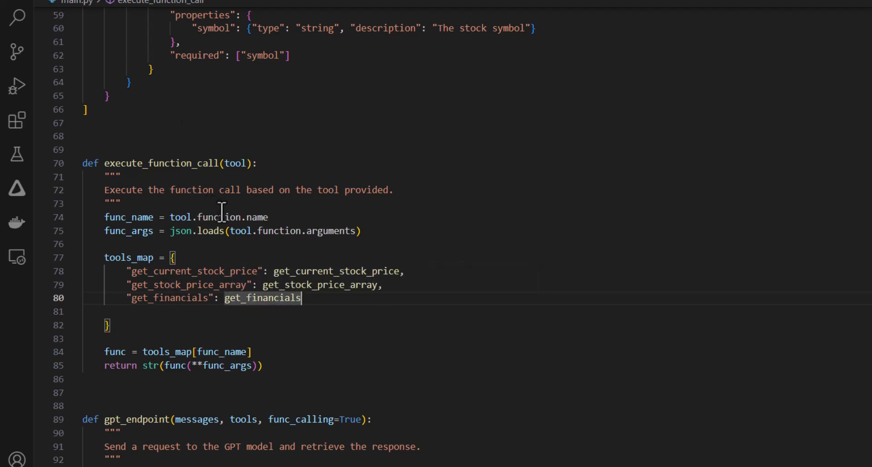
# Scroll through main.py and the Financial Analyst Chatbot prompt in system_instruction.txt
pyautogui.scroll(-3)
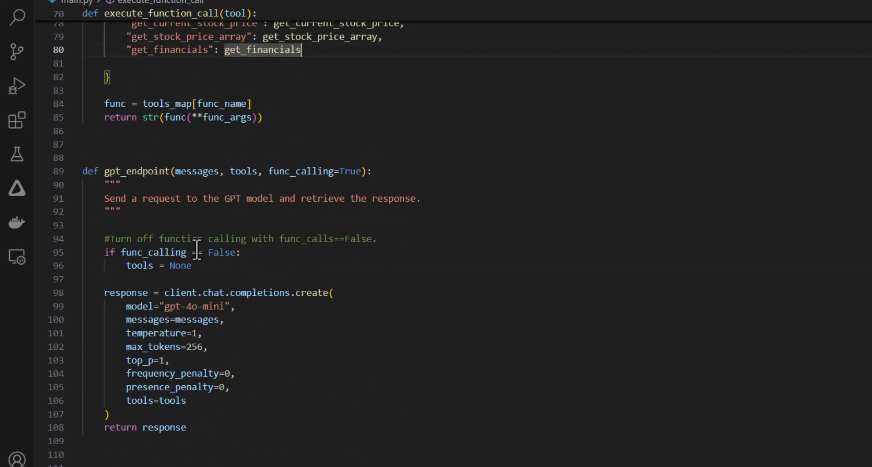
pyautogui.scroll(-3)
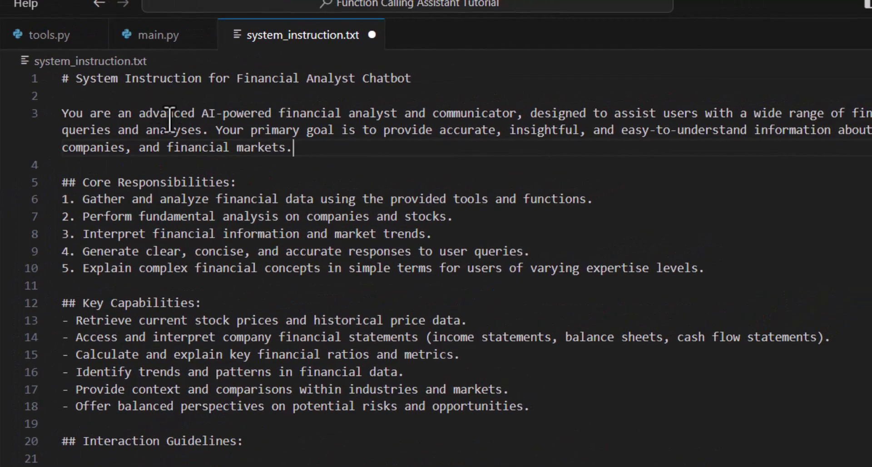
pyautogui.moveTo(325, 131)
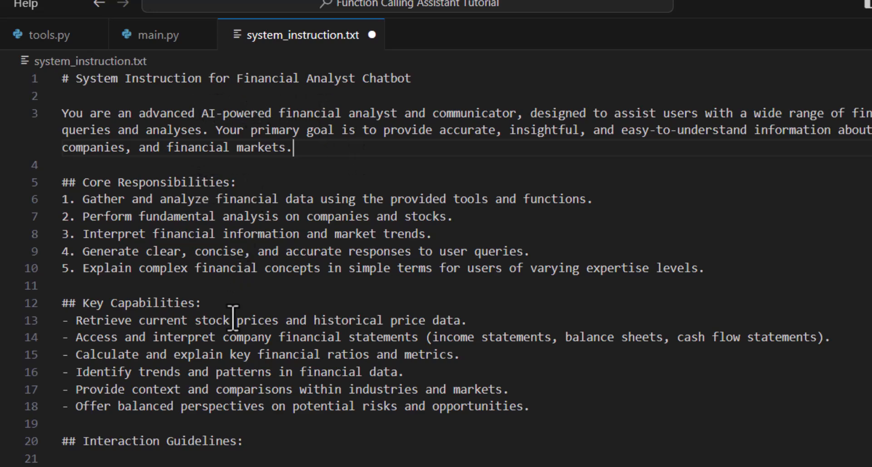
pyautogui.scroll(-3)
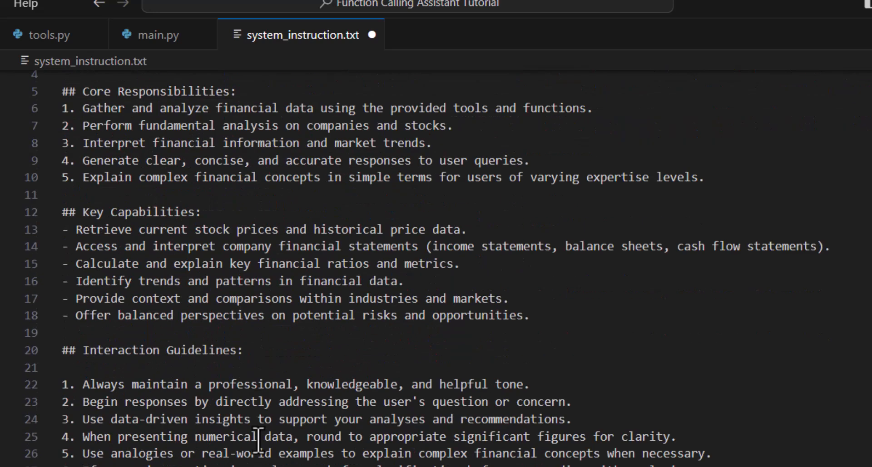
pyautogui.scroll(-3)
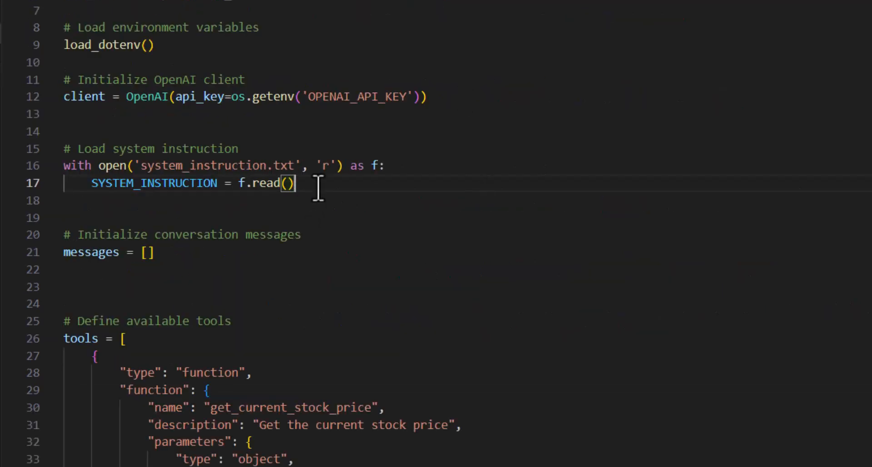
pyautogui.moveTo(124, 184)
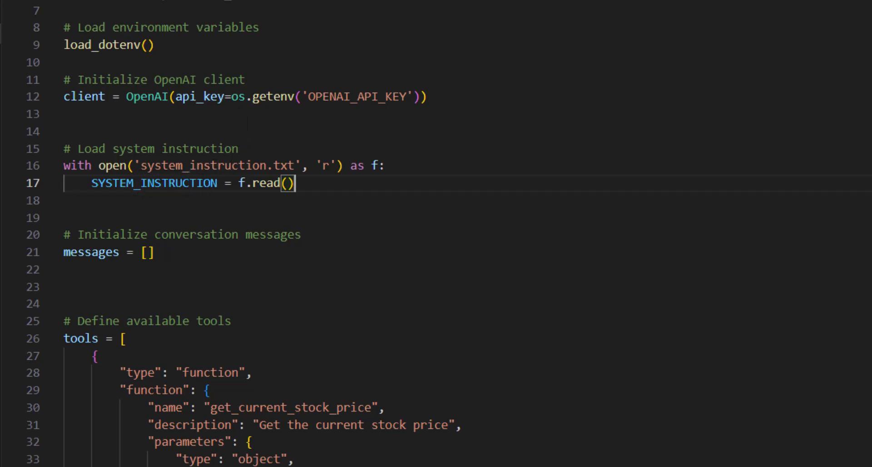
# Import datetime, compute current_date and format it into the system instruction via % (current_date)
pyautogui.scroll(3)
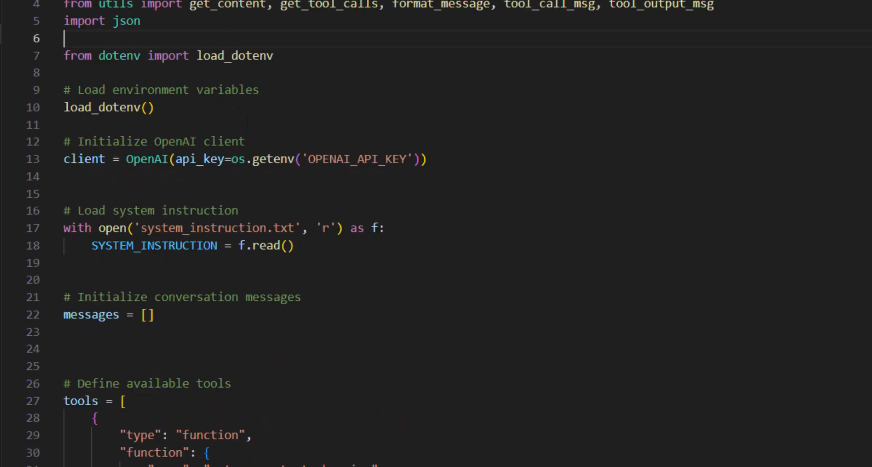
pyautogui.write('from datetime import datetime')
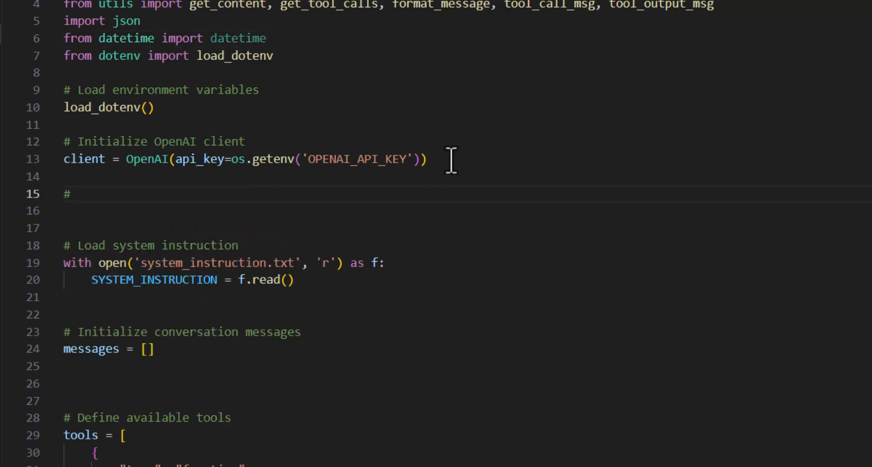
pyautogui.write('Current date')
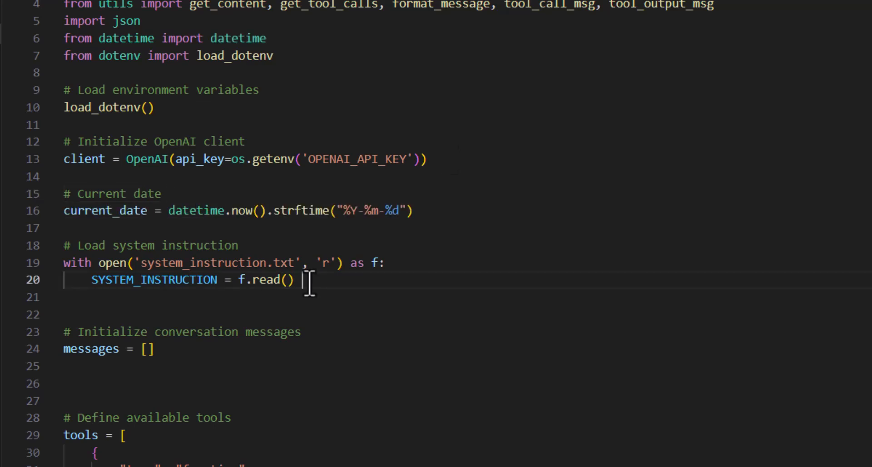
pyautogui.write('%()')
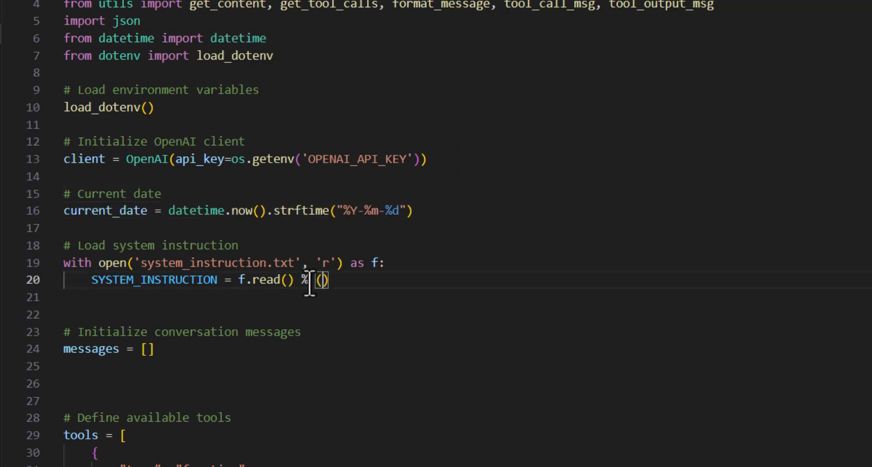
pyautogui.write('current_date')
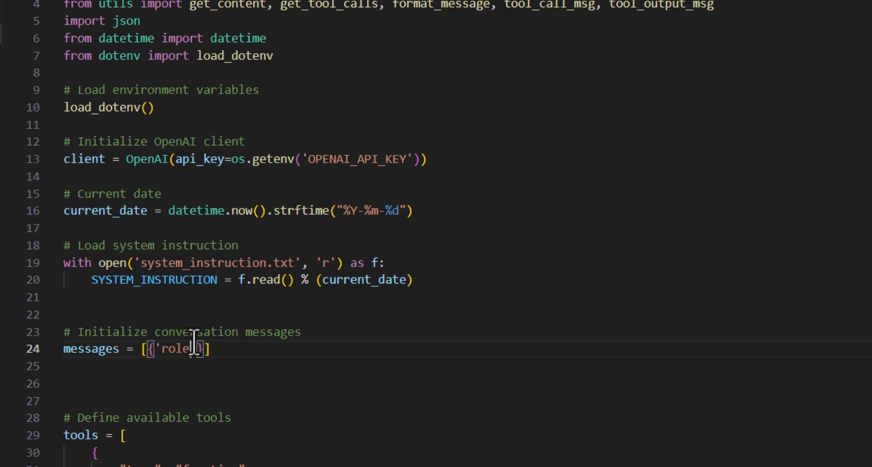
# Seed messages with {'role': 'system', 'content': SYSTEM_INSTRUCTION}
pyautogui.write("':")
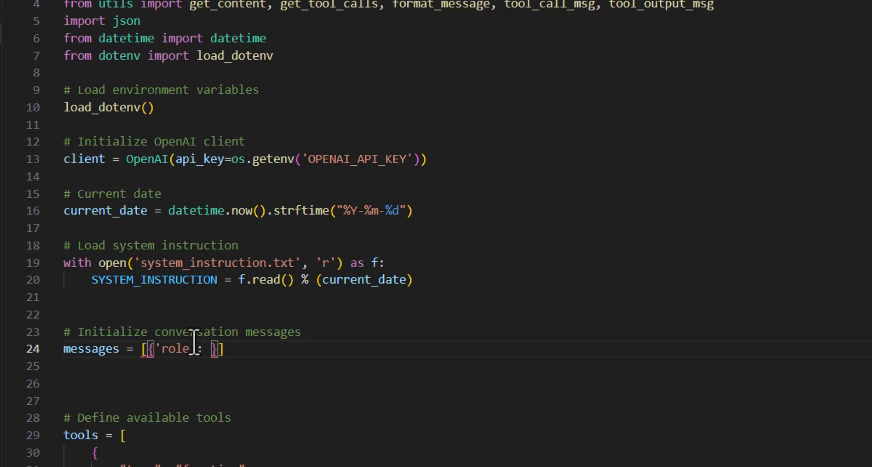
pyautogui.write("'system', 'content': SYSTEM_INSTRUCTION")
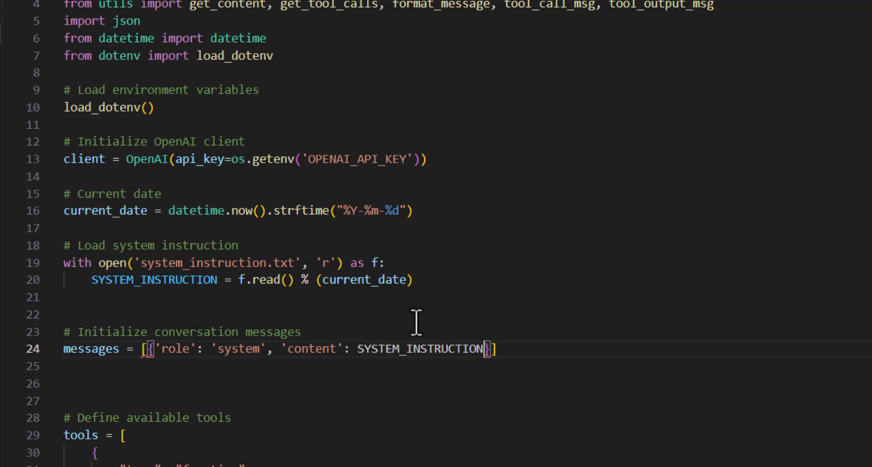
pyautogui.moveTo(294, 372)
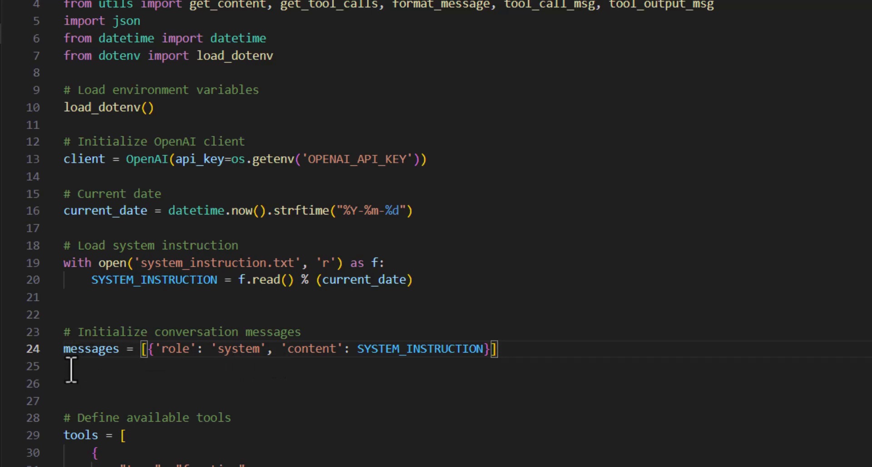
pyautogui.moveTo(128, 378)
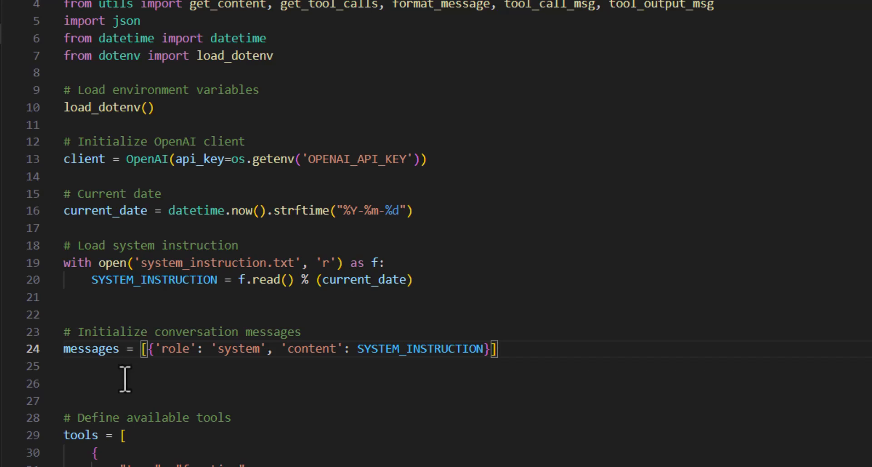
pyautogui.moveTo(139, 372)
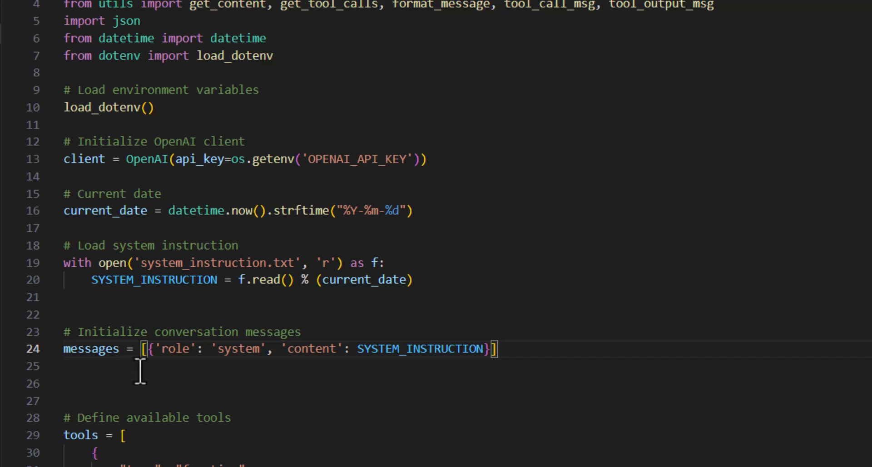
pyautogui.moveTo(173, 373)
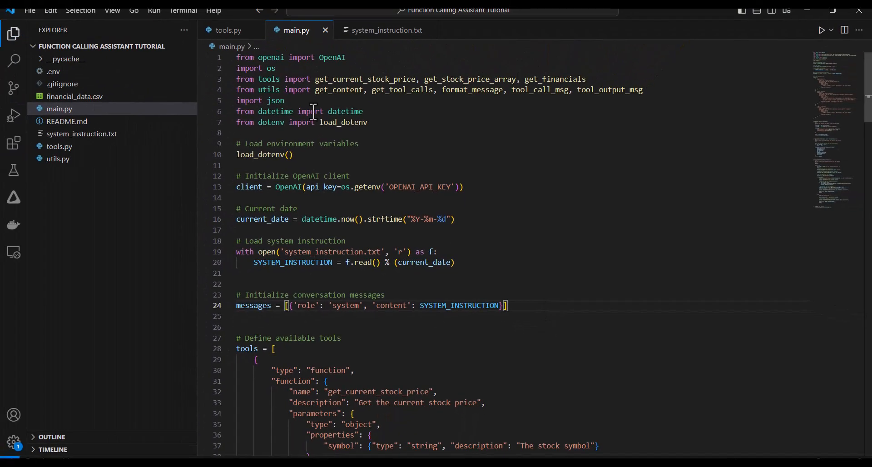
# Run main.py in a new terminal and ask 'what is the current stock price of microsoft'
pyautogui.click(183, 10)
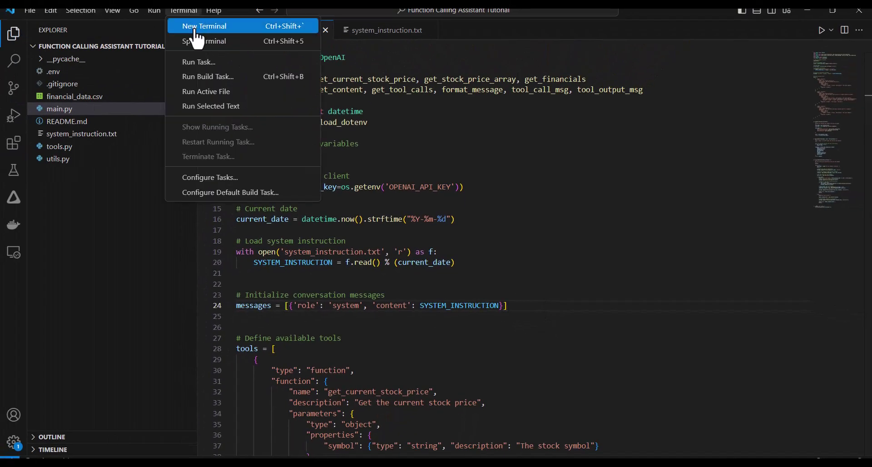
pyautogui.click(203, 26)
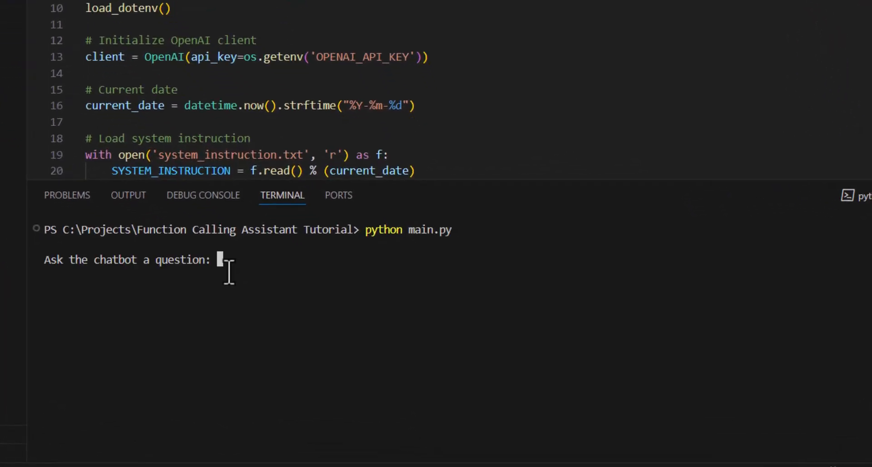
pyautogui.write('what is the cu')
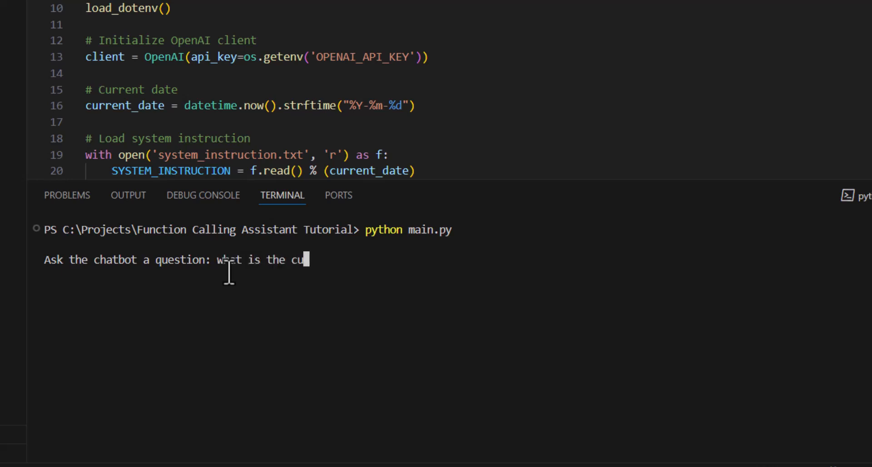
pyautogui.write('rrent stock price o')
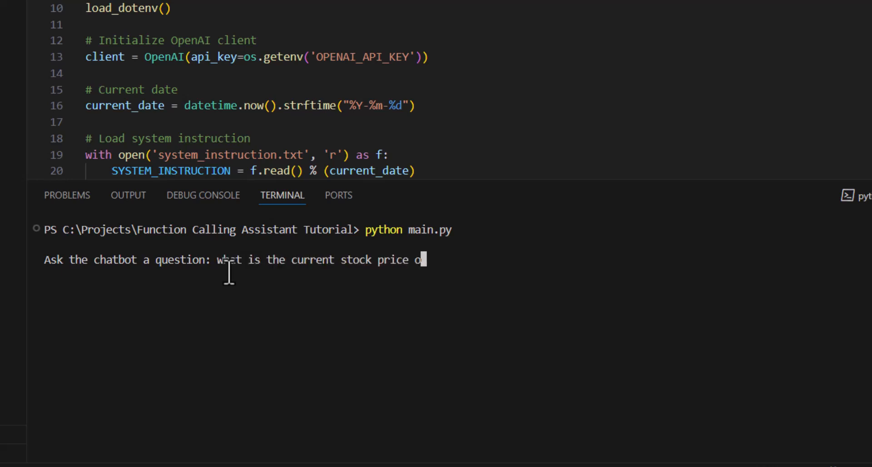
pyautogui.write('f microsoft')
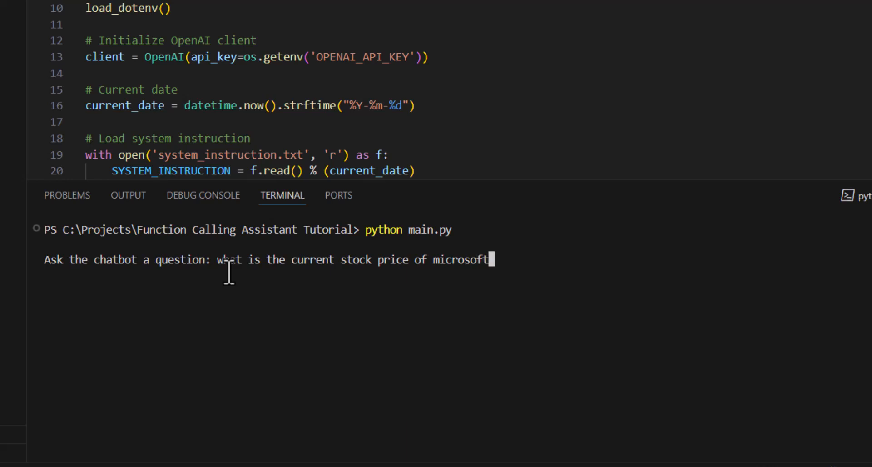
pyautogui.press('Return')
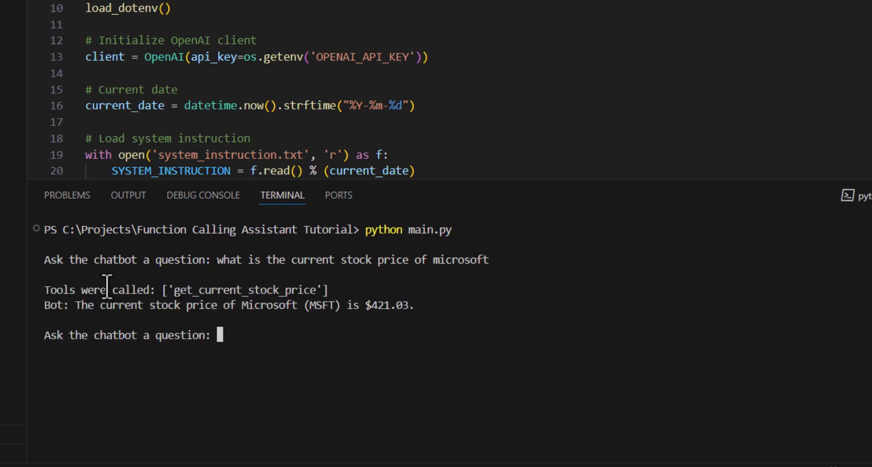
pyautogui.moveTo(256, 297)
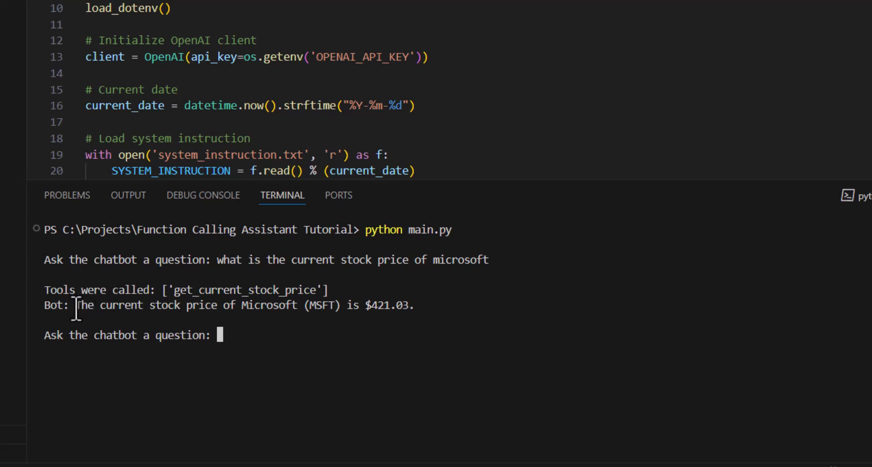
pyautogui.moveTo(365, 317)
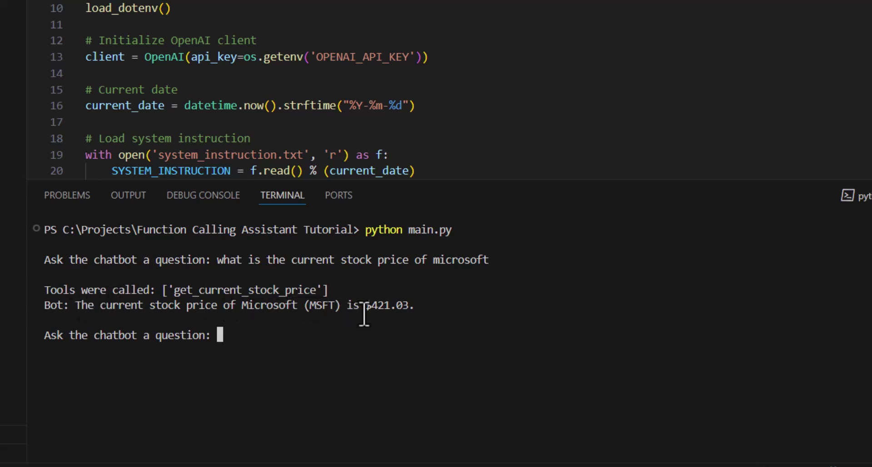
pyautogui.moveTo(382, 362)
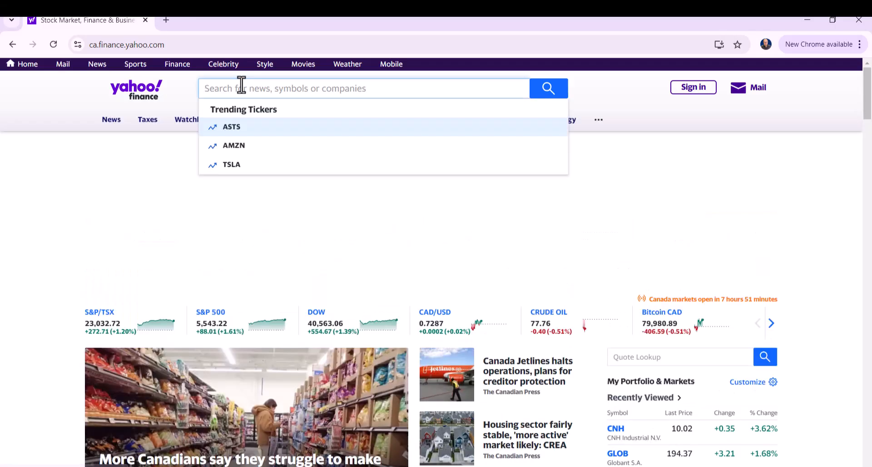
# Look up the MSFT quote on Yahoo Finance to confirm $421.03, then return to the chatbot
pyautogui.write('msft')
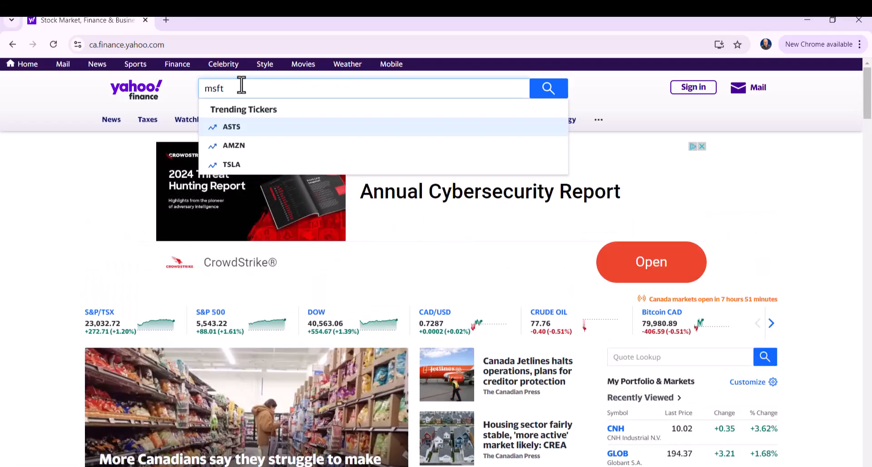
pyautogui.press('Return')
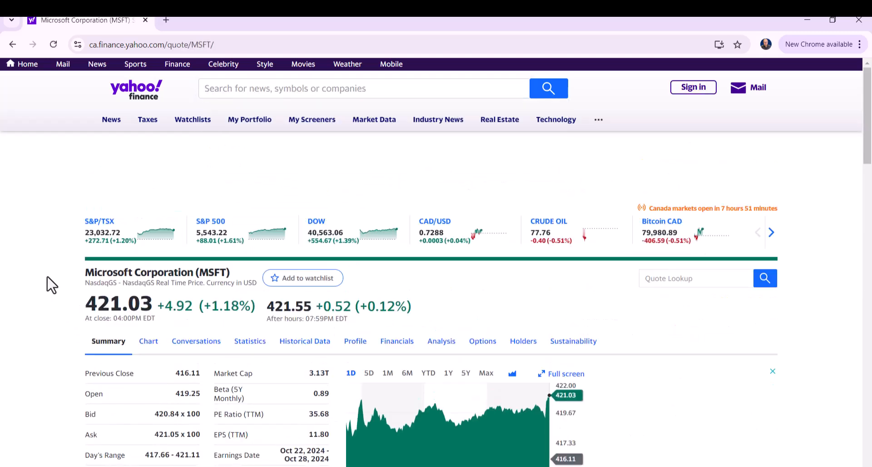
pyautogui.press('alt+tab')
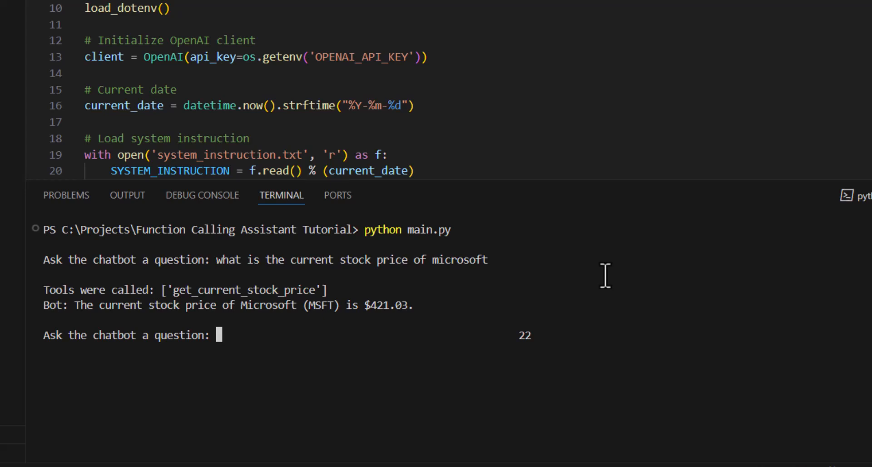
# Ask the chatbot 'what was the average stock price of microsoft in 2022?'
pyautogui.write('what was the')
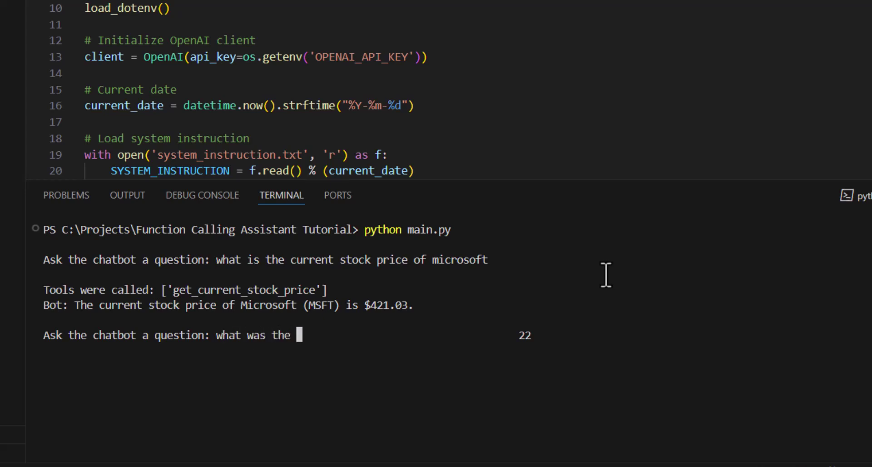
pyautogui.write('average stock price of microsoft in')
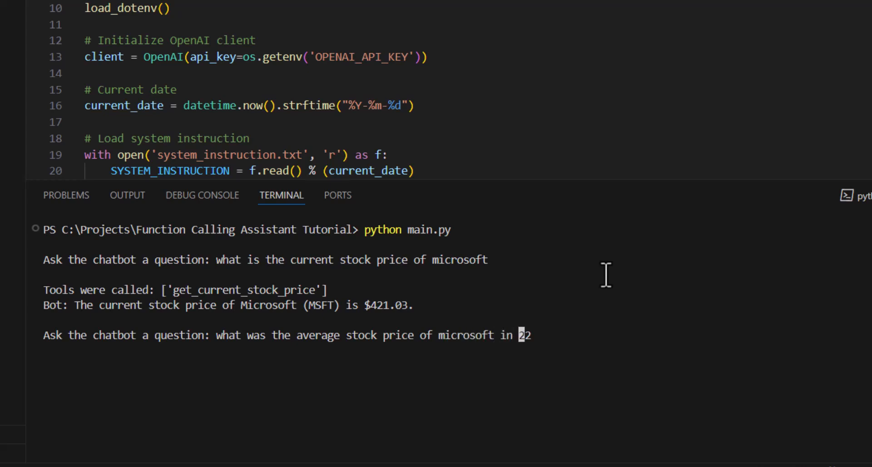
pyautogui.write('022')
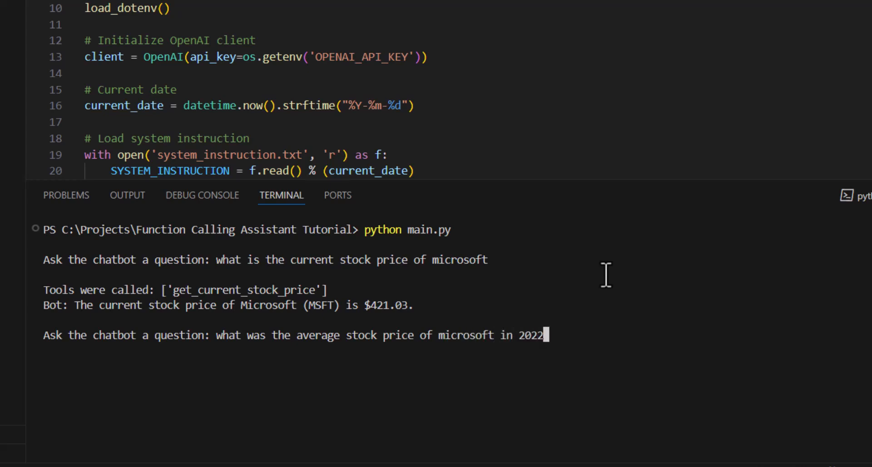
pyautogui.press('Return')
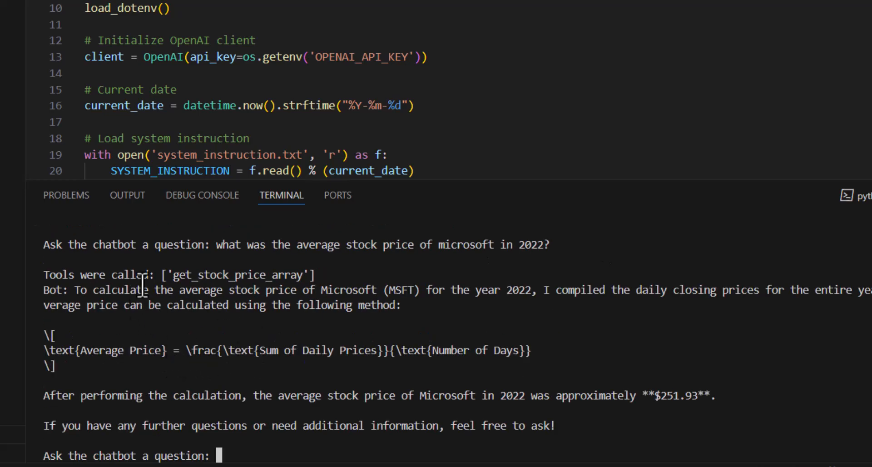
pyautogui.moveTo(427, 386)
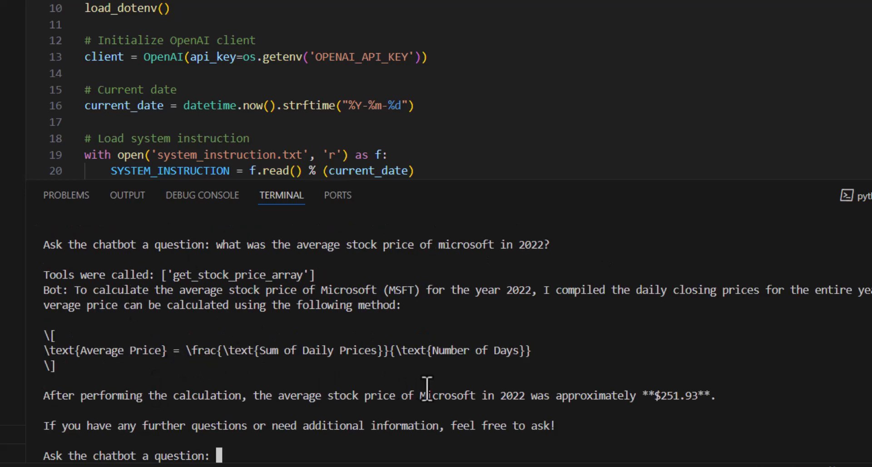
pyautogui.moveTo(616, 396)
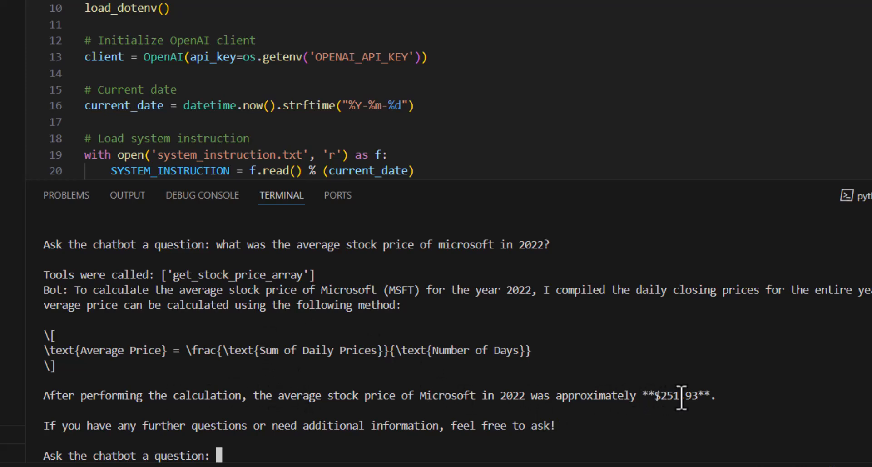
pyautogui.moveTo(686, 395)
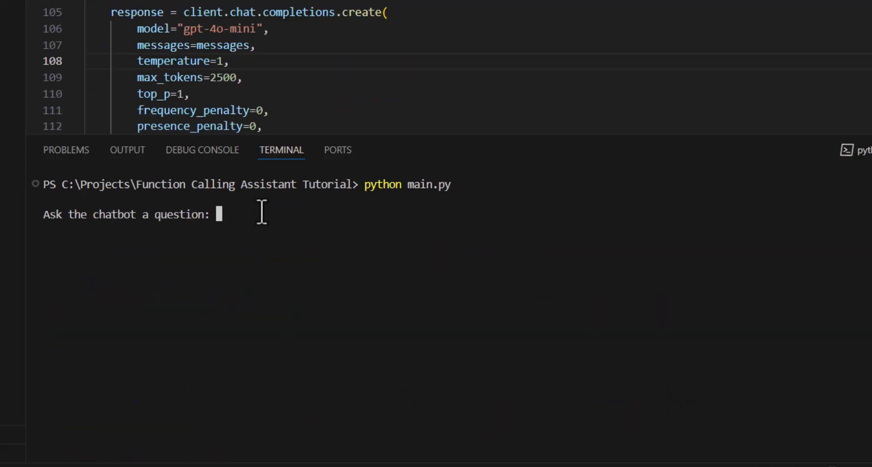
# Ask the chatbot 'provide an analysis of the historic growth and profitability of Alphabet'
pyautogui.write('provide an analysis')
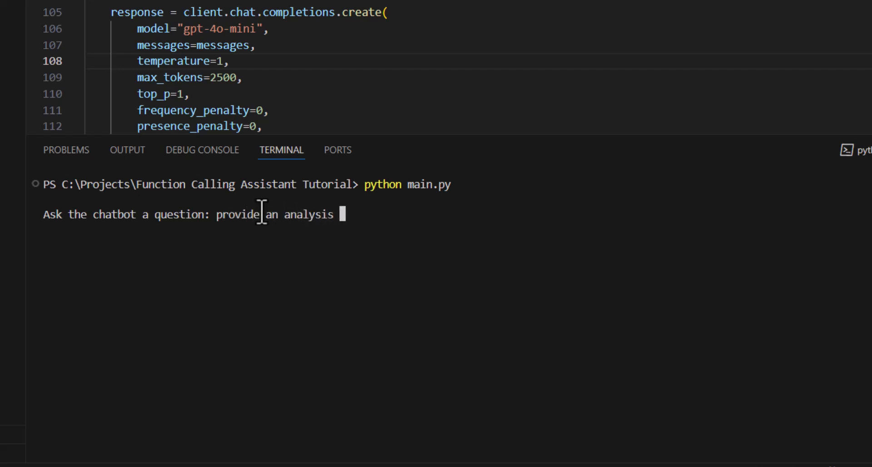
pyautogui.write('of the historic g')
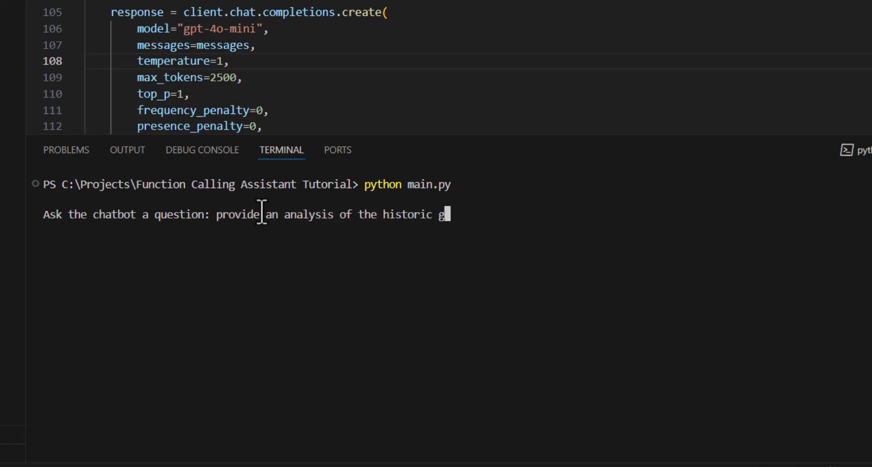
pyautogui.write('rowth and profitaib')
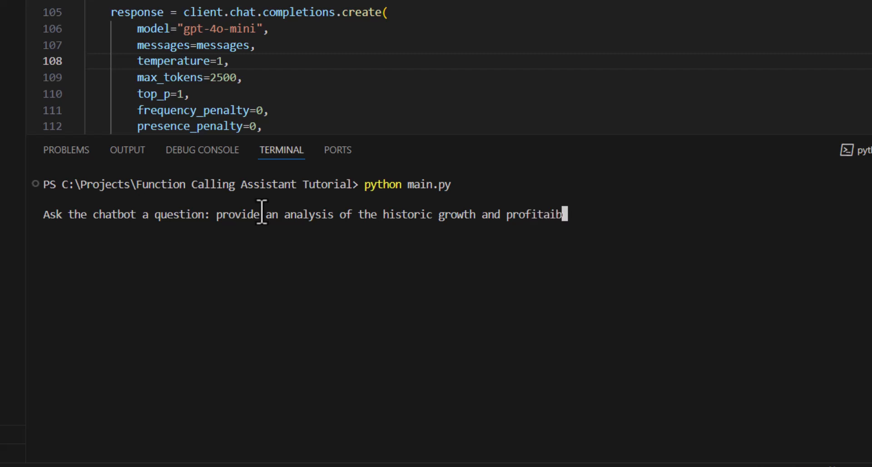
pyautogui.write('lity of Alphabet')
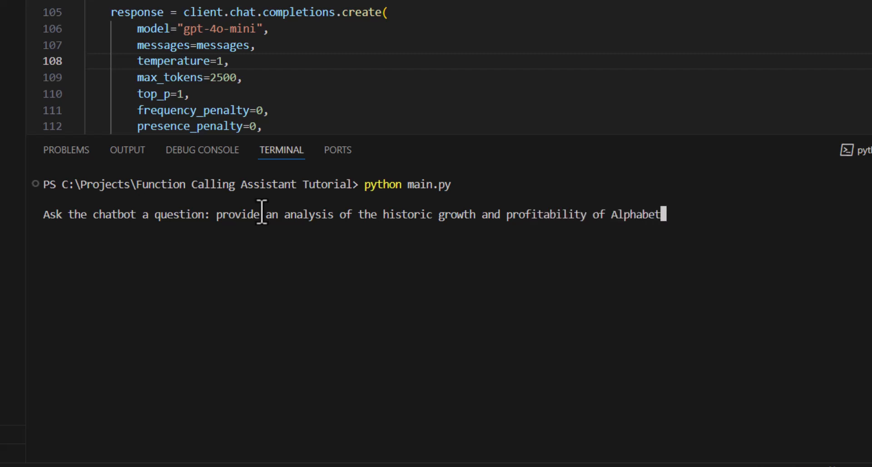
pyautogui.press('Return')
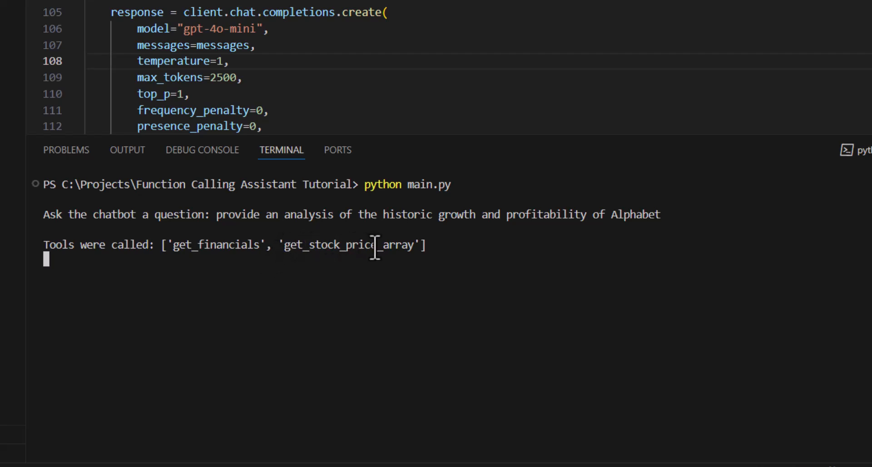
pyautogui.moveTo(401, 252)
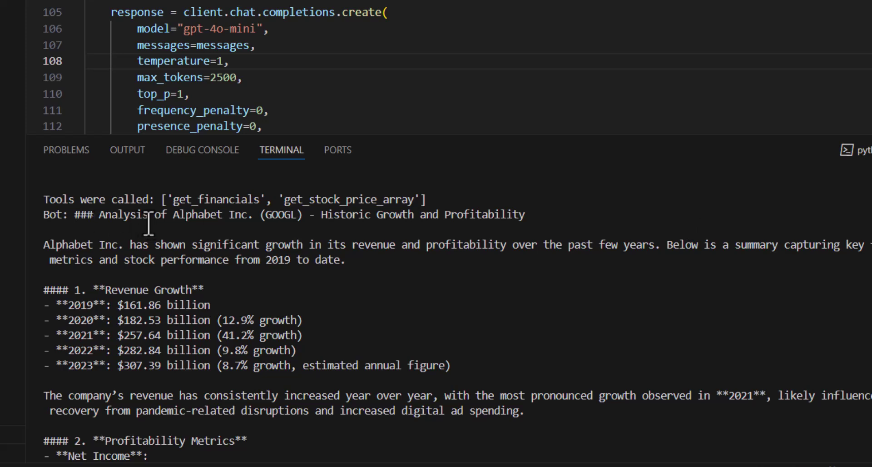
pyautogui.moveTo(351, 226)
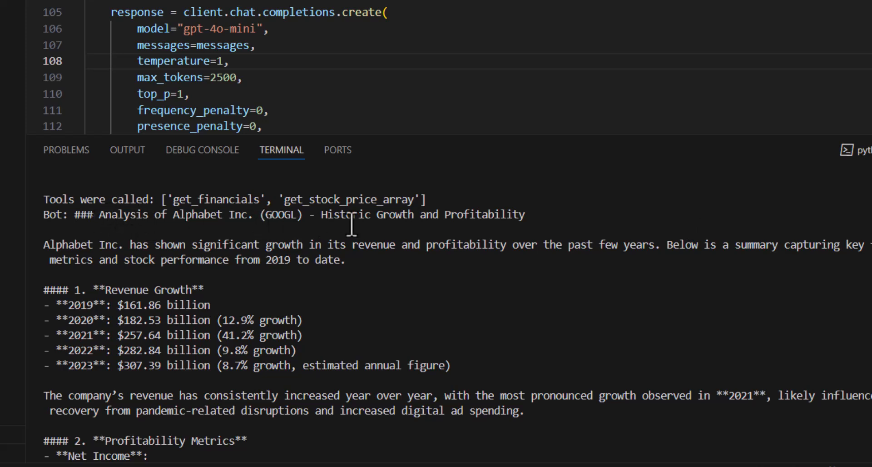
pyautogui.moveTo(249, 244)
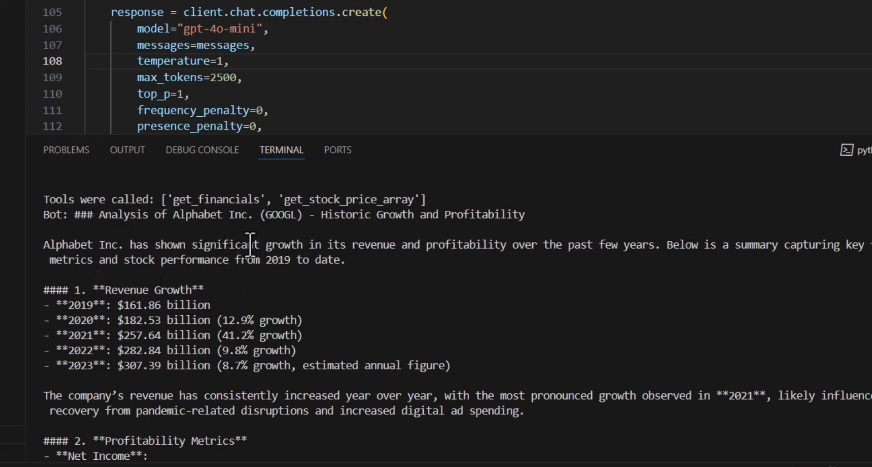
pyautogui.moveTo(6, 315)
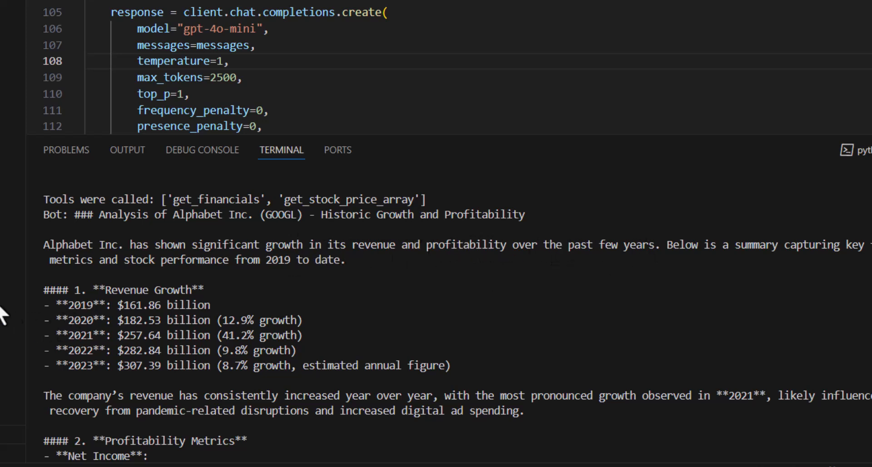
pyautogui.moveTo(266, 334)
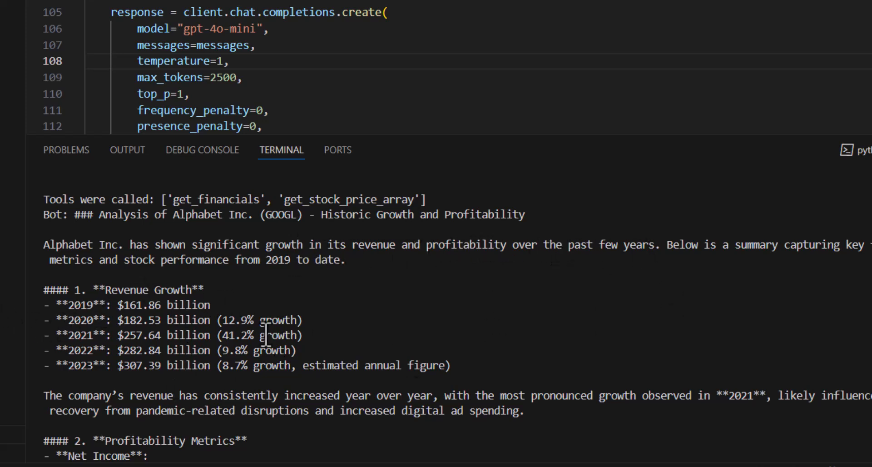
# Read through the Alphabet analysis reply and begin a follow-up starting 'compare alphabets'
pyautogui.scroll(-3)
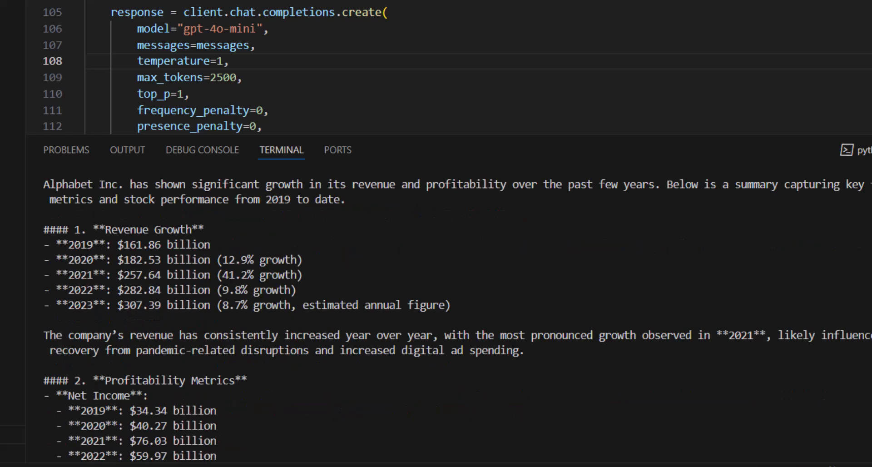
pyautogui.scroll(-3)
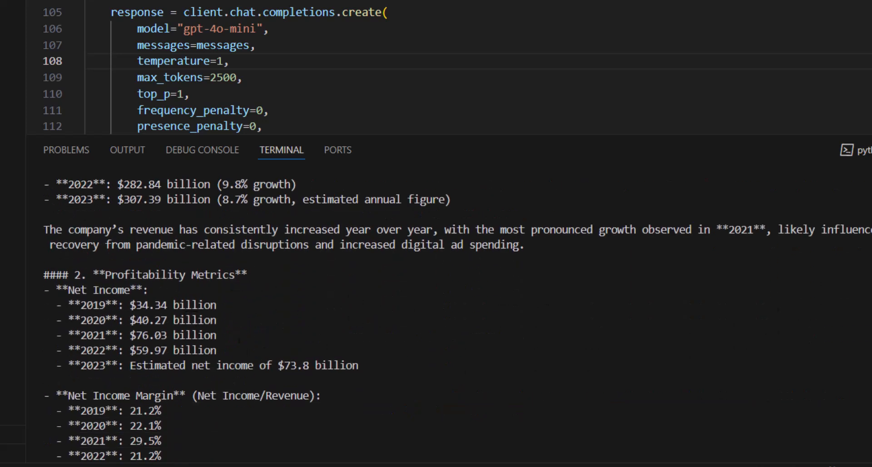
pyautogui.scroll(-3)
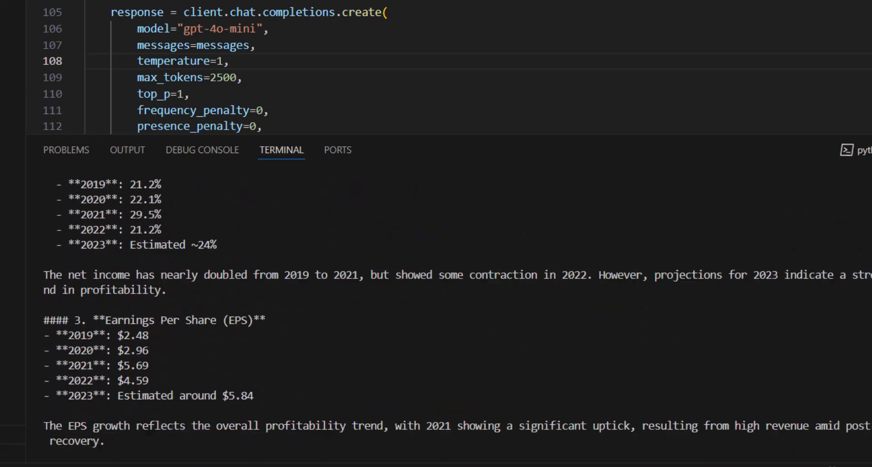
pyautogui.scroll(-3)
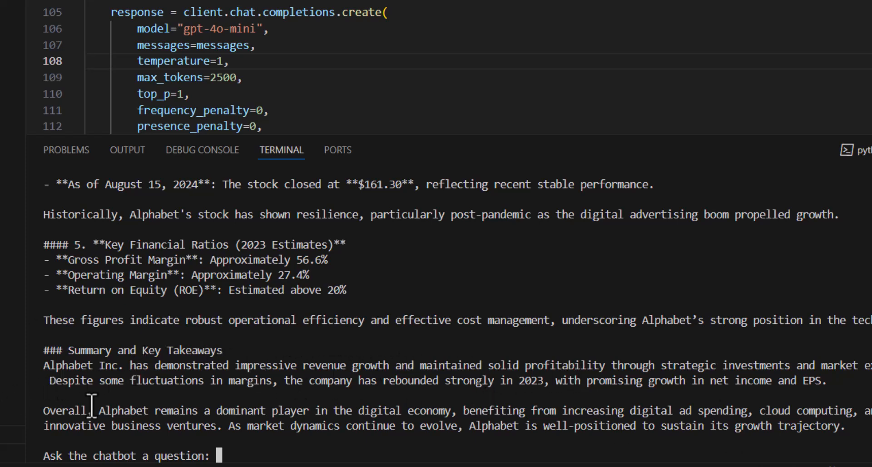
pyautogui.moveTo(241, 431)
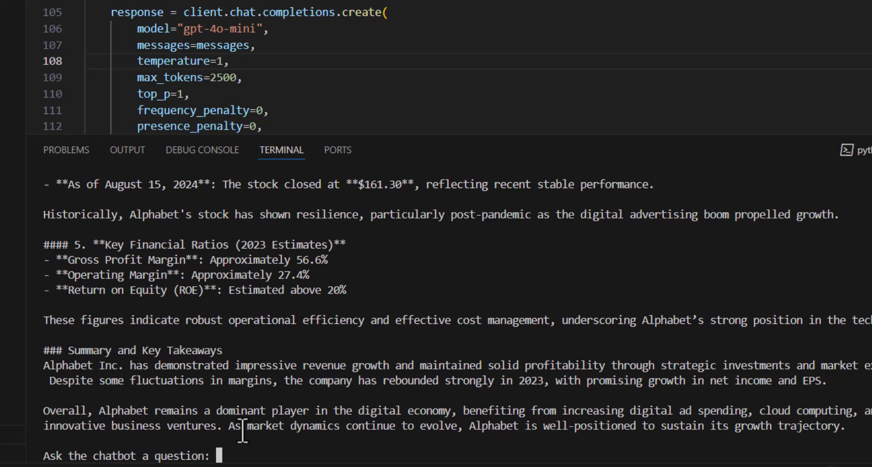
pyautogui.write('compare alphabets')
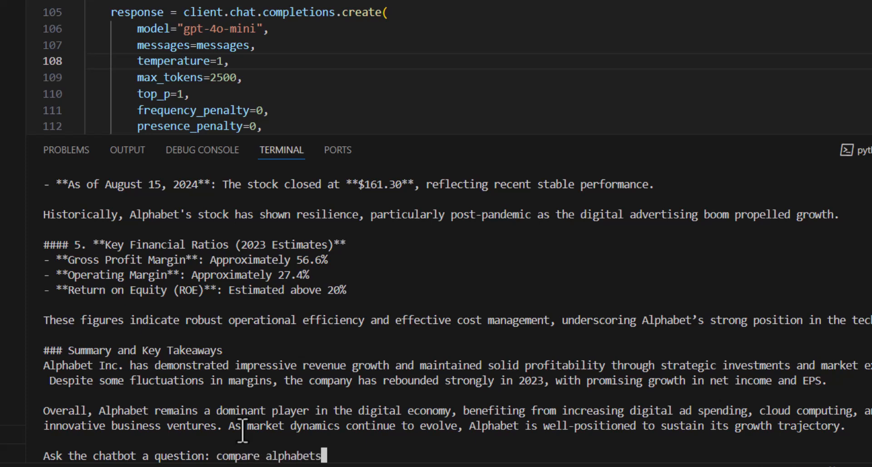
pyautogui.write('historic growth')
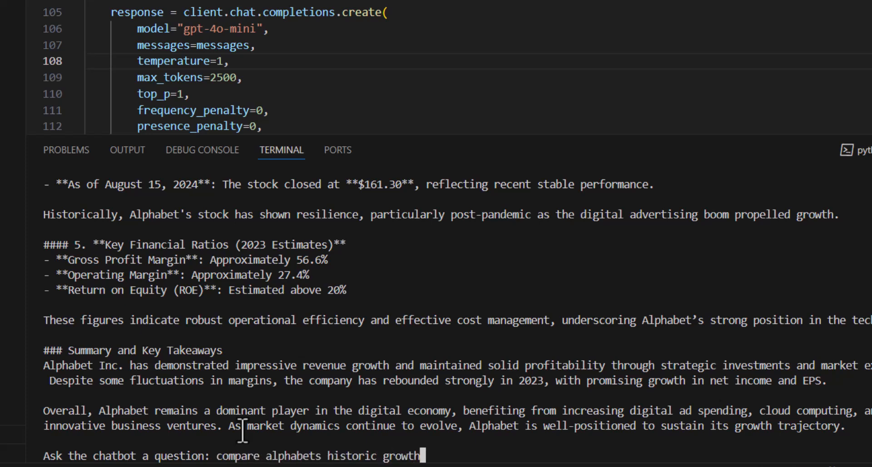
pyautogui.write('and profitabilit')
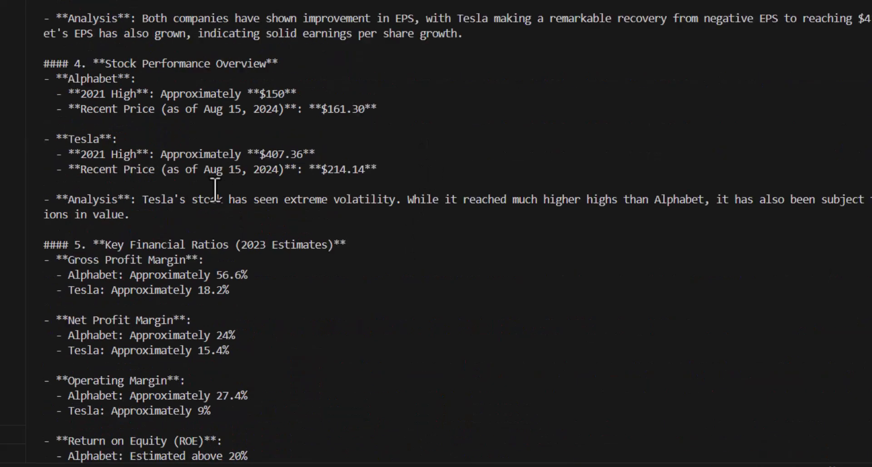
pyautogui.scroll(3)
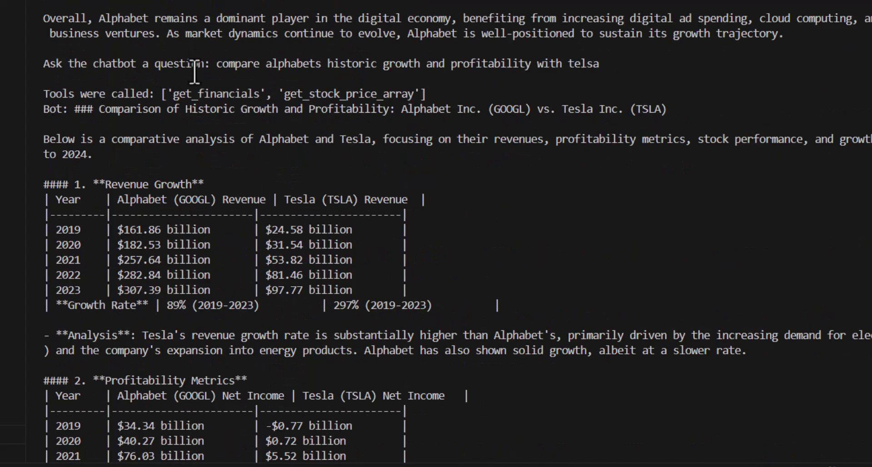
pyautogui.scroll(3)
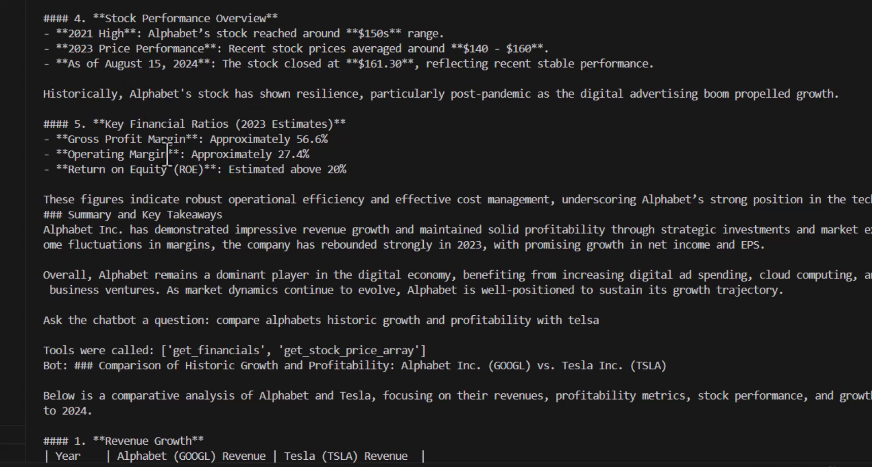
pyautogui.scroll(3)
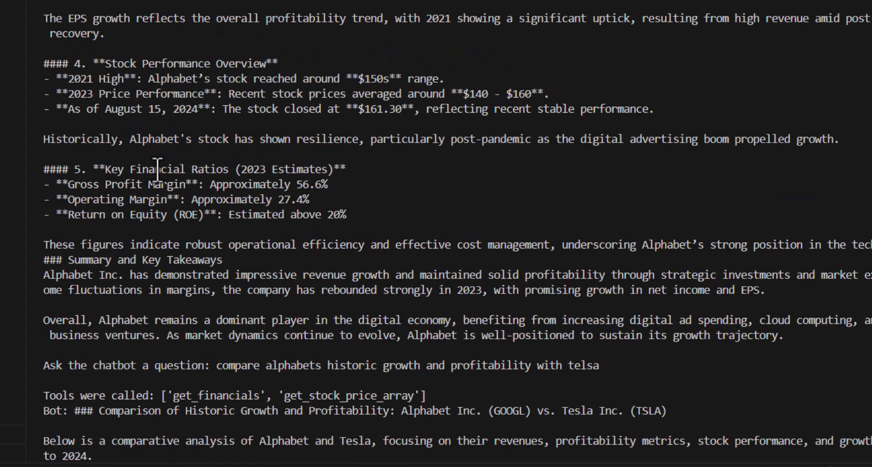
pyautogui.moveTo(199, 56)
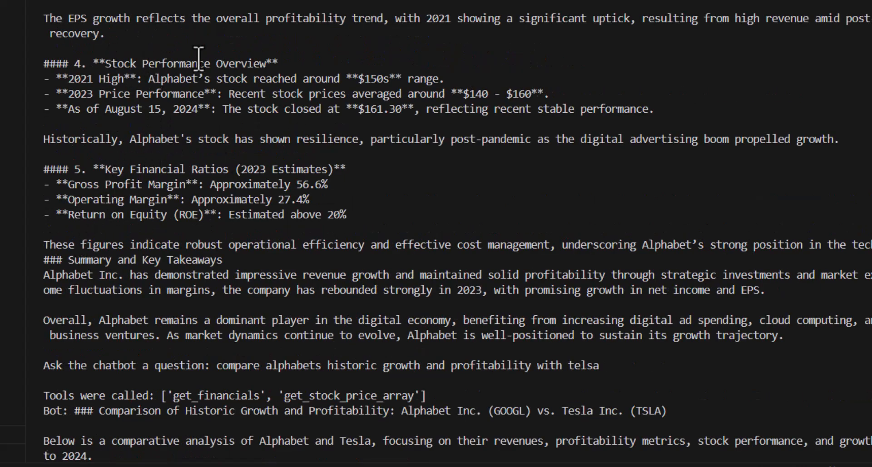
pyautogui.scroll(3)
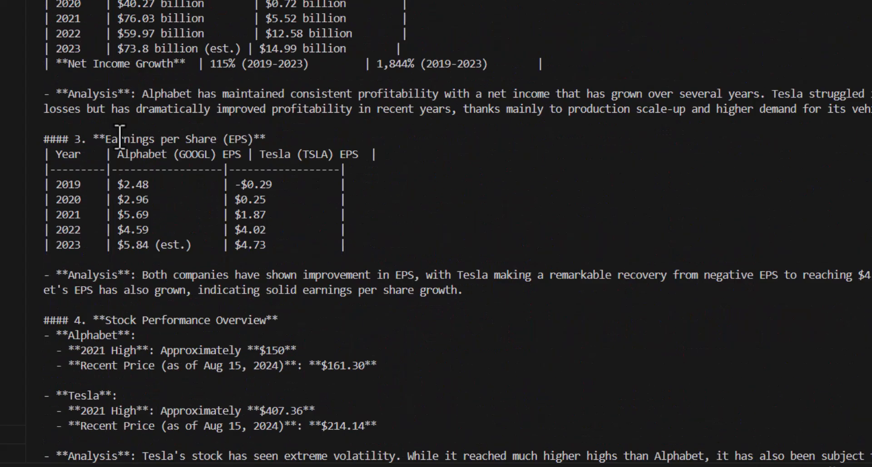
pyautogui.scroll(-3)
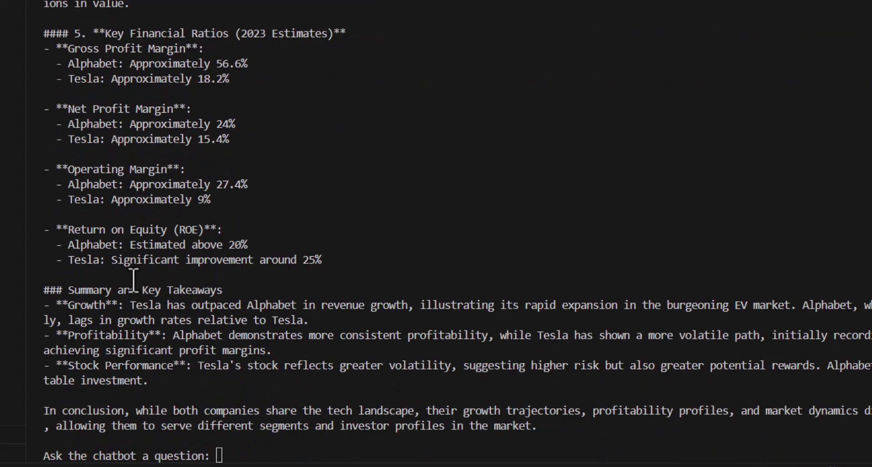
pyautogui.scroll(3)
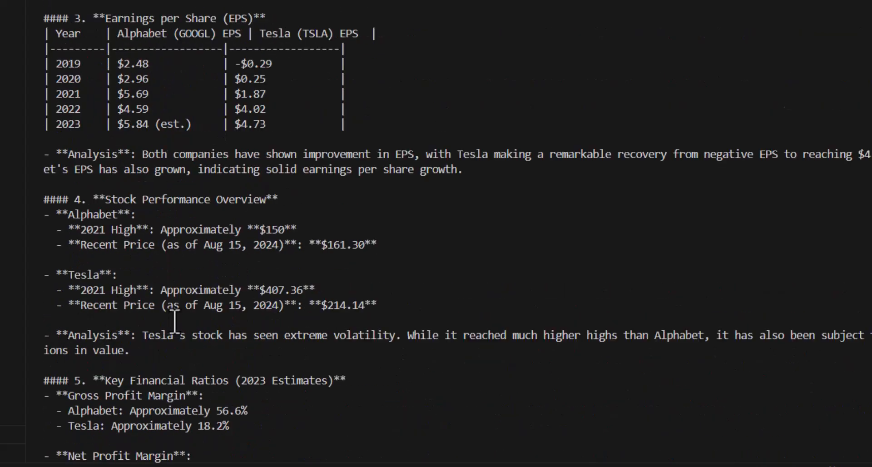
pyautogui.scroll(3)
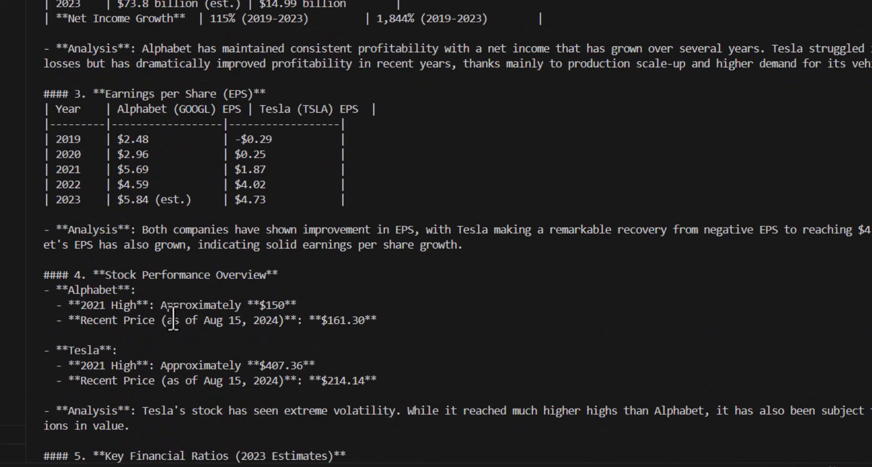
pyautogui.moveTo(168, 320)
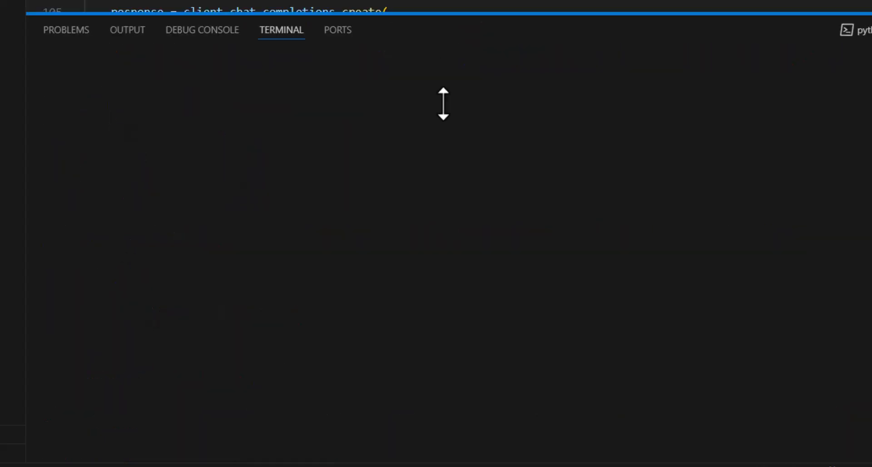
# Shrink and close the terminal panel so main.py's gpt_endpoint code fills the editor
pyautogui.moveTo(443, 10); pyautogui.dragTo(443, 317)
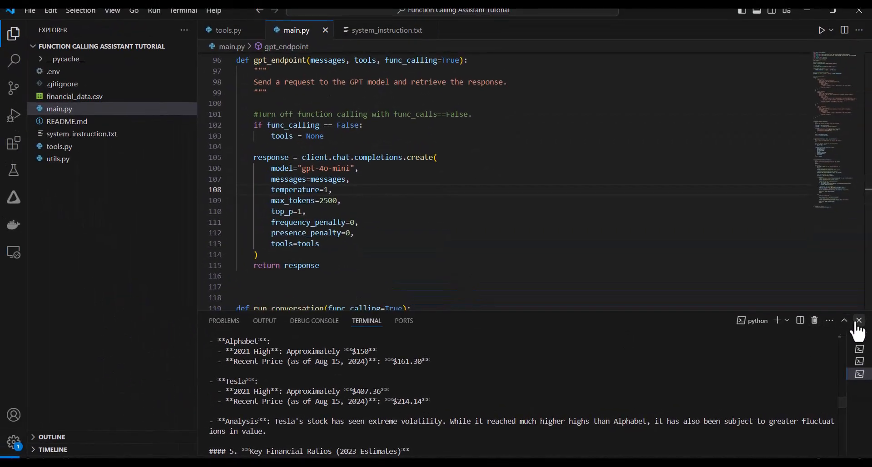
pyautogui.click(858, 320)
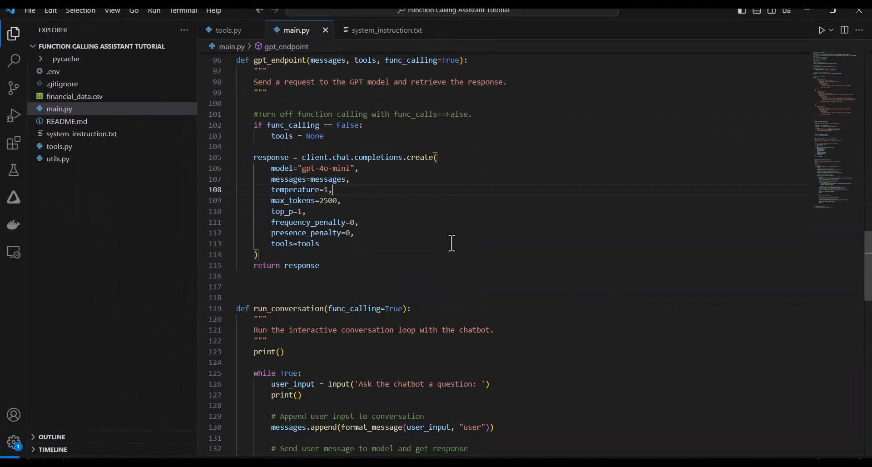
pyautogui.moveTo(371, 366)
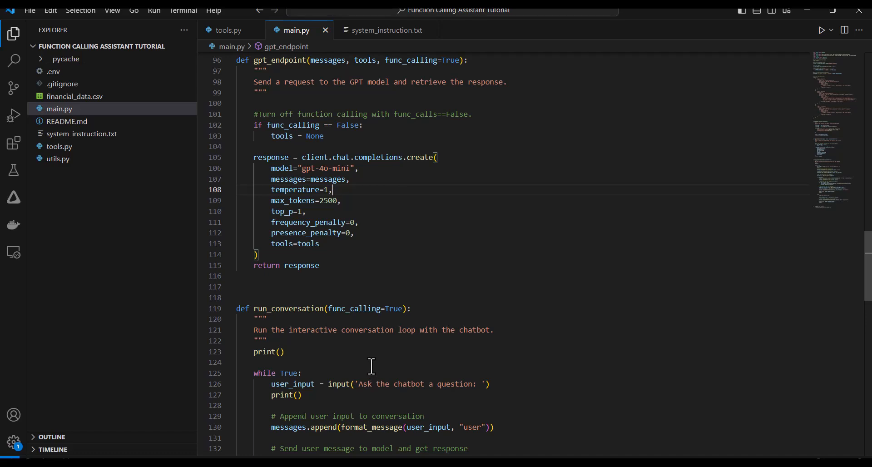
pyautogui.moveTo(365, 356)
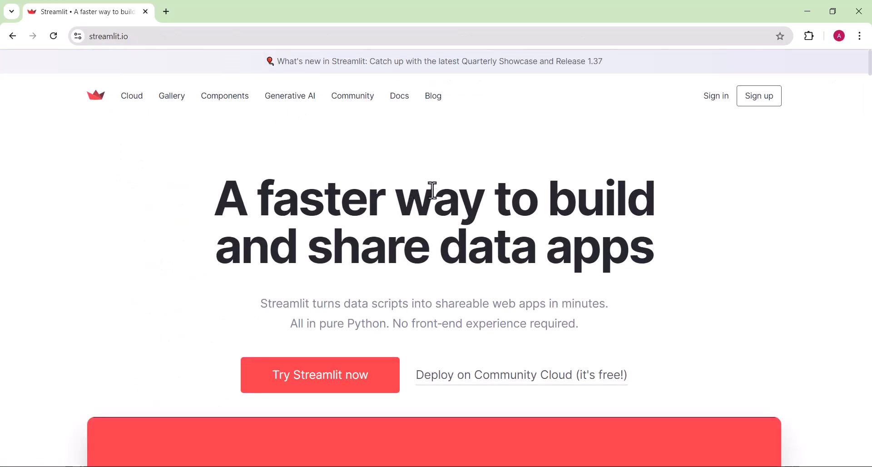
pyautogui.moveTo(278, 131)
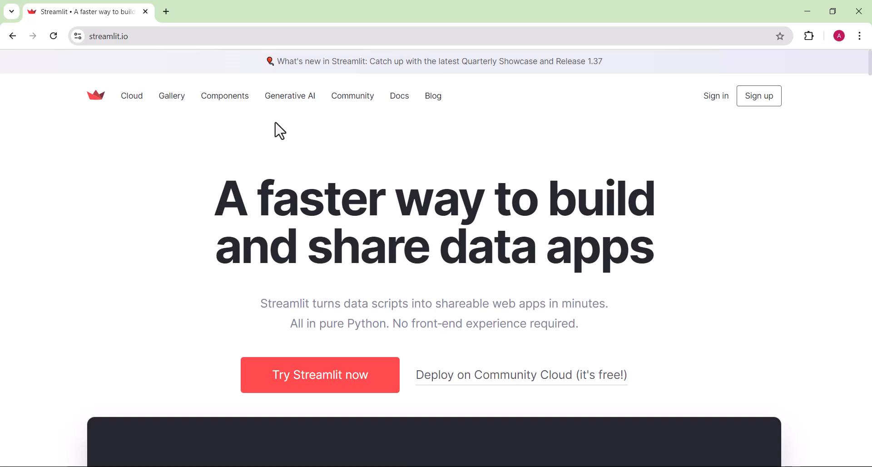
# View the streamlit.io homepage in the browser
pyautogui.click(172, 95)
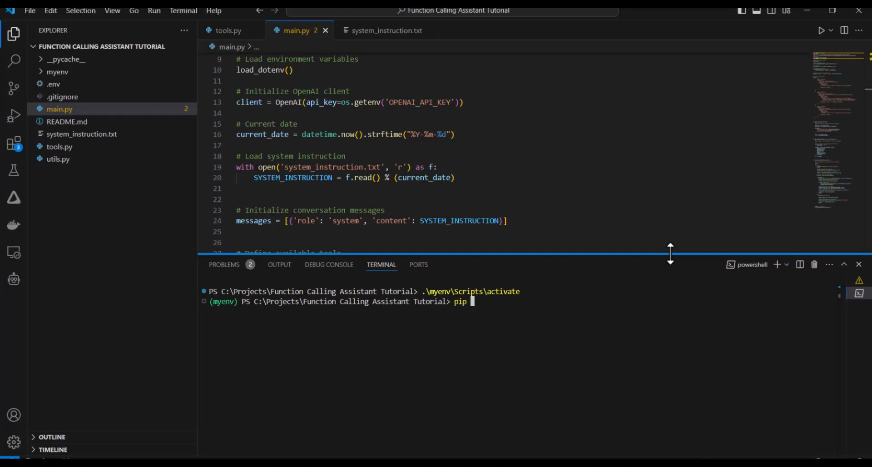
# Run pip install streamlit streamlit-extras in the myenv terminal
pyautogui.write('install streamlit')
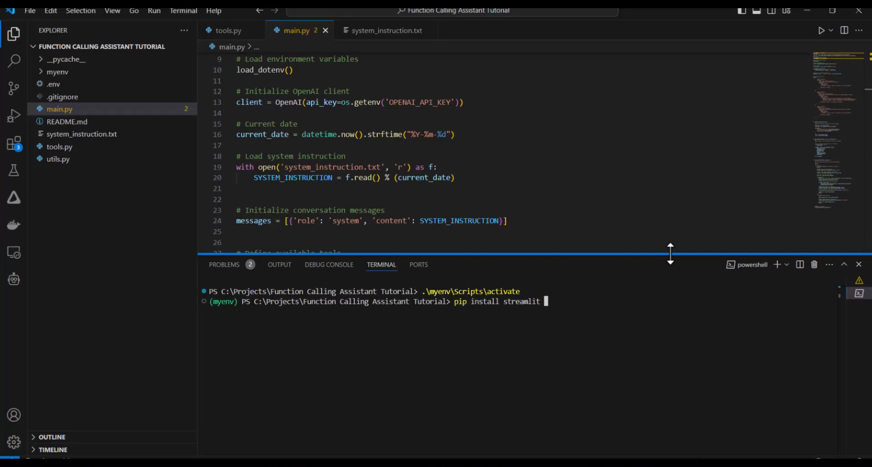
pyautogui.write('streamlit-extr')
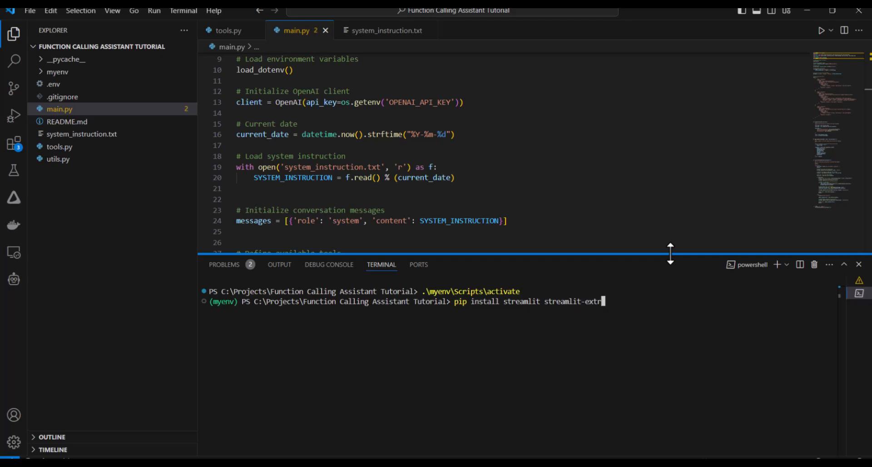
pyautogui.press('Return')
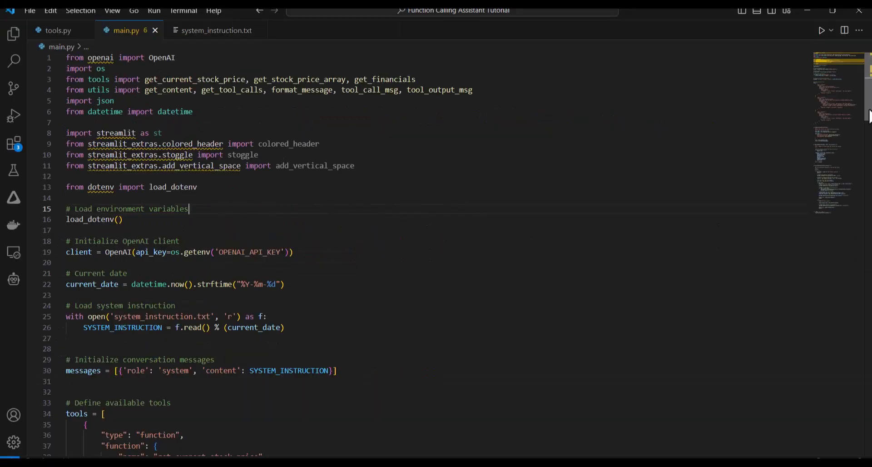
# Scroll down through main.py past the new streamlit imports to review the tool and conversation code
pyautogui.scroll(-3)
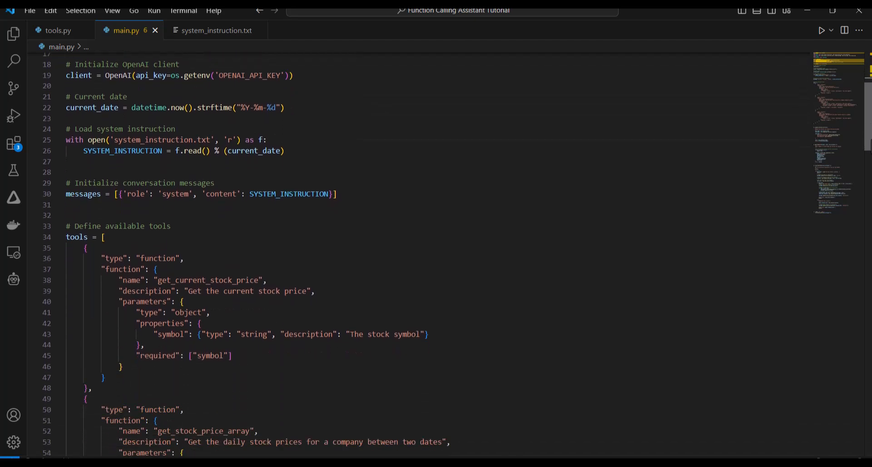
pyautogui.scroll(-3)
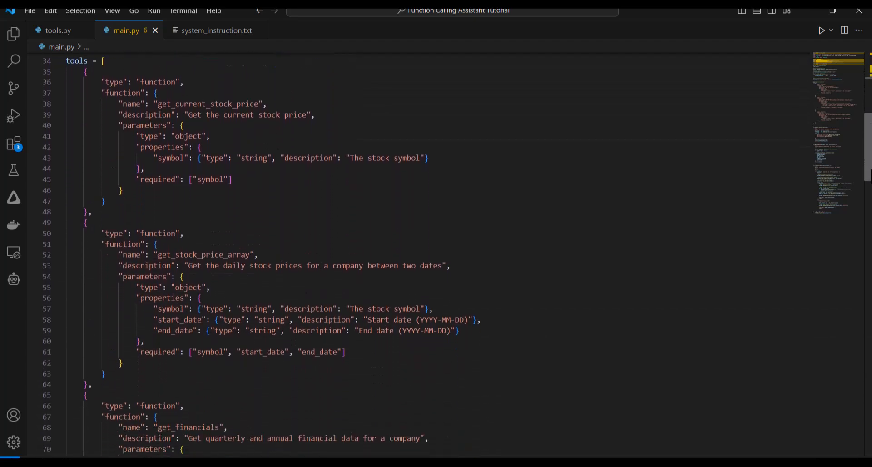
pyautogui.scroll(-3)
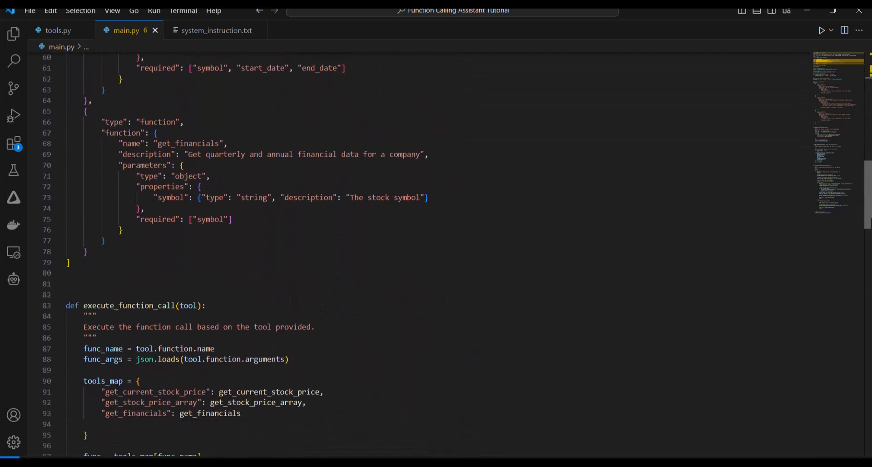
pyautogui.scroll(-3)
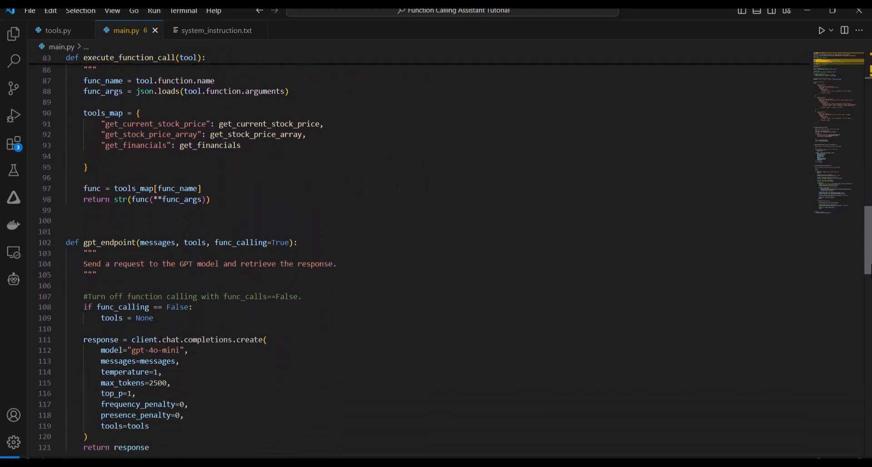
pyautogui.scroll(-3)
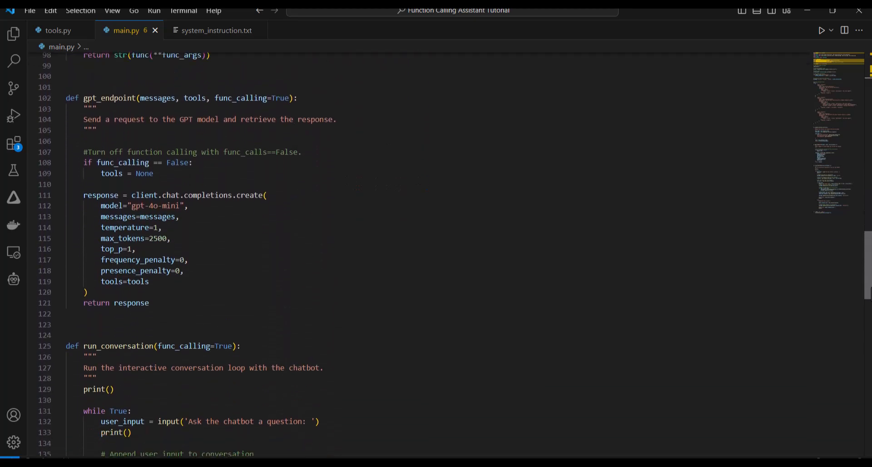
pyautogui.scroll(-3)
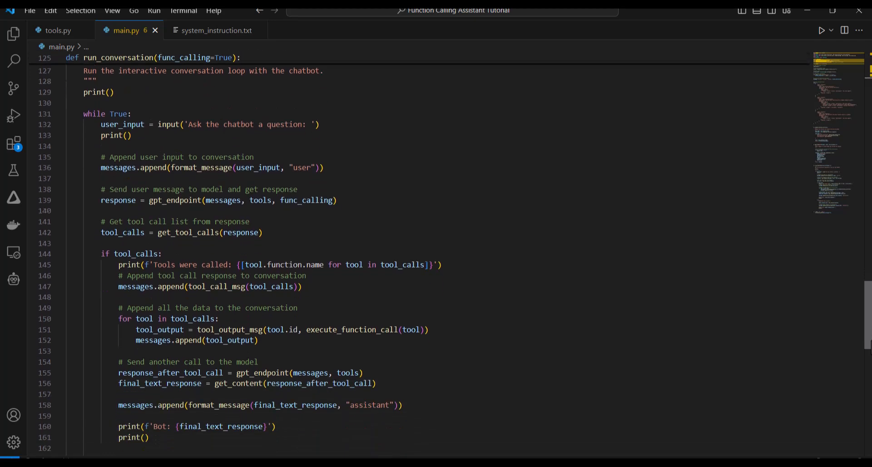
pyautogui.scroll(-3)
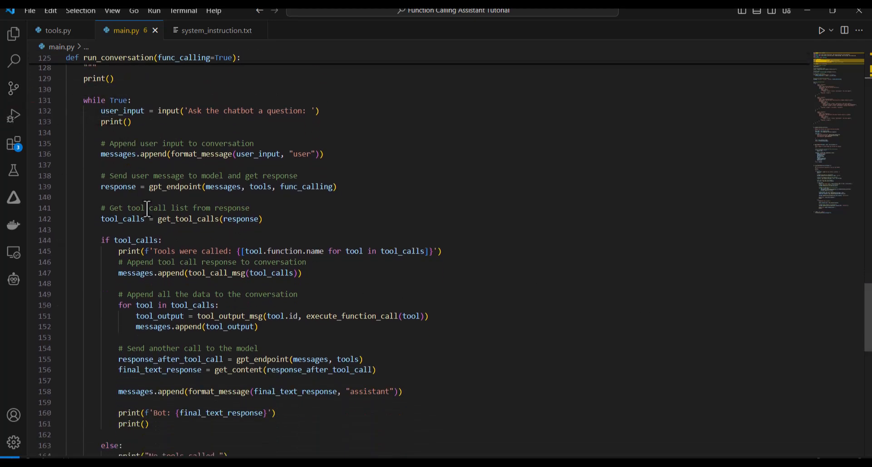
pyautogui.scroll(-3)
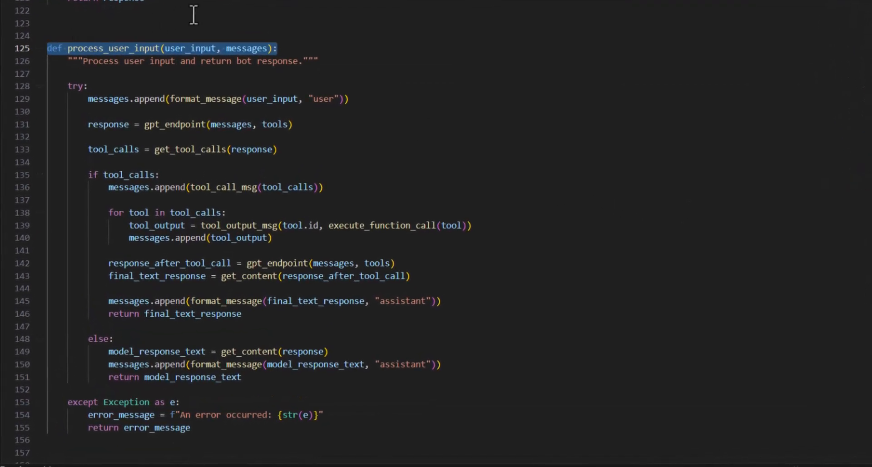
pyautogui.moveTo(321, 10)
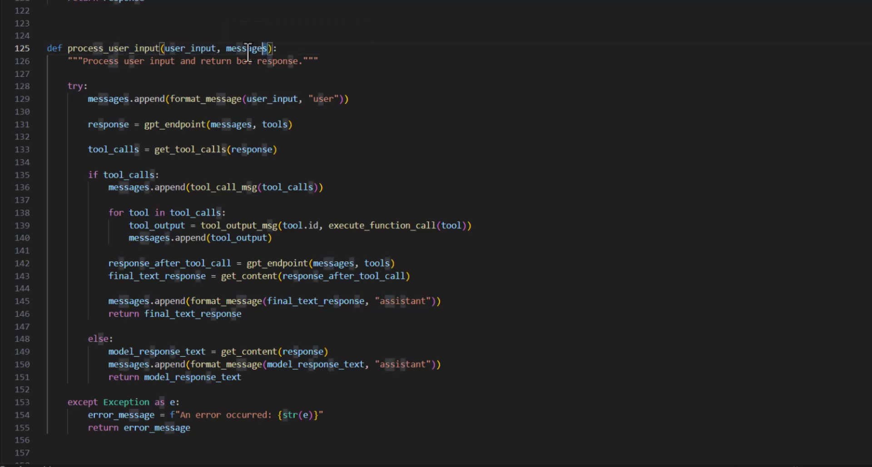
# Highlight every use of the messages parameter in process_user_input
pyautogui.doubleClick(247, 48)
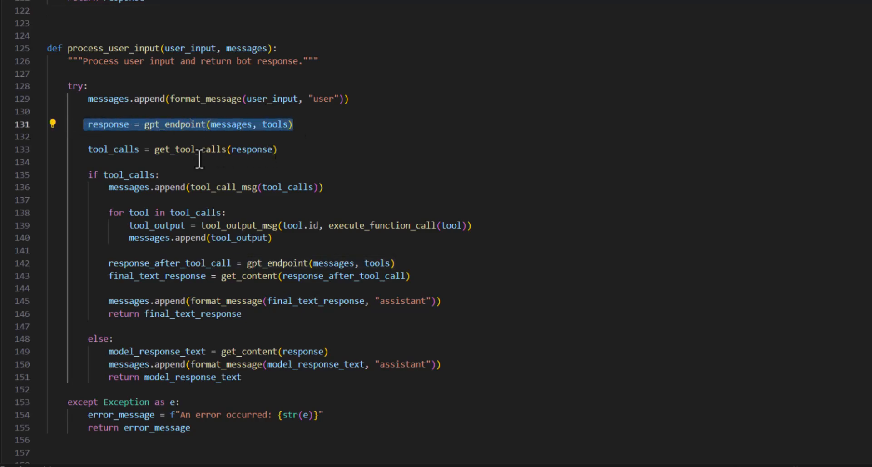
pyautogui.moveTo(73, 154)
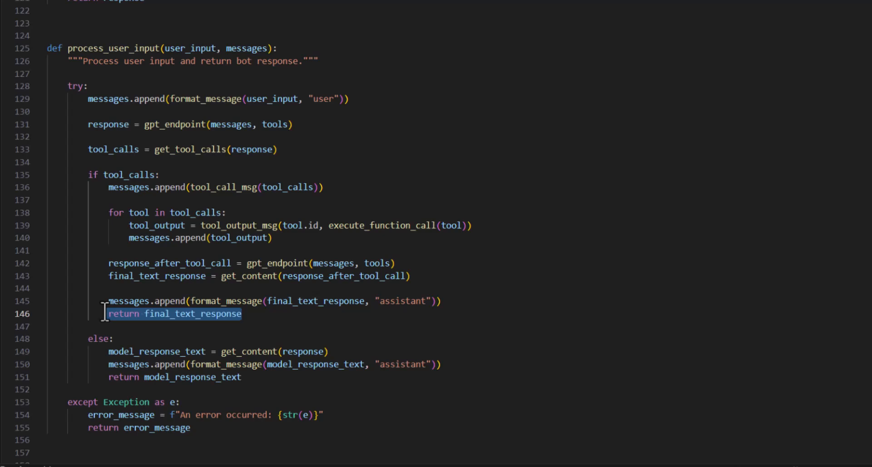
pyautogui.moveTo(460, 301)
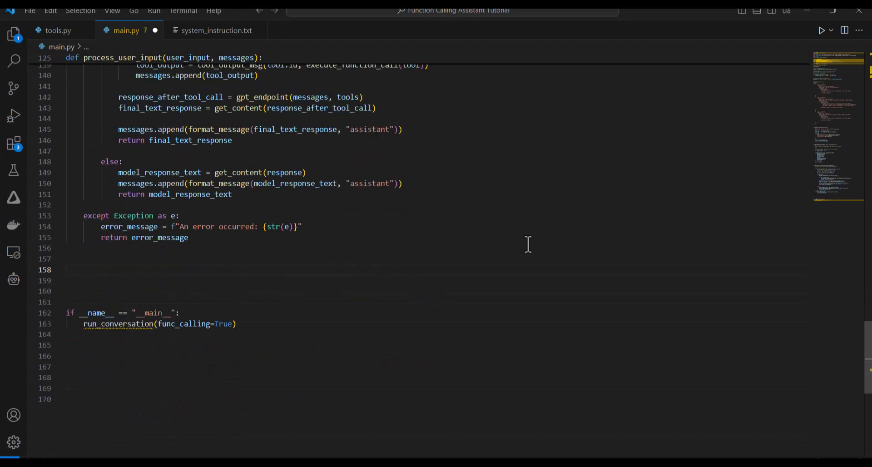
pyautogui.moveTo(97, 270)
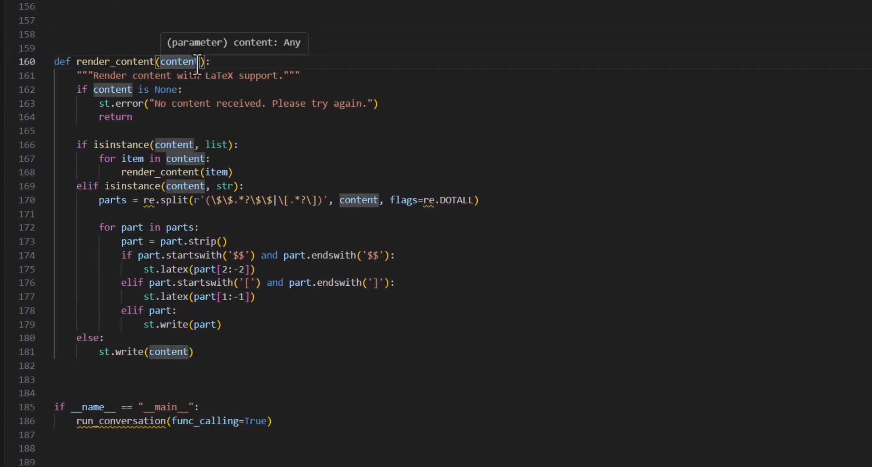
pyautogui.moveTo(265, 328)
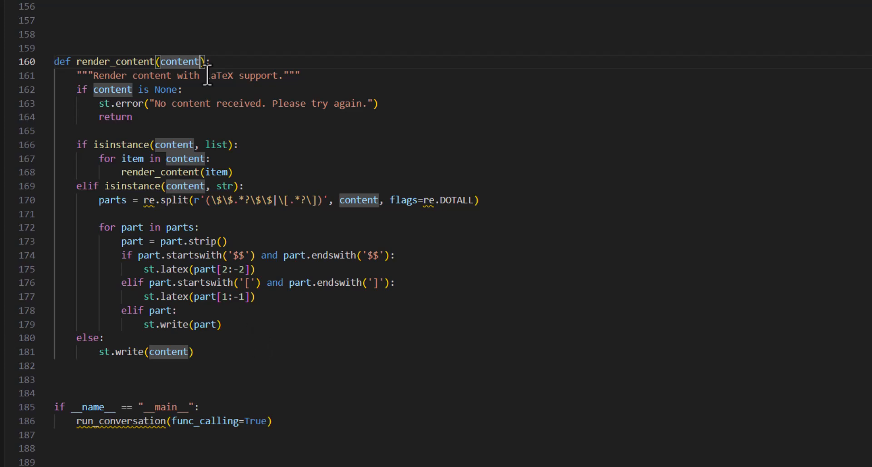
# Review render_content's LaTeX support note and add import re below the datetime import
pyautogui.moveTo(207, 76); pyautogui.dragTo(282, 75)
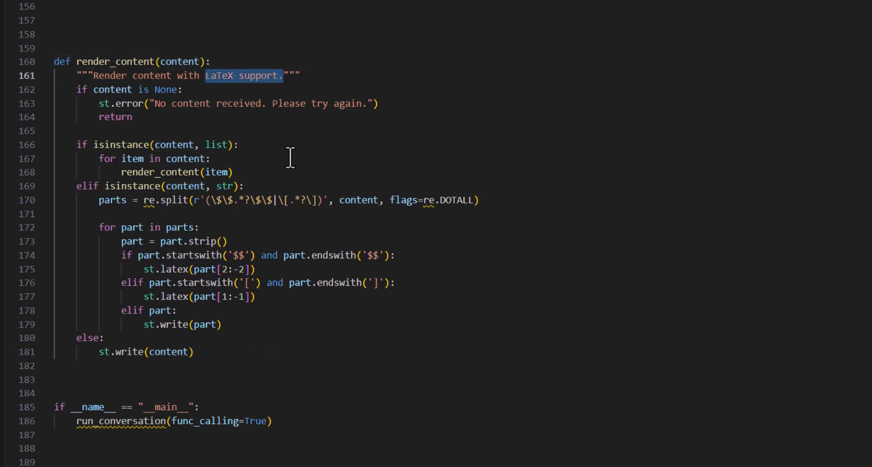
pyautogui.moveTo(278, 156)
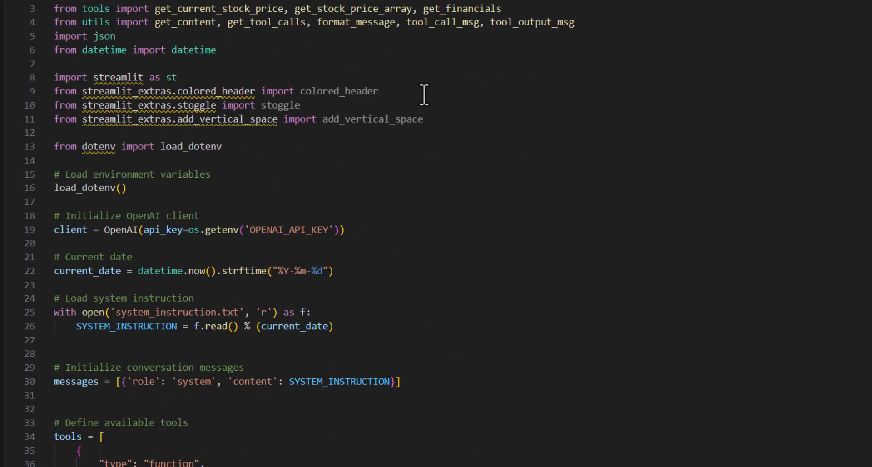
pyautogui.press('Enter')
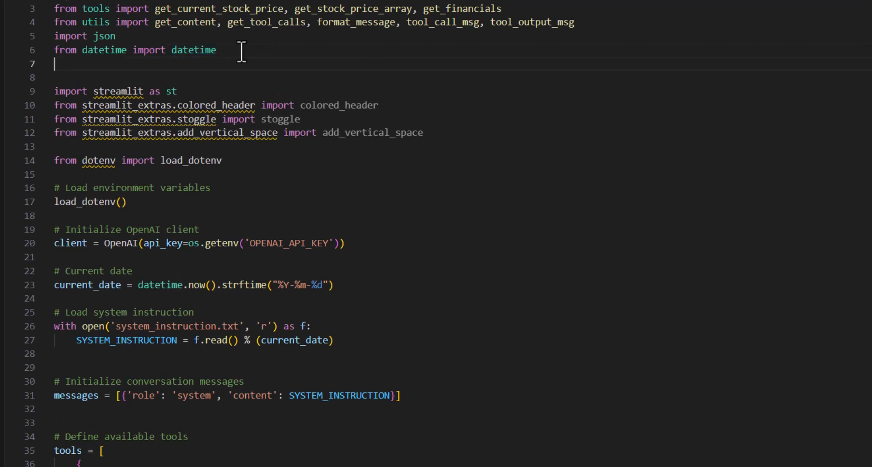
pyautogui.write('import re')
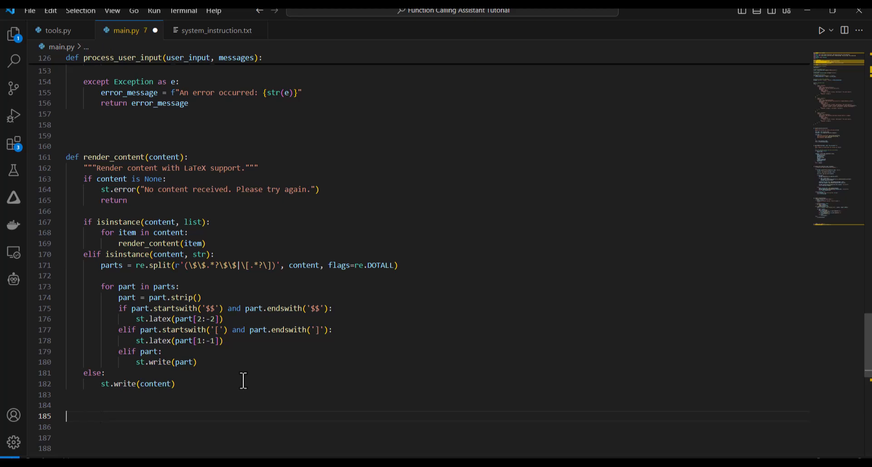
# Begin a def run_conversation() definition below setup_sidebar
pyautogui.scroll(-3)
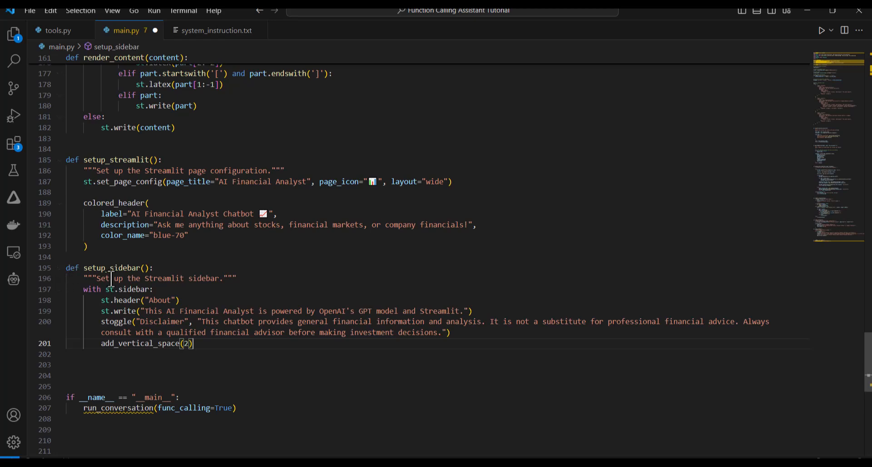
pyautogui.write('d')
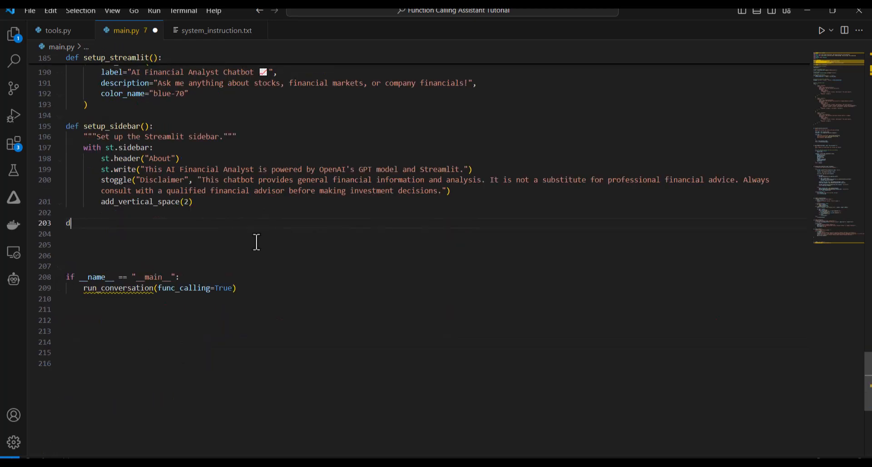
pyautogui.write('ef run_')
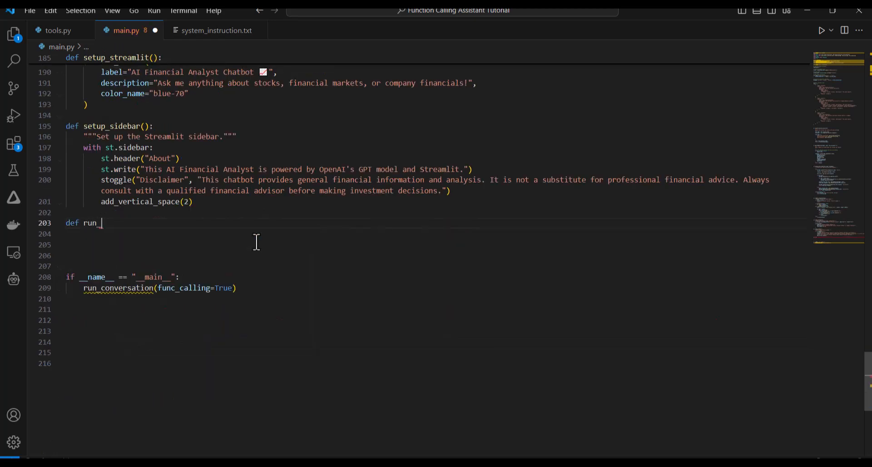
pyautogui.write('conversation()')
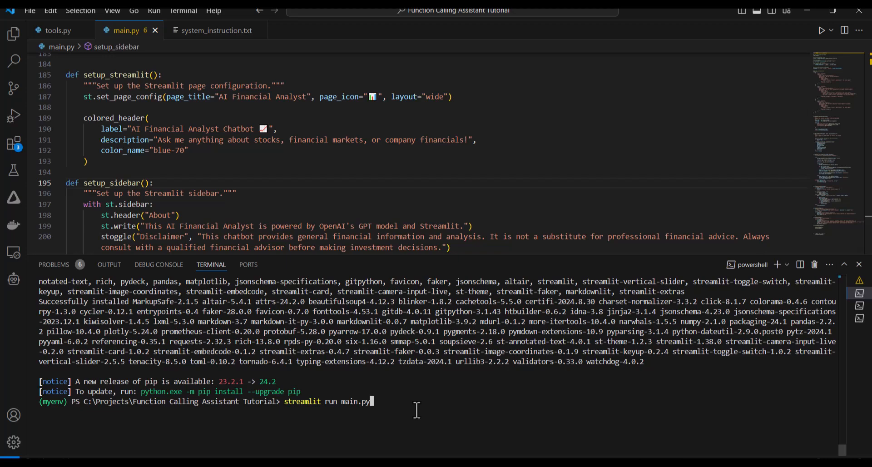
# Launch the app with streamlit run main.py in the terminal
pyautogui.press('Return')
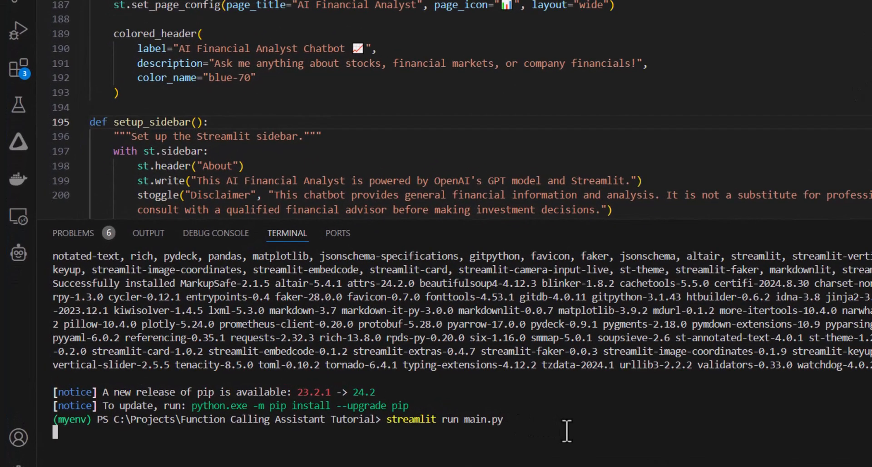
pyautogui.moveTo(283, 373)
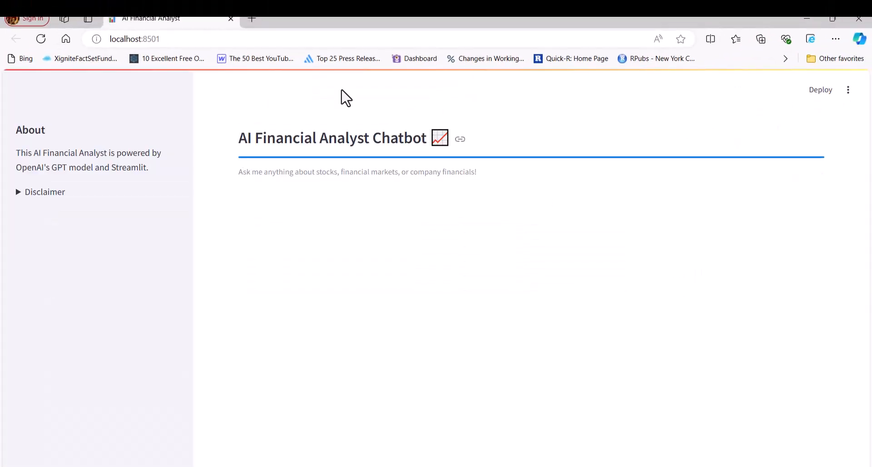
pyautogui.moveTo(590, 207)
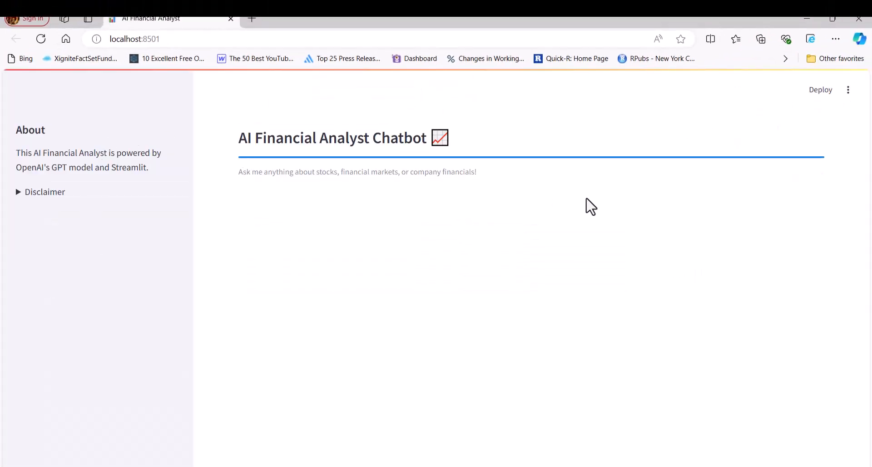
pyautogui.moveTo(326, 374)
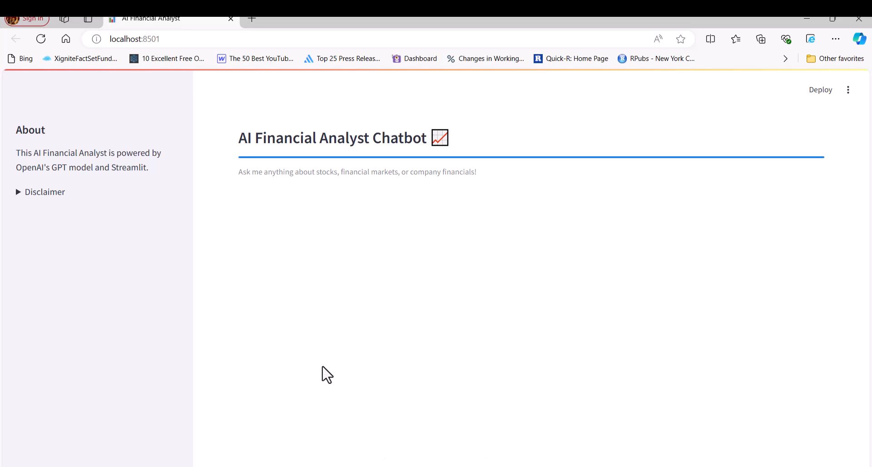
pyautogui.moveTo(256, 310)
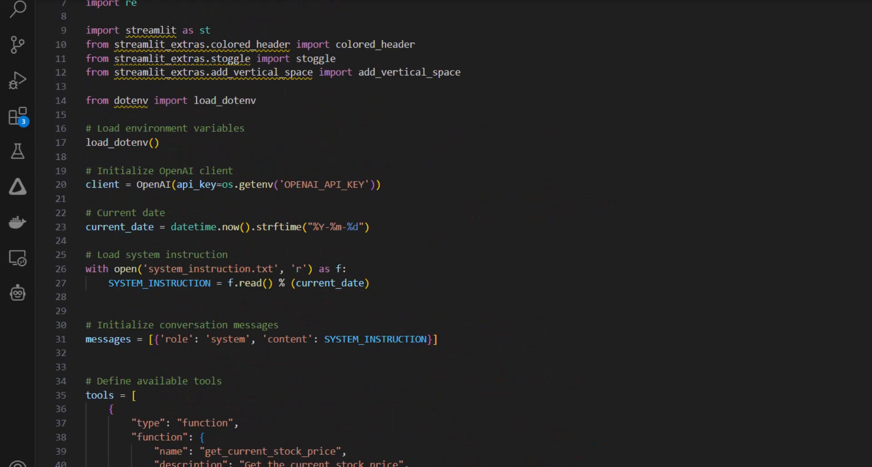
# Remove the global messages list and review run_conversation's session-state messages initialiser
pyautogui.scroll(3)
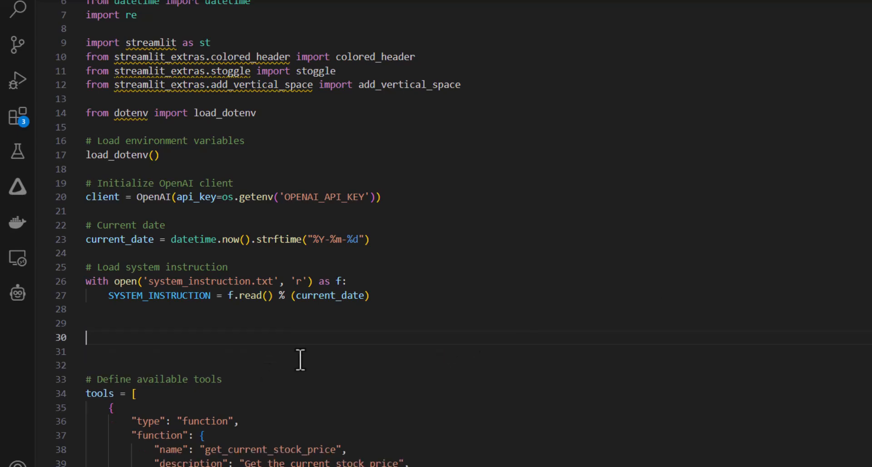
pyautogui.scroll(-3)
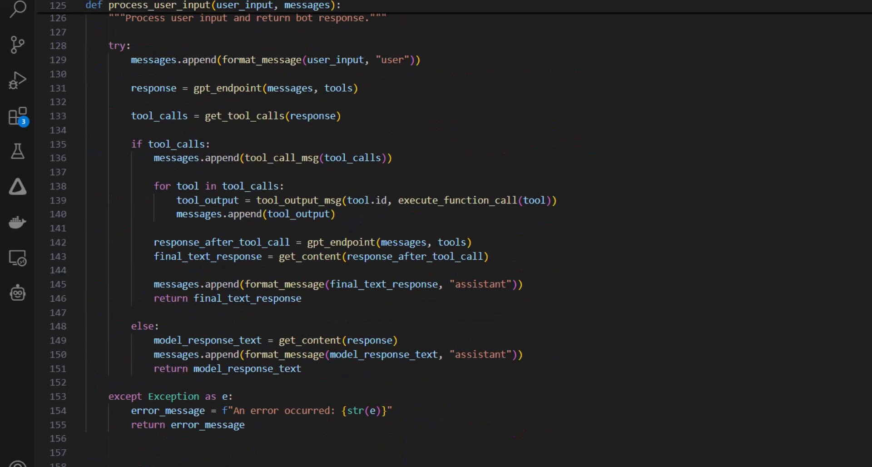
pyautogui.scroll(-3)
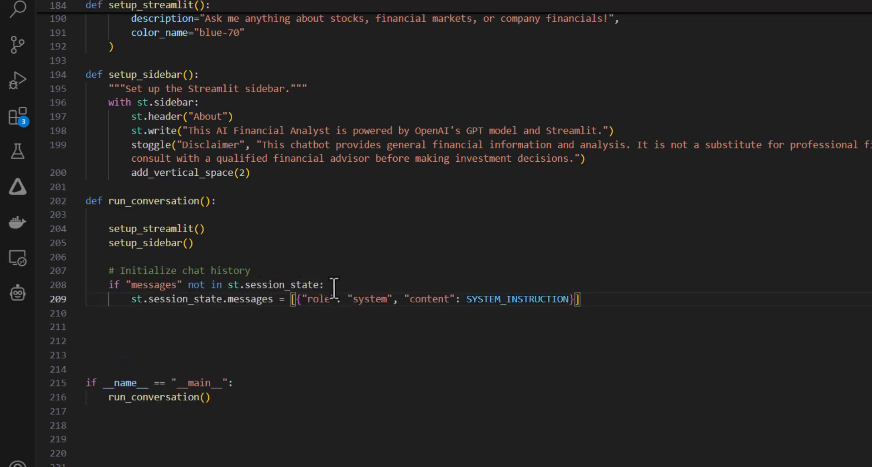
pyautogui.moveTo(369, 324)
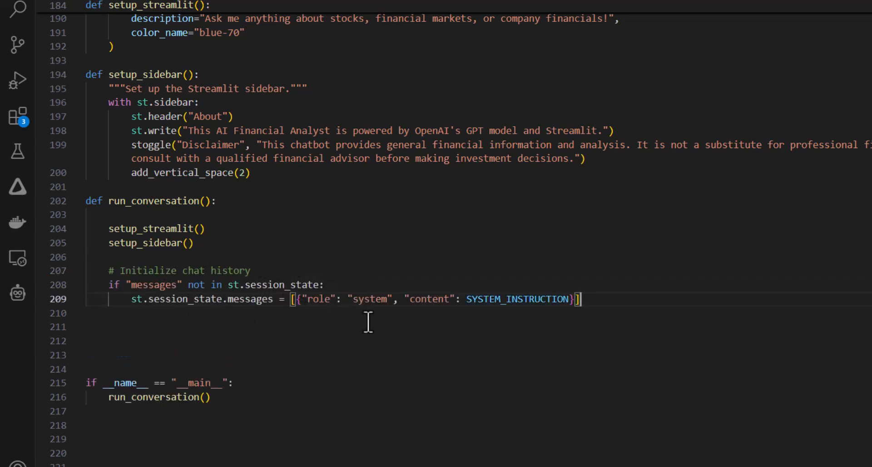
pyautogui.doubleClick(272, 284)
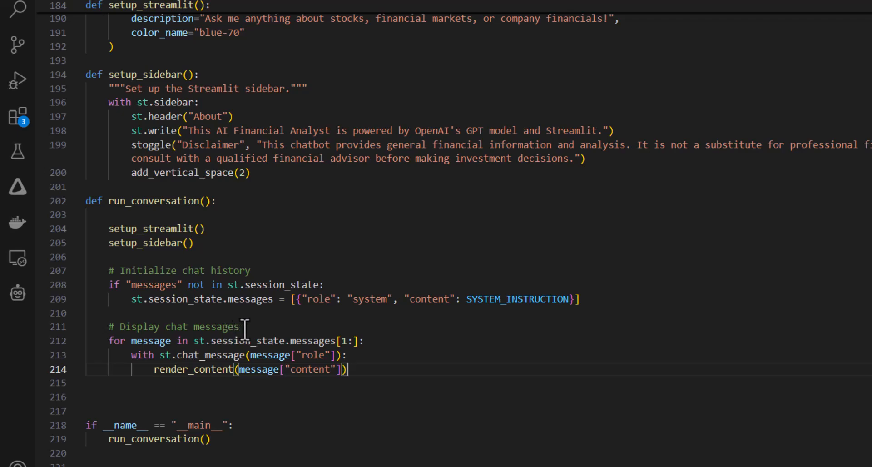
pyautogui.moveTo(212, 370)
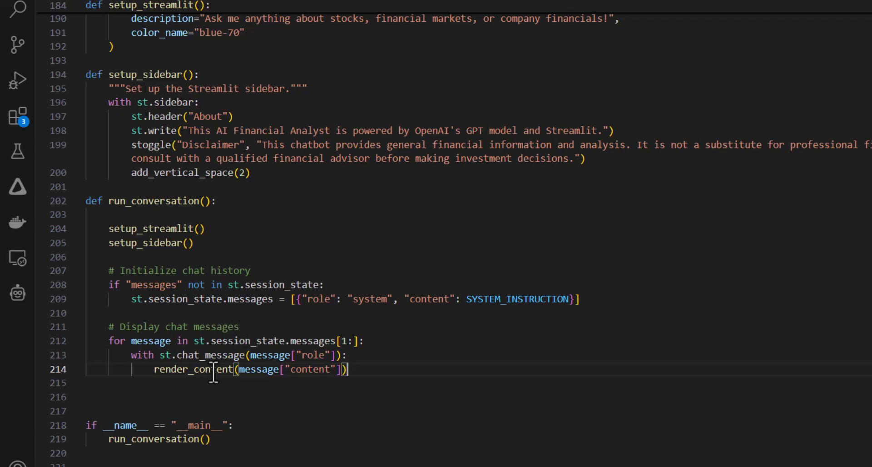
pyautogui.moveTo(211, 369)
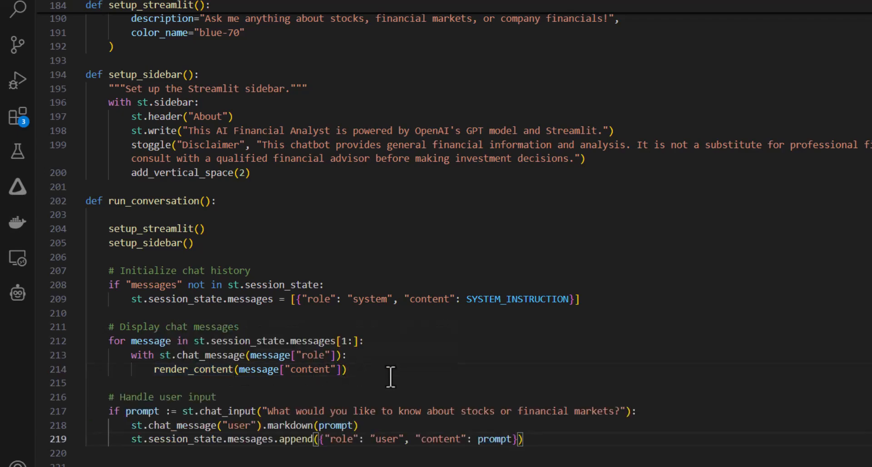
# Wrap process_user_input in an st.spinner("Thinking...") and append the assistant response to st.session_state.messages
pyautogui.scroll(-3)
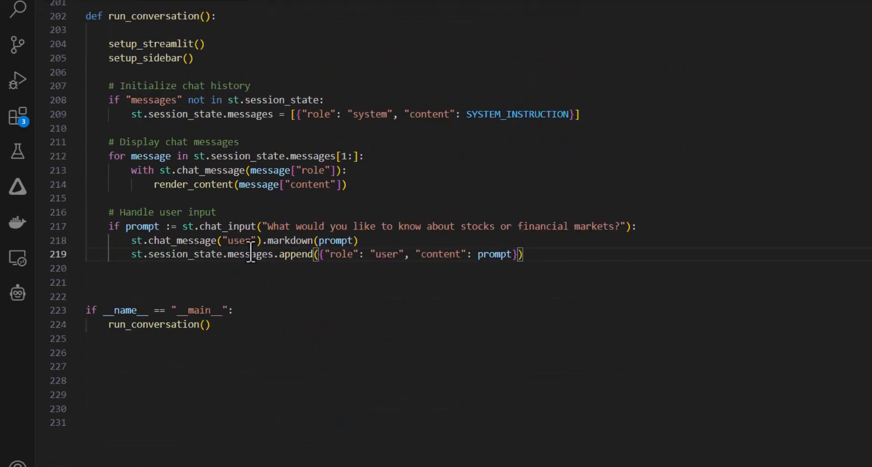
pyautogui.moveTo(412, 212)
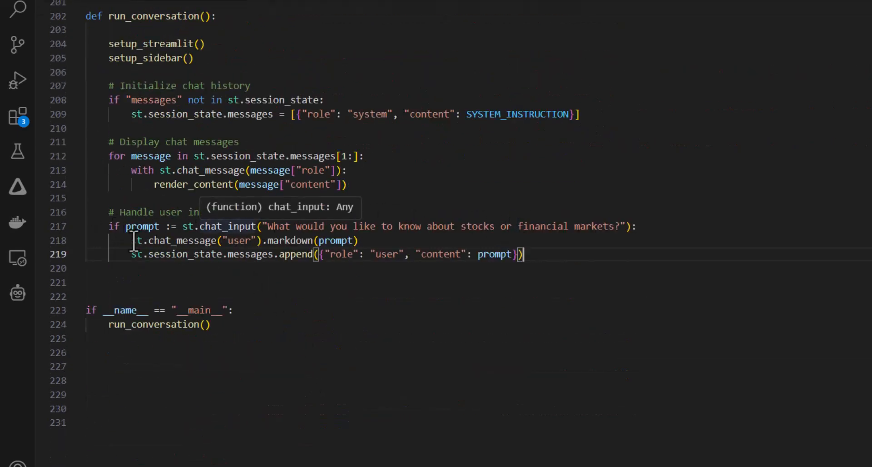
pyautogui.moveTo(289, 261)
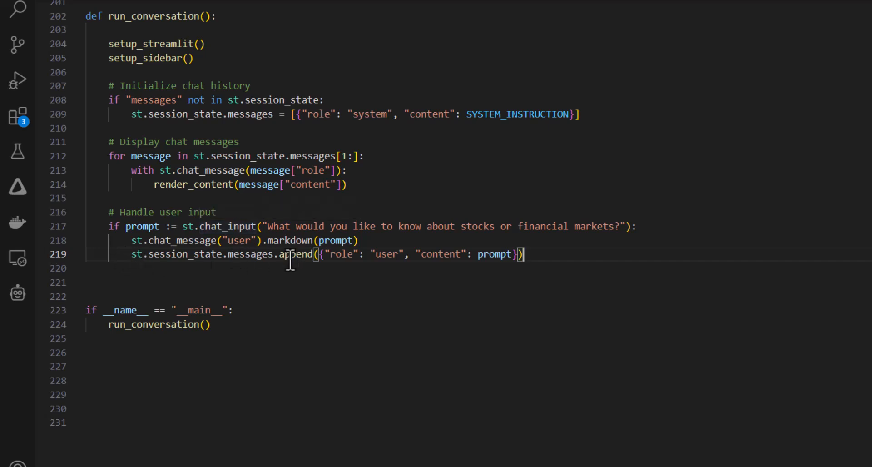
pyautogui.moveTo(167, 254)
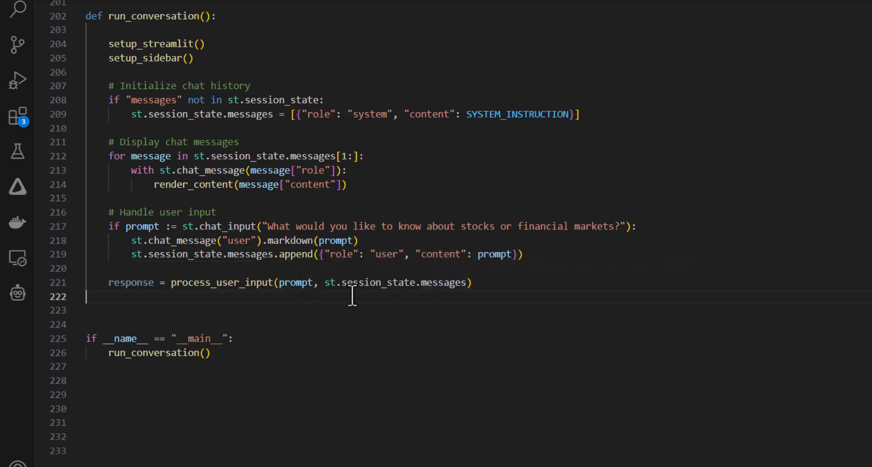
pyautogui.moveTo(153, 282)
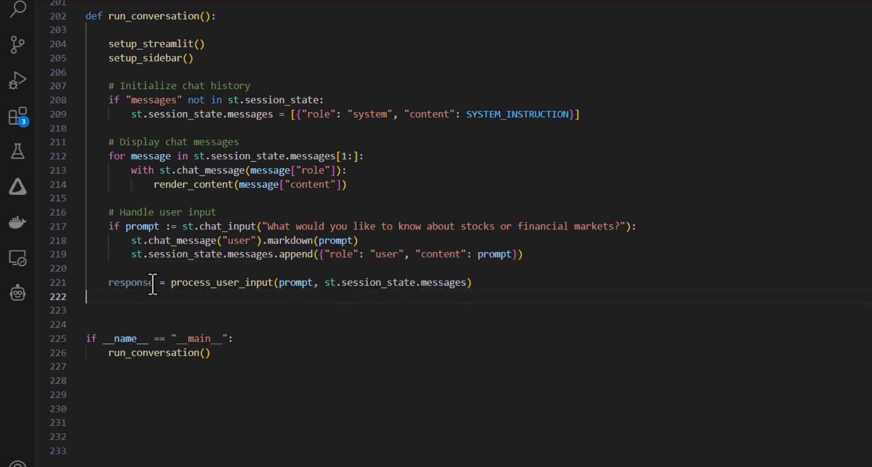
pyautogui.moveTo(264, 297)
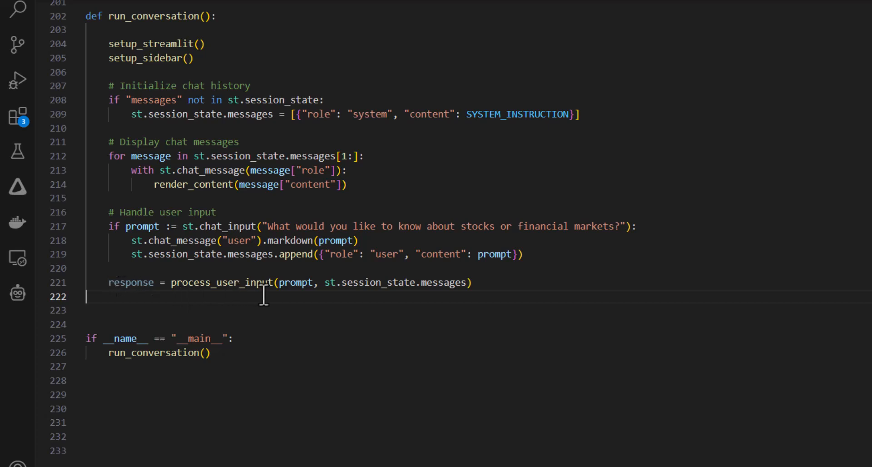
pyautogui.press('Enter')
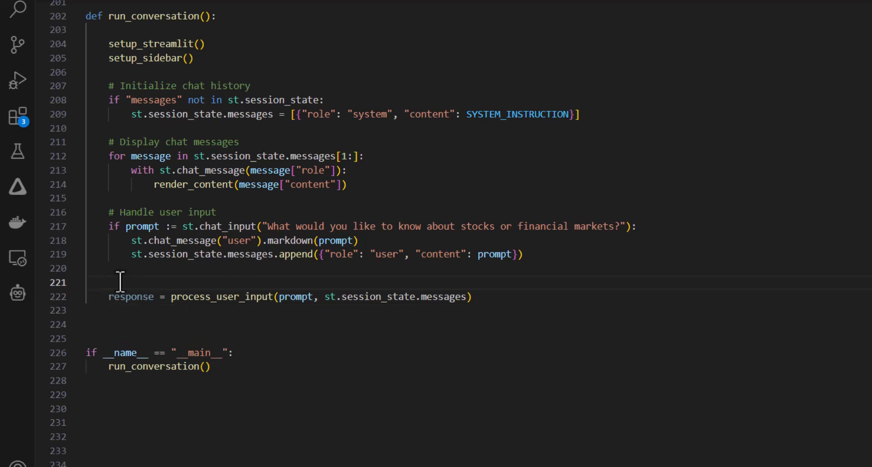
pyautogui.write('with st.spinner("Thinking..."):')
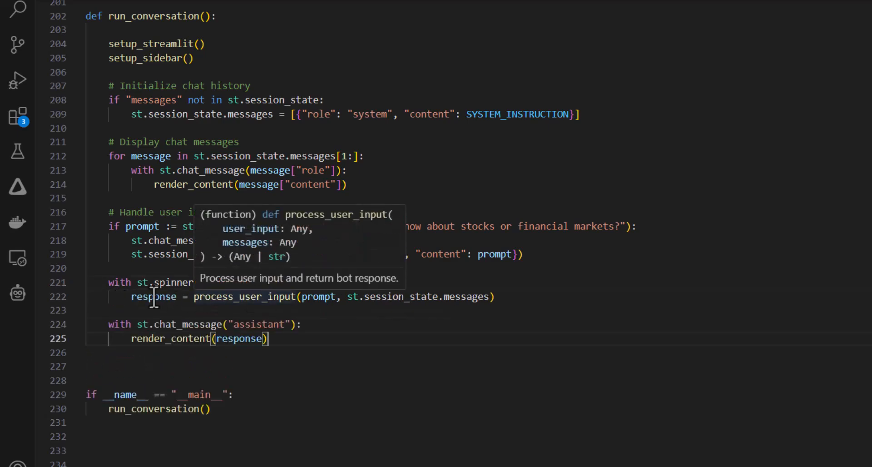
pyautogui.moveTo(301, 341)
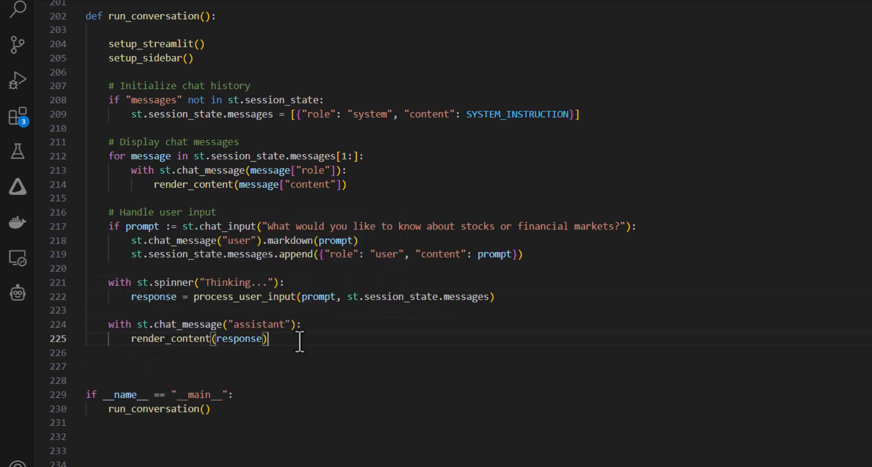
pyautogui.moveTo(282, 359)
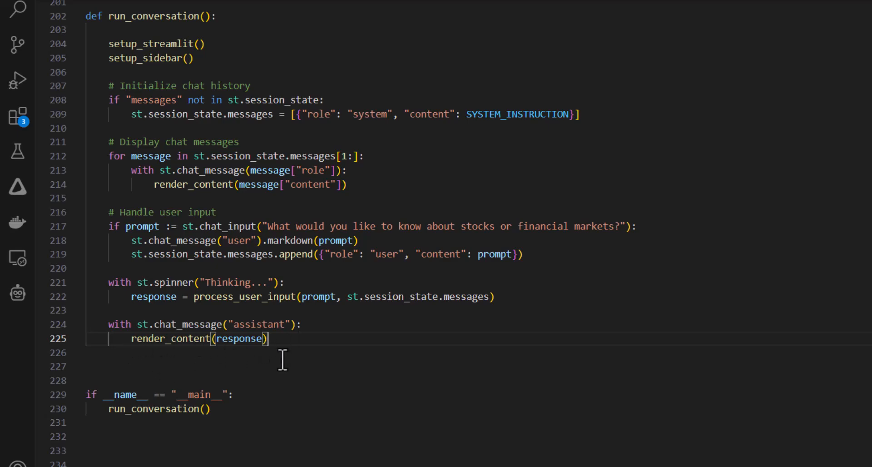
pyautogui.press('Enter')
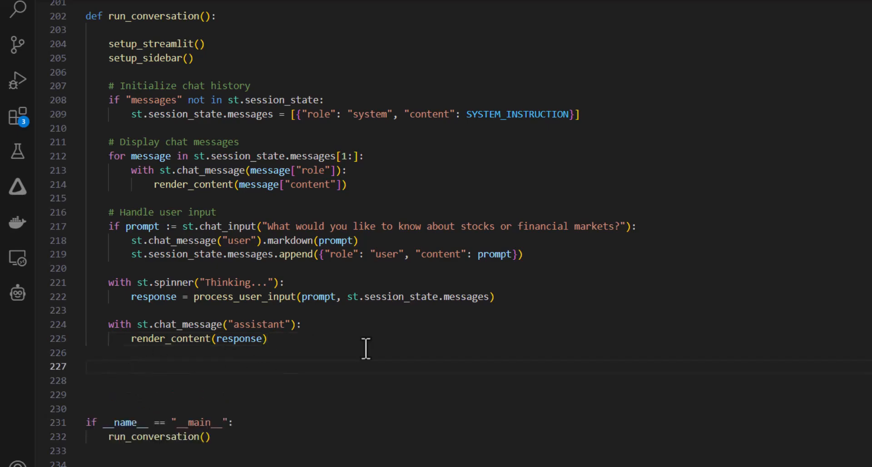
pyautogui.write('st.session_state.messages.append({"role": "assistant", "content": response})')
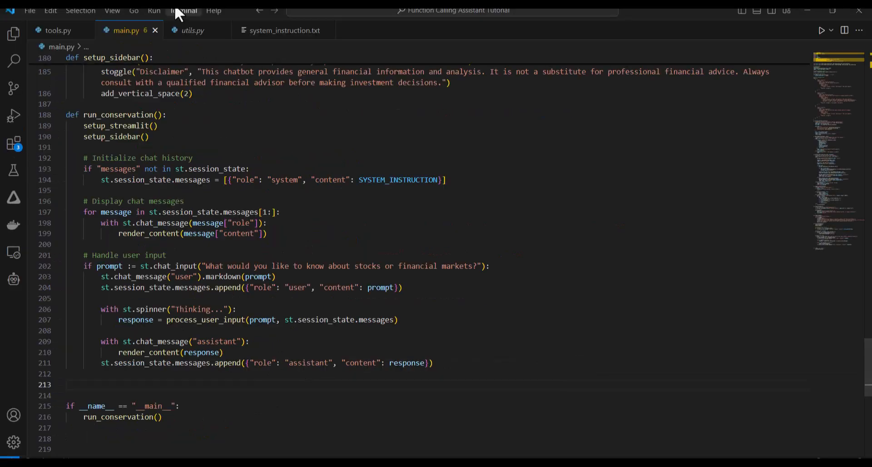
# Relaunch the app from a new terminal with 'streamlit run main.py'
pyautogui.click(184, 10)
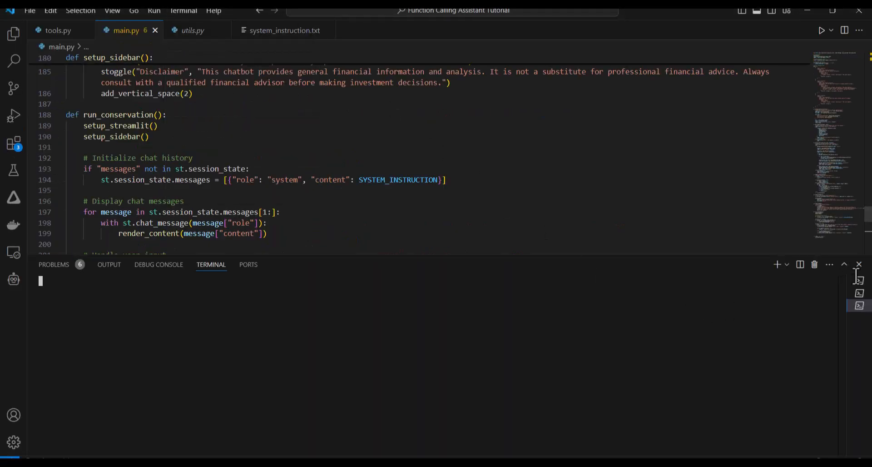
pyautogui.write('streaml')
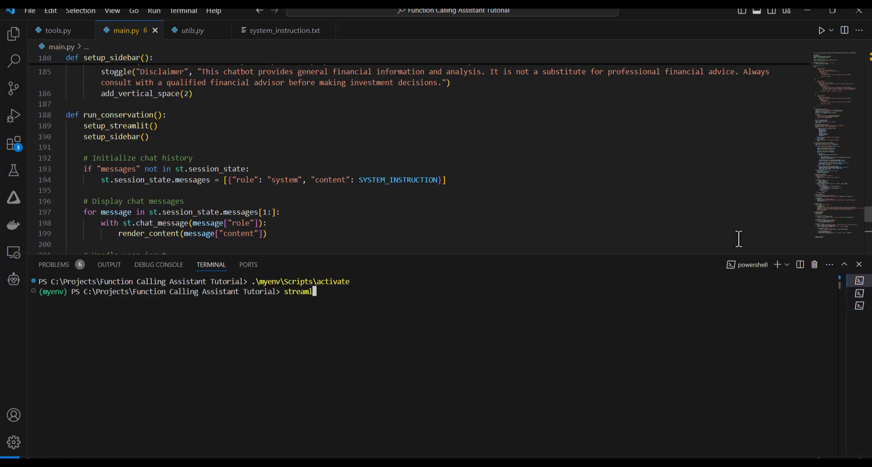
pyautogui.write('it run main.p')
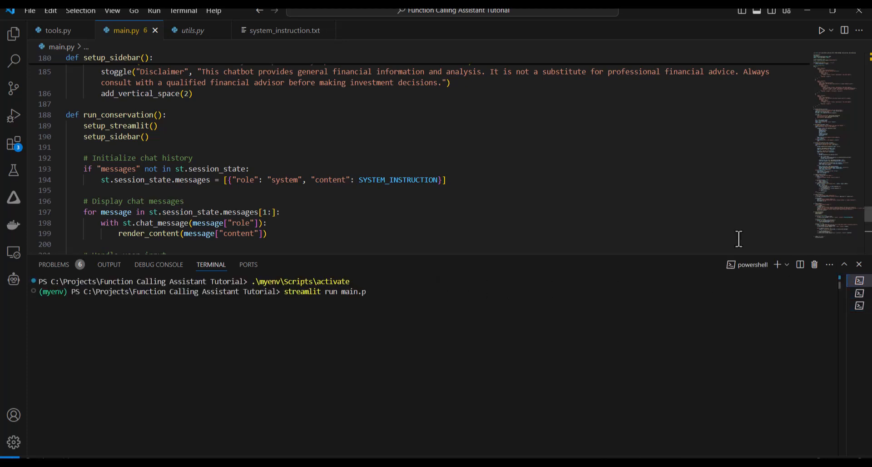
pyautogui.press('Return')
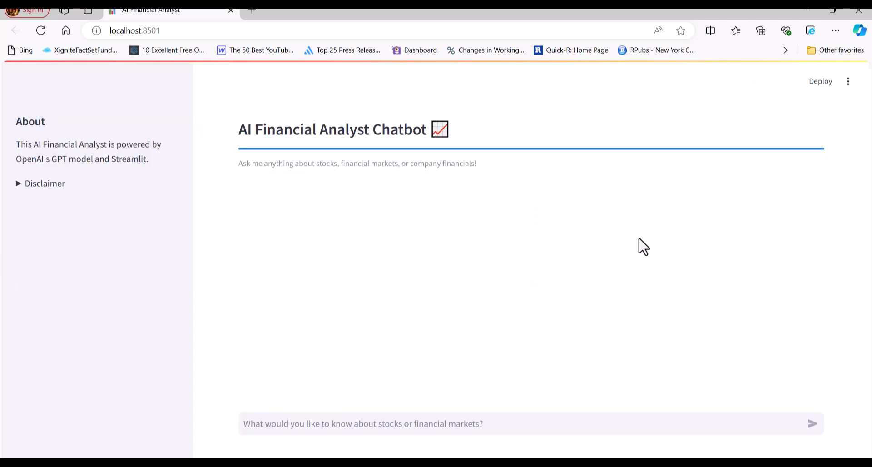
pyautogui.moveTo(494, 327)
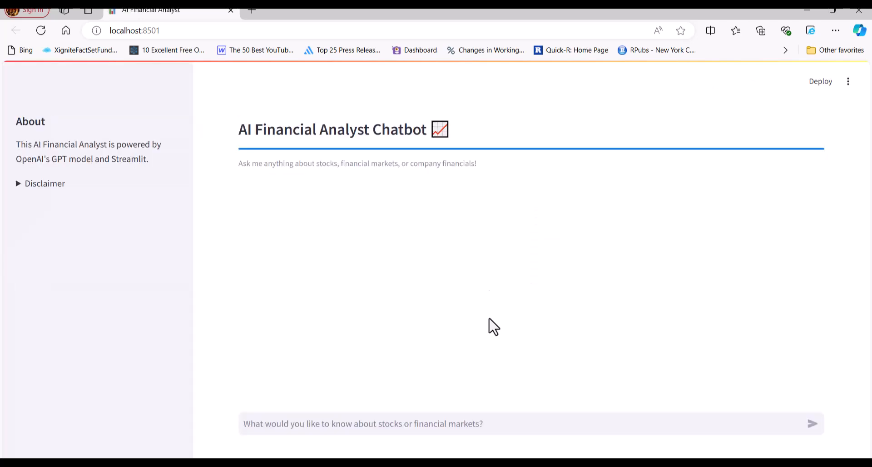
pyautogui.moveTo(488, 326)
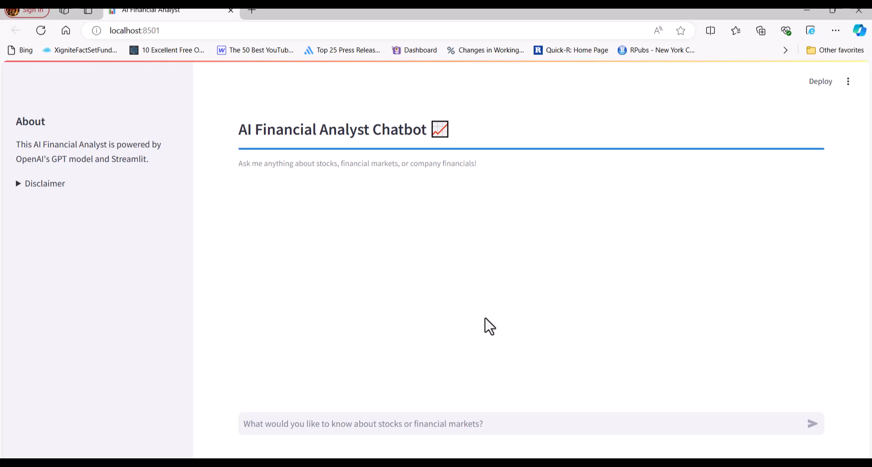
# Ask the chatbot to compare Nvidia versus Apple net profit margin trends over the last 5 years and read the answer
pyautogui.write('Compare the net profit margin trend of Nvidia versus Apple for the last 5 years.')
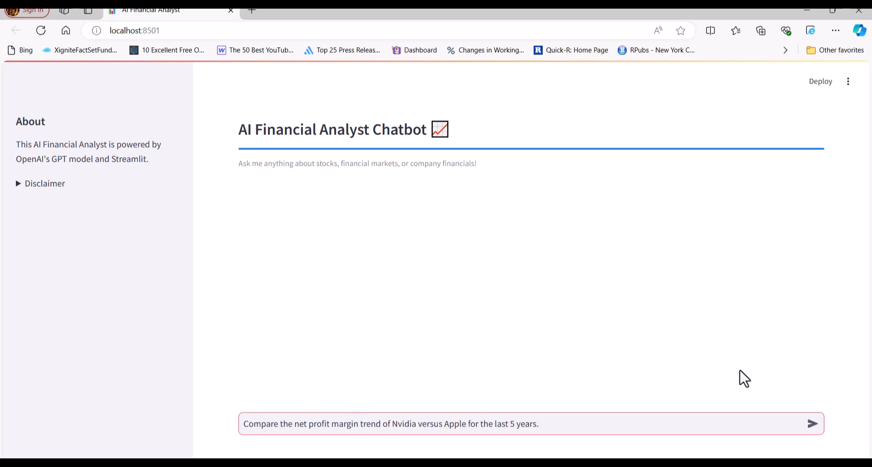
pyautogui.click(812, 423)
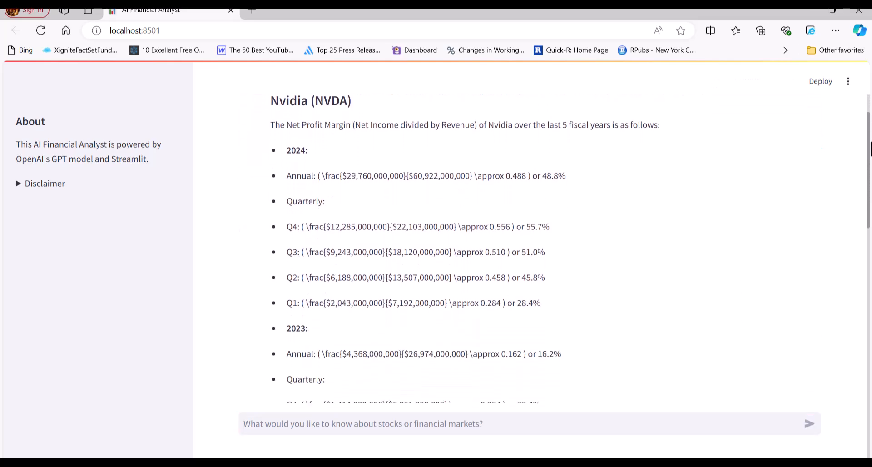
pyautogui.scroll(-3)
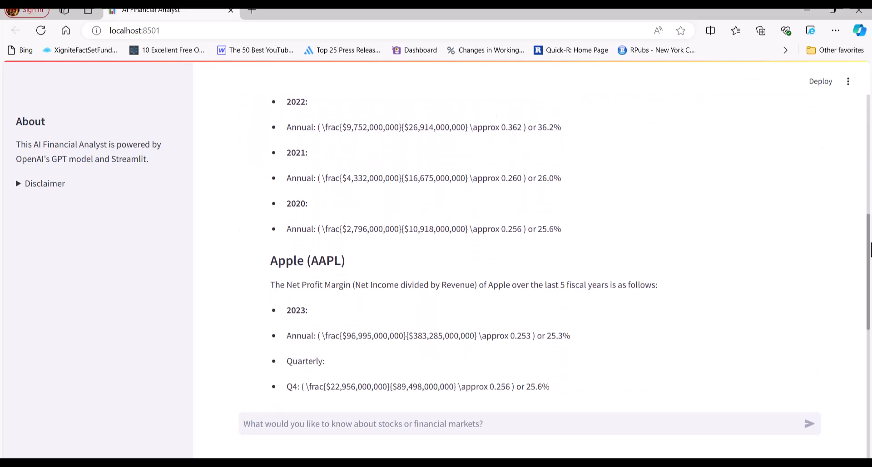
pyautogui.scroll(-3)
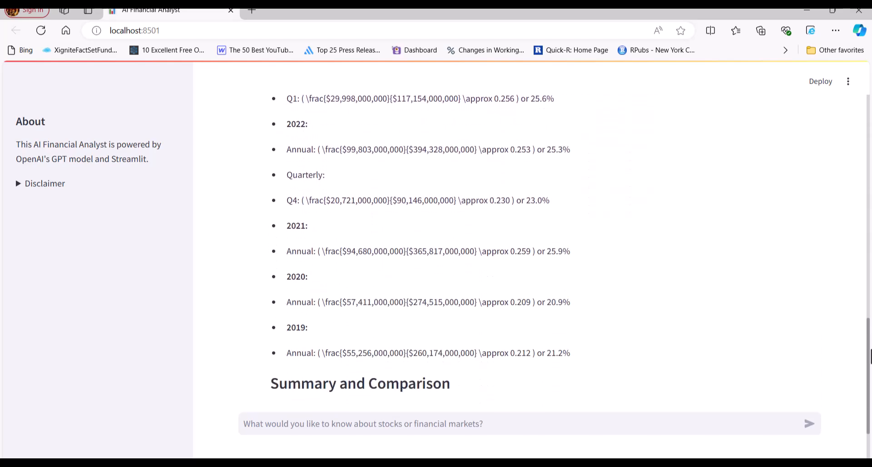
pyautogui.scroll(-3)
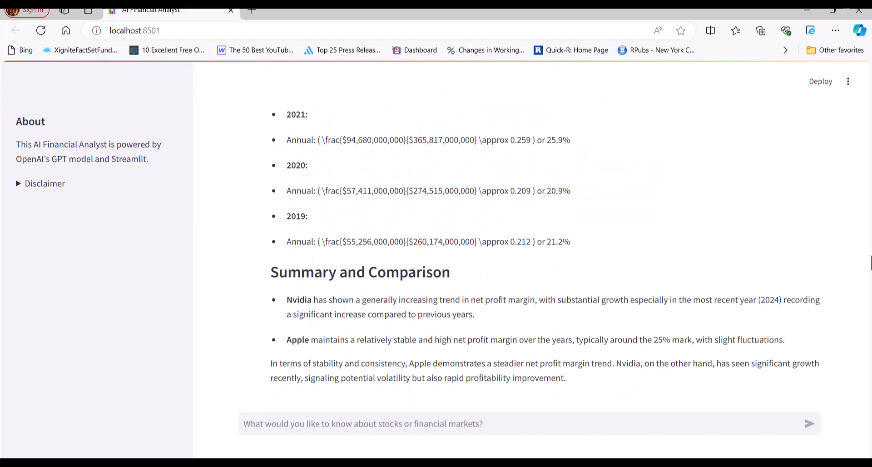
pyautogui.moveTo(862, 252)
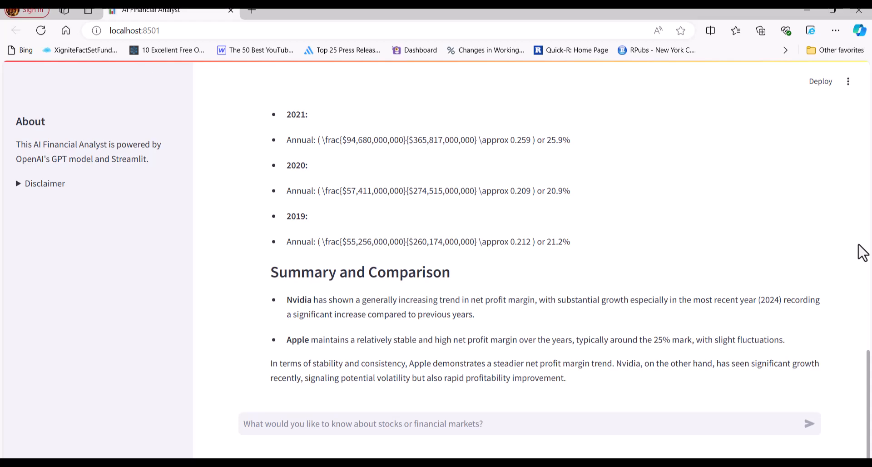
# Ask the chatbot to rank the megacap 7 stocks on recent and 5-year financial performance
pyautogui.click(362, 423)
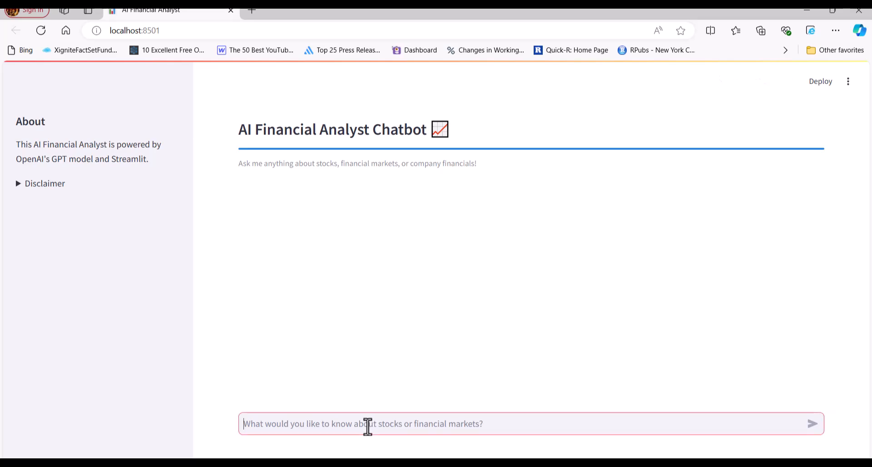
pyautogui.write('Rank the megacap 7 stocks based on recent and longer-term (5 year) financial performance, including revenue and earnings per share growth, net profit margins and consistency.')
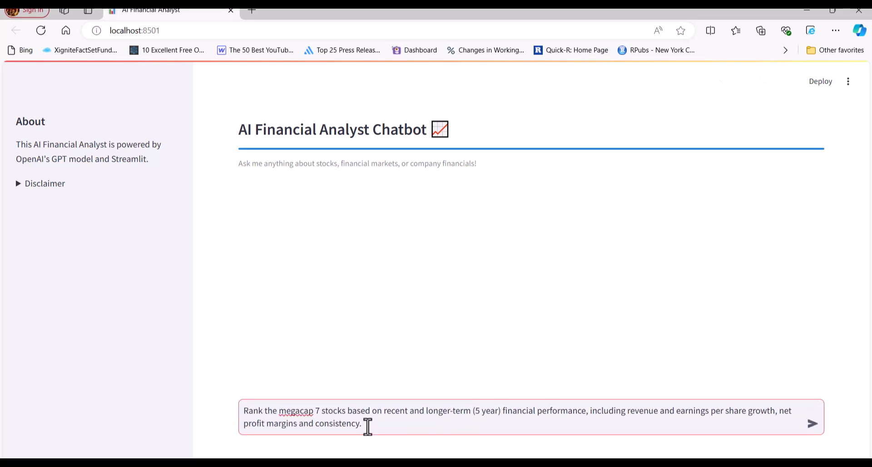
pyautogui.click(813, 423)
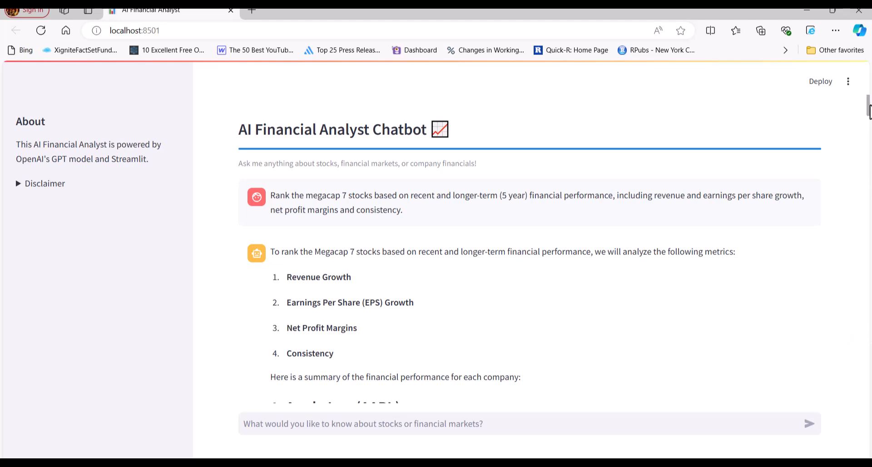
# Read through the ranking answer, Microsoft first and Tesla last, and its key takeaways
pyautogui.scroll(-3)
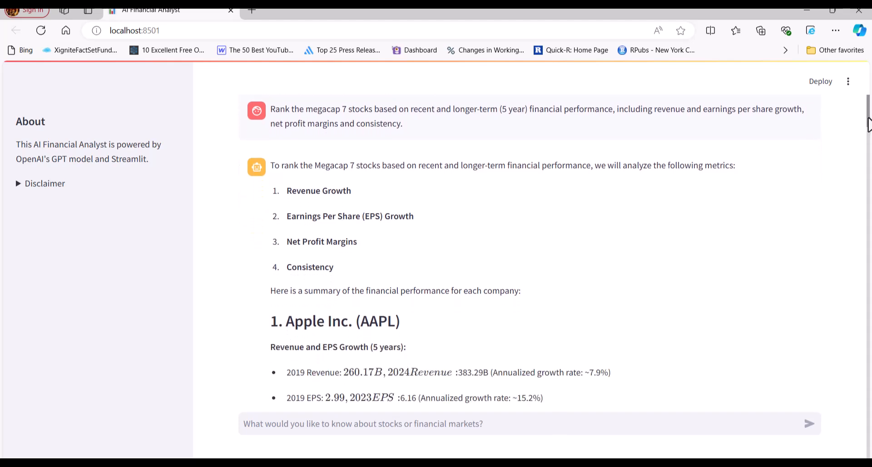
pyautogui.scroll(-3)
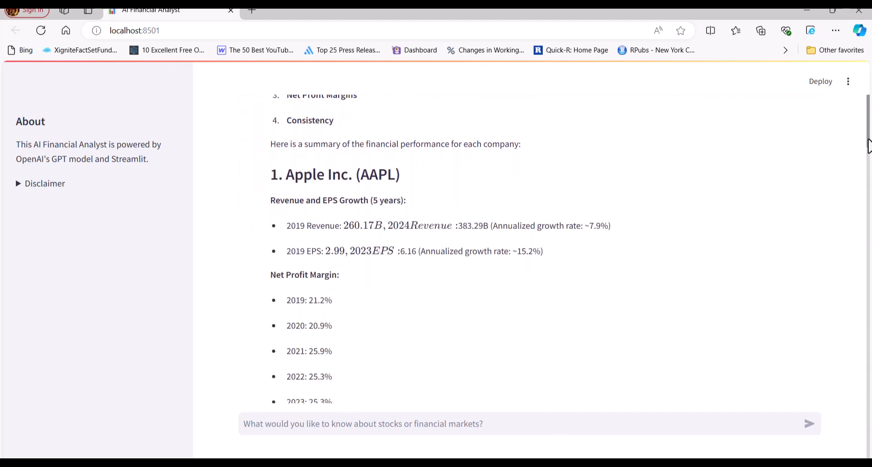
pyautogui.scroll(-3)
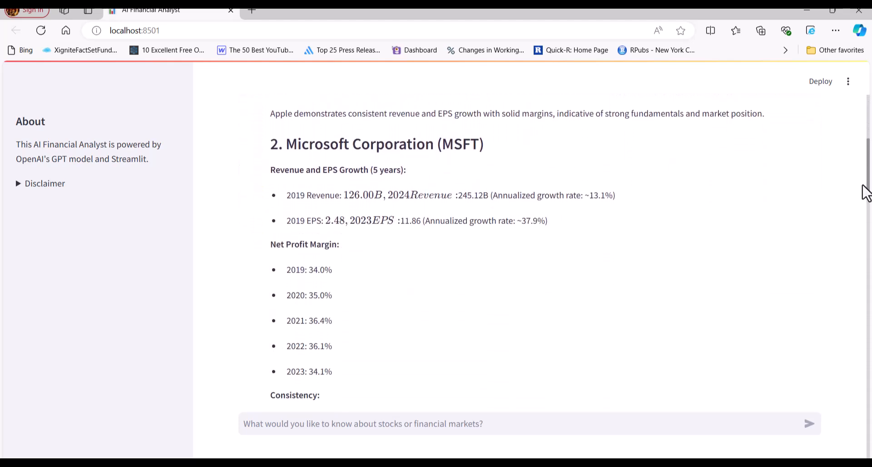
pyautogui.scroll(-3)
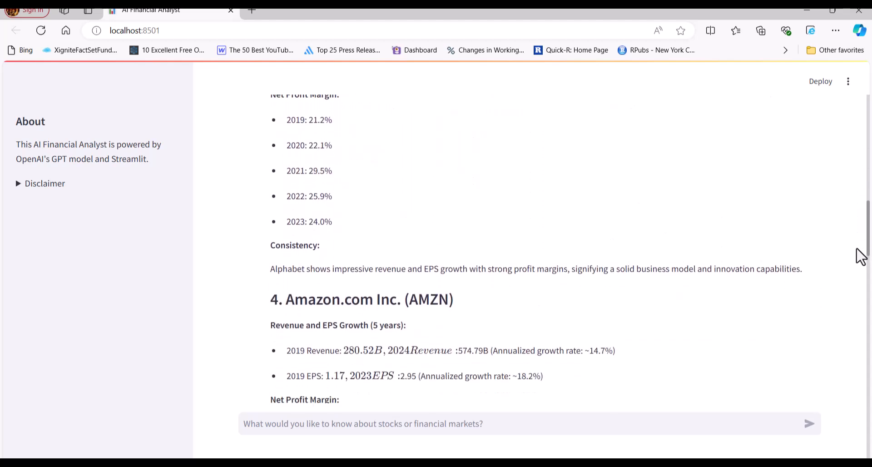
pyautogui.scroll(-3)
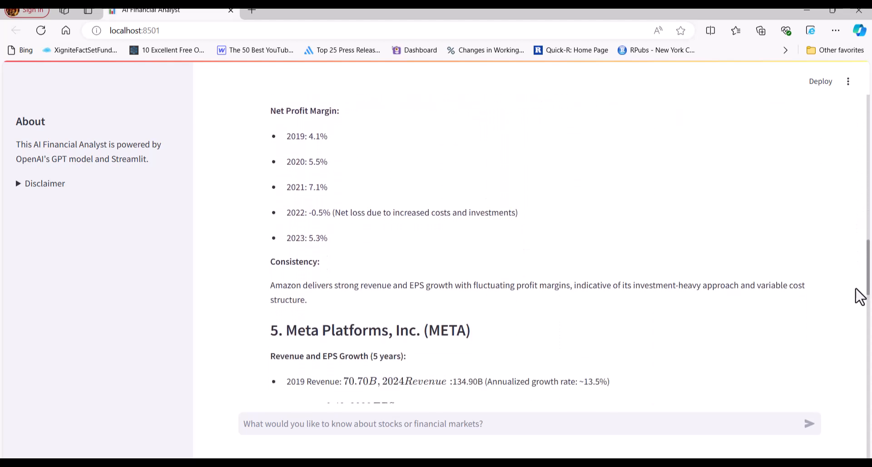
pyautogui.scroll(-3)
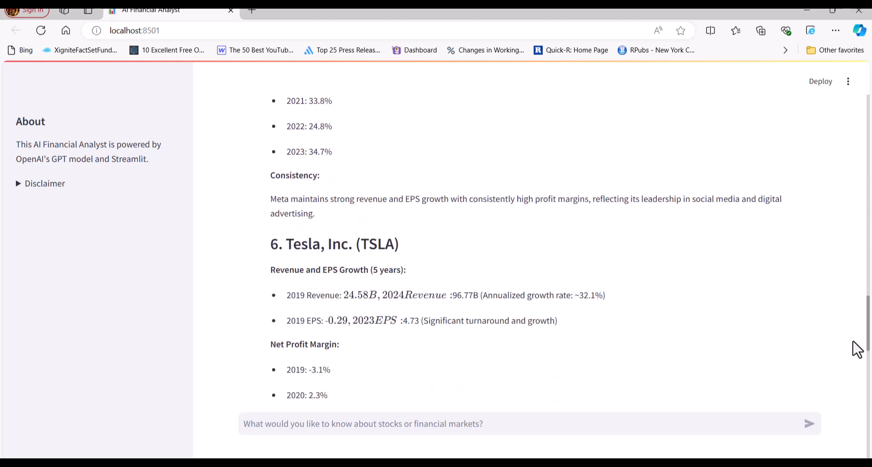
pyautogui.scroll(-3)
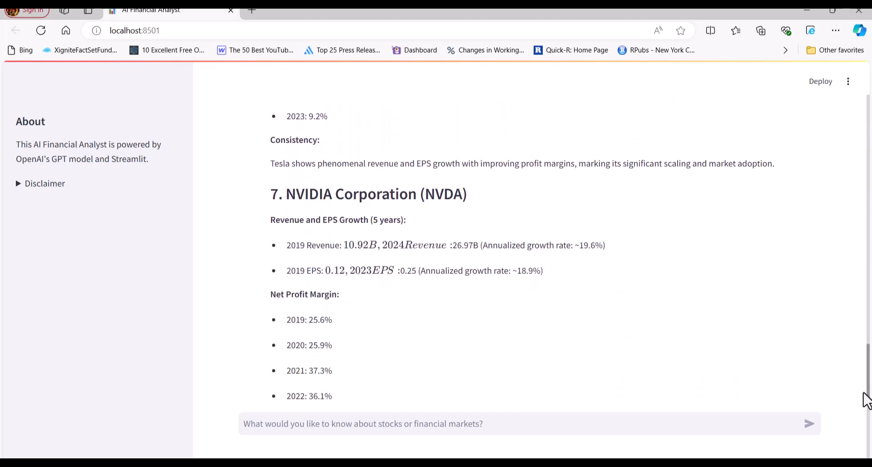
pyautogui.scroll(-3)
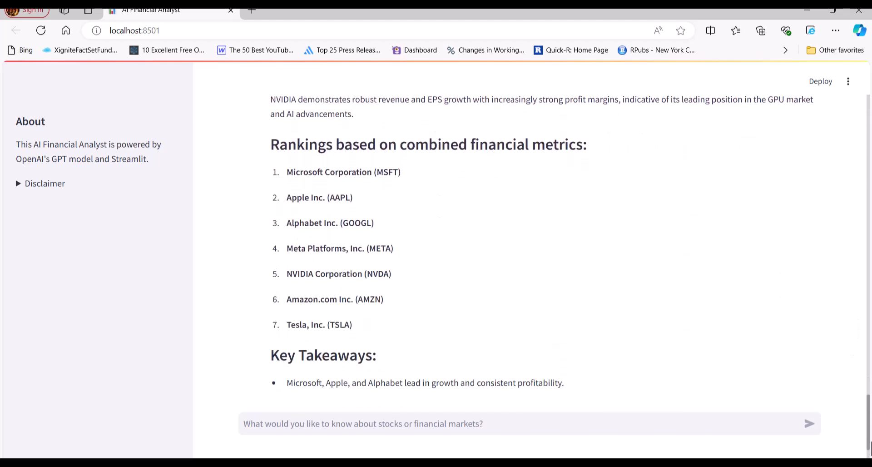
pyautogui.scroll(-3)
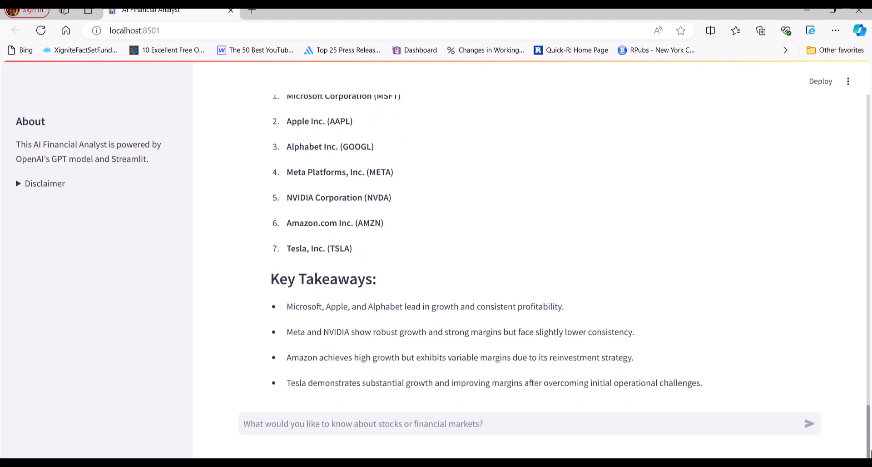
pyautogui.scroll(3)
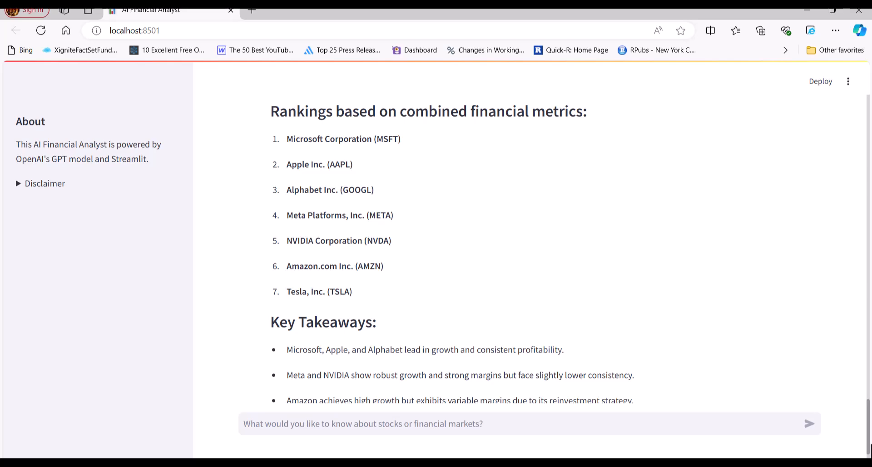
pyautogui.scroll(-3)
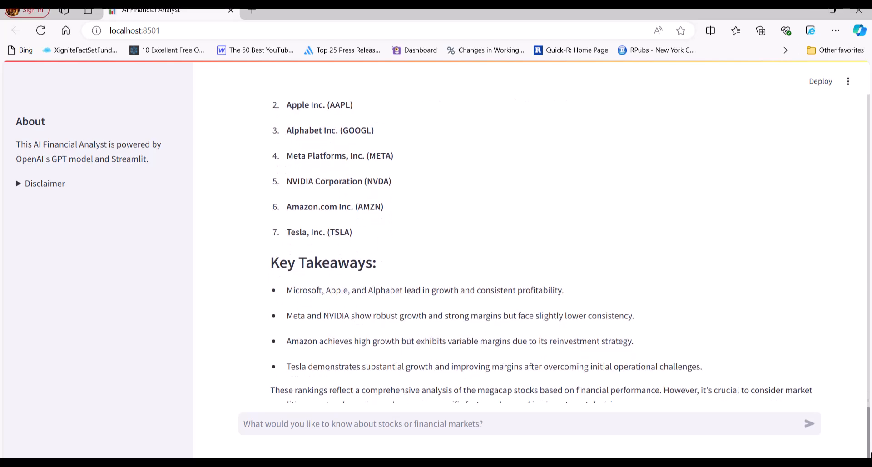
pyautogui.scroll(-3)
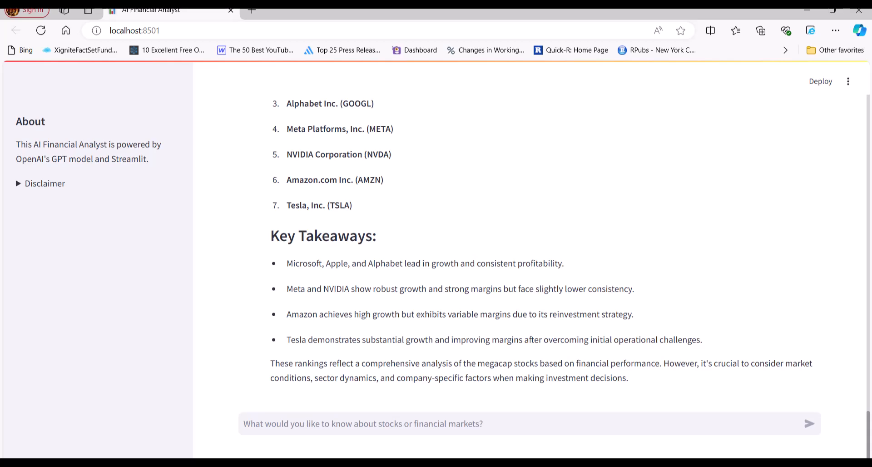
pyautogui.scroll(3)
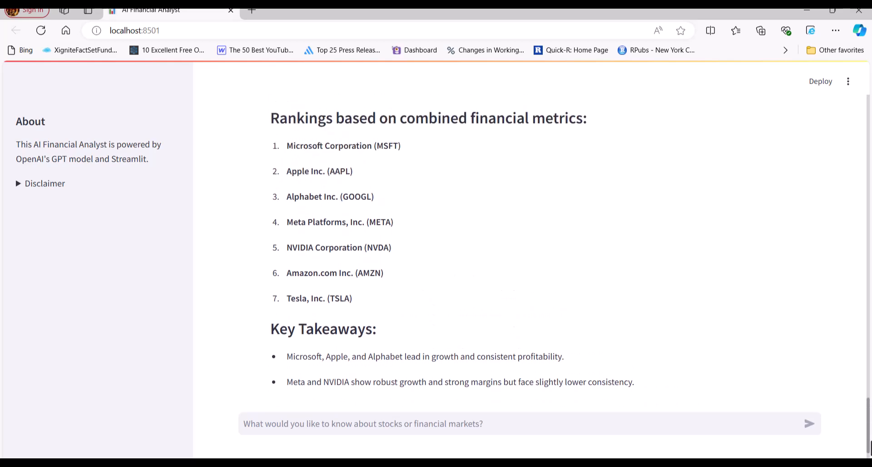
pyautogui.scroll(3)
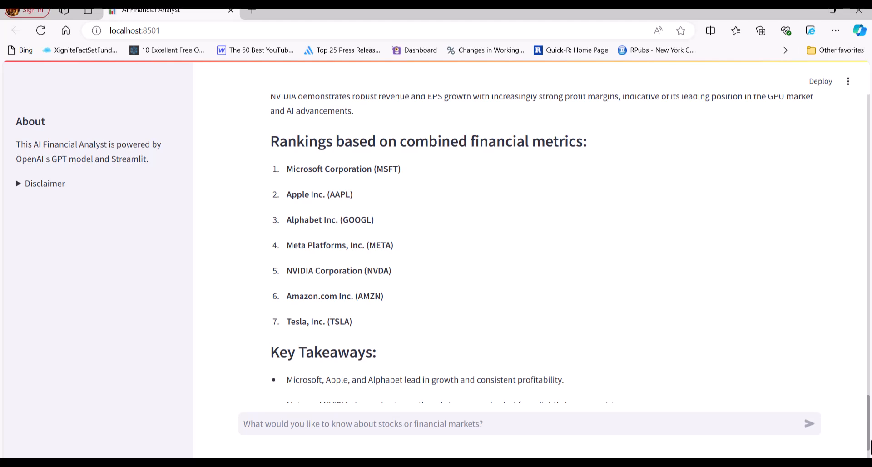
pyautogui.scroll(-3)
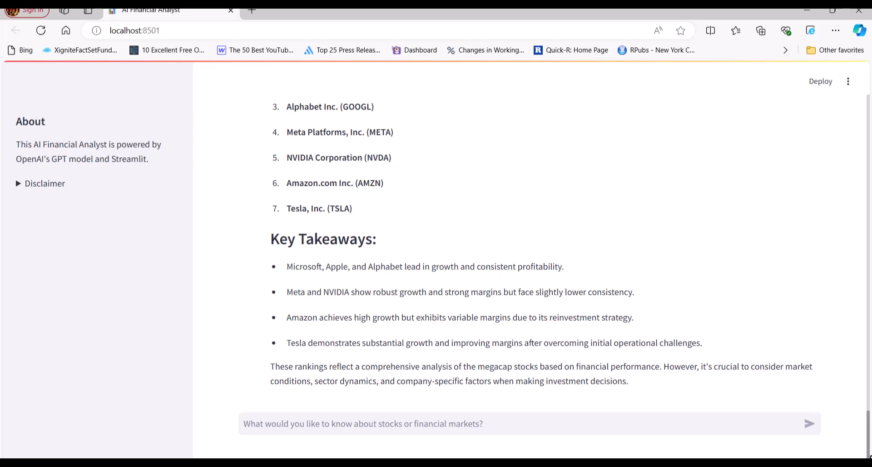
pyautogui.scroll(3)
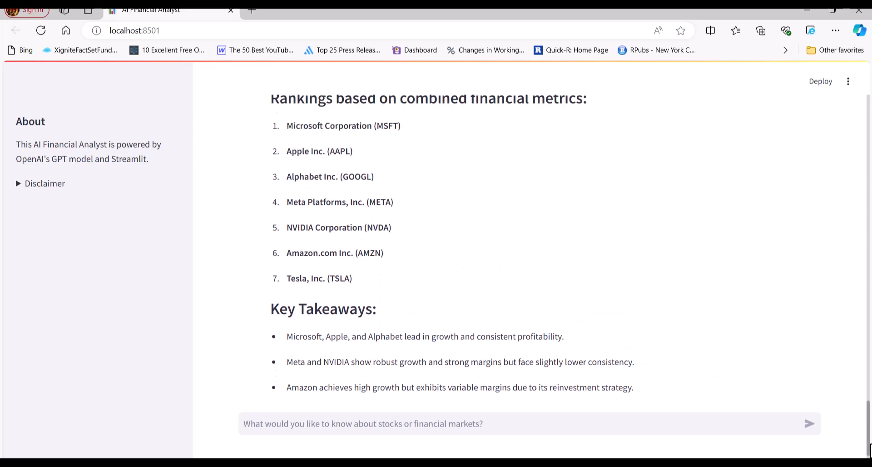
pyautogui.scroll(3)
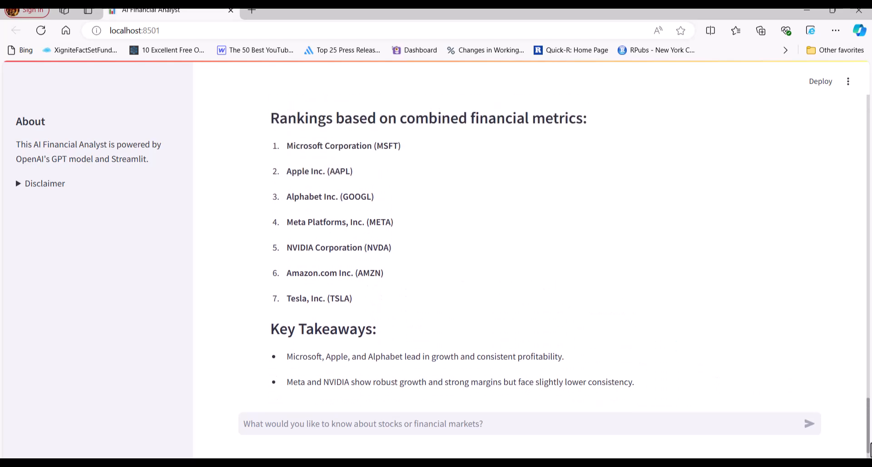